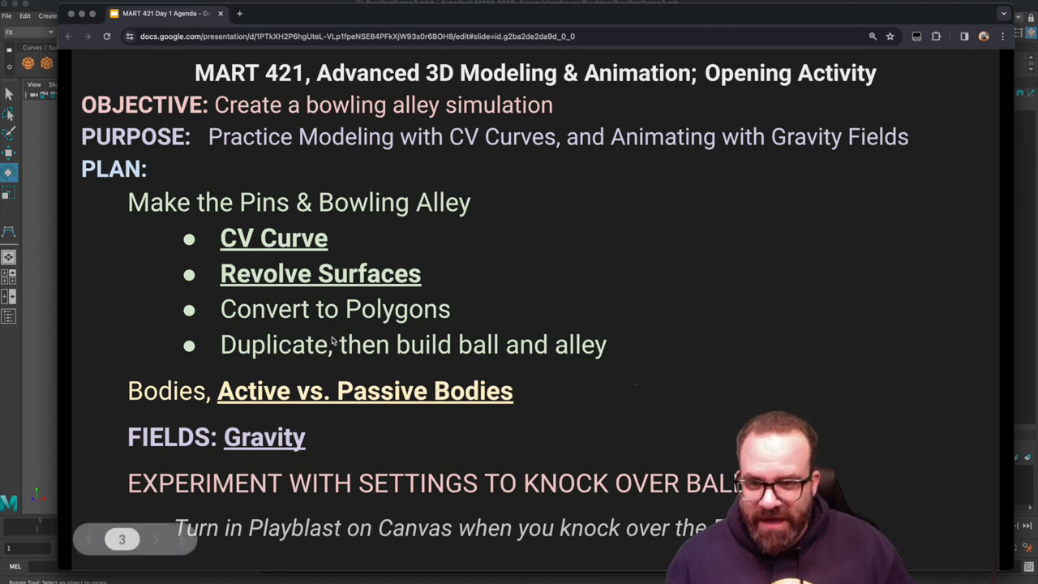
pyautogui.moveTo(310, 353)
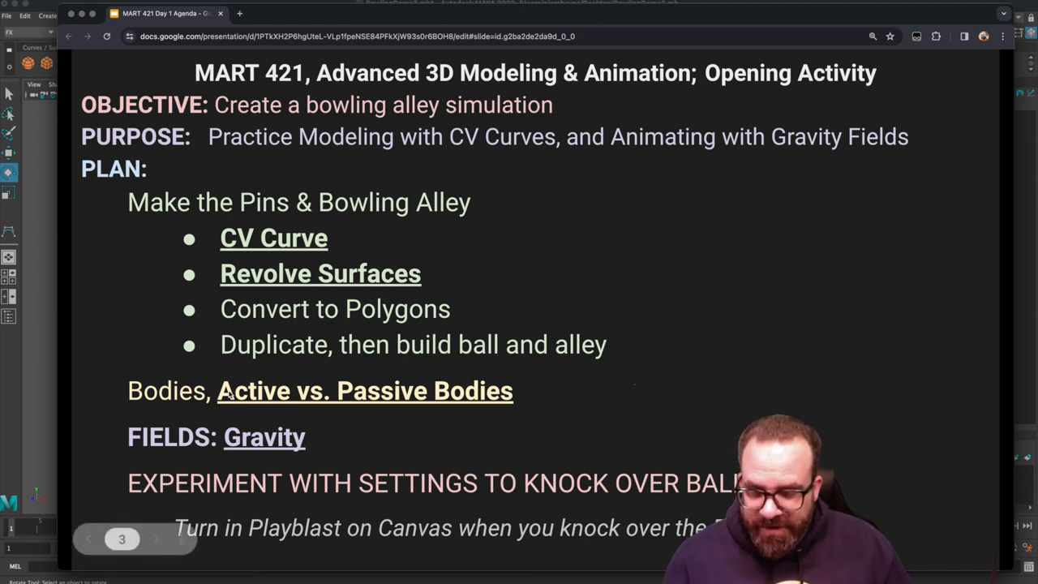
pyautogui.moveTo(245, 406)
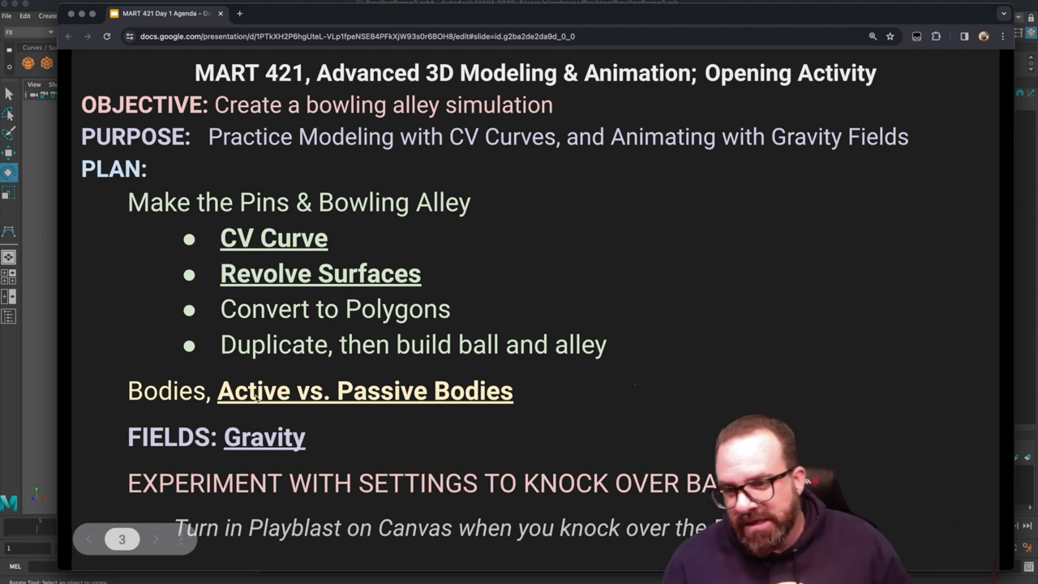
pyautogui.moveTo(386, 409)
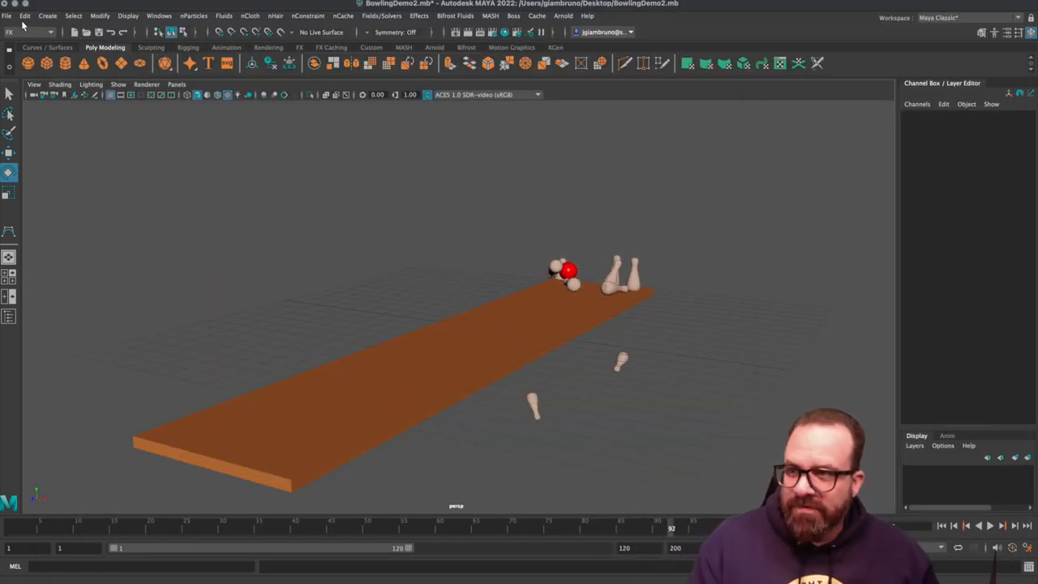
# Start a new scene without saving the old one and save it as 'Bowling Demo Again'.
pyautogui.click(10, 16)
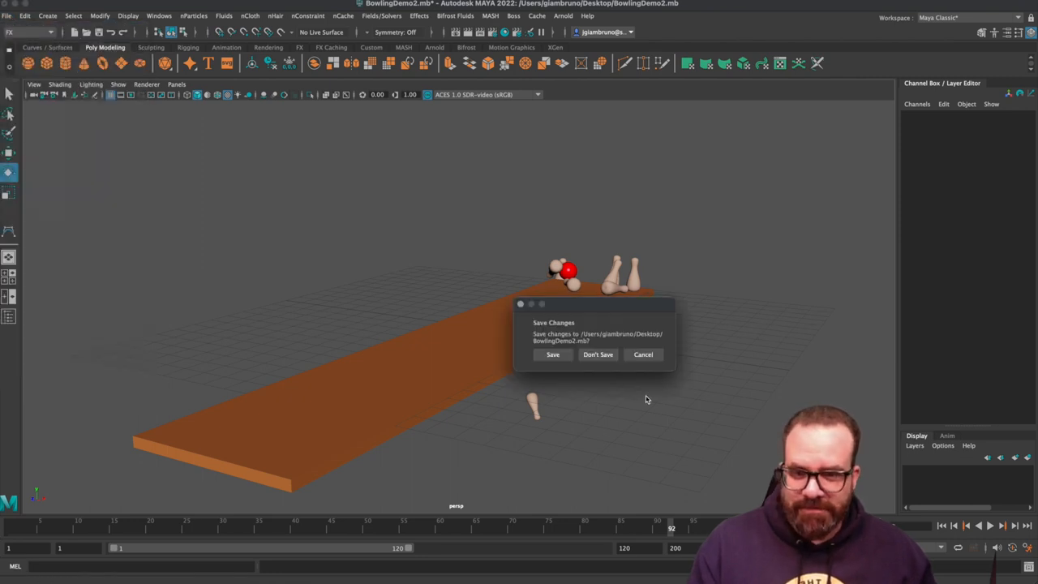
pyautogui.click(597, 354)
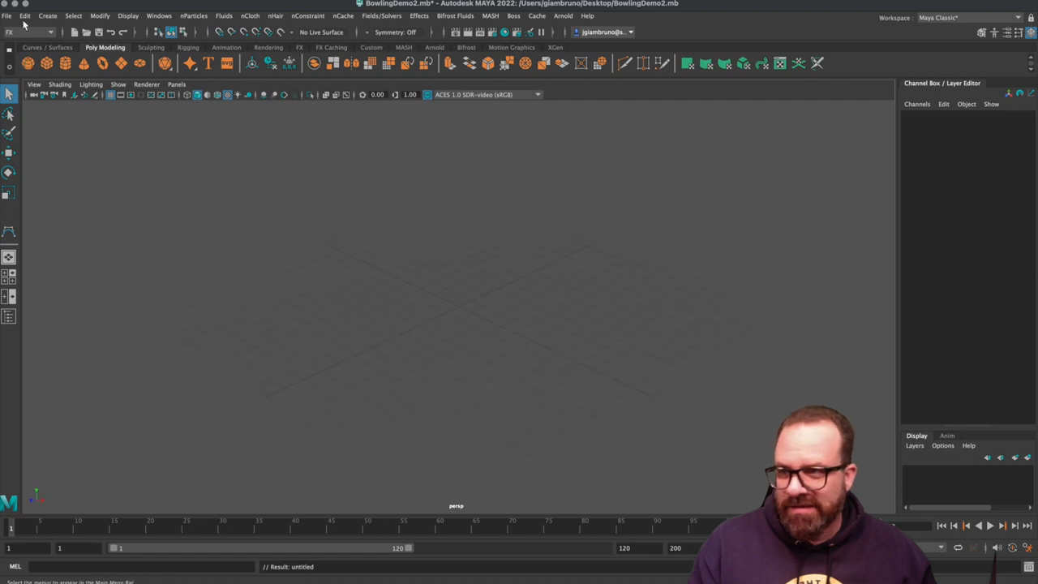
pyautogui.click(6, 16)
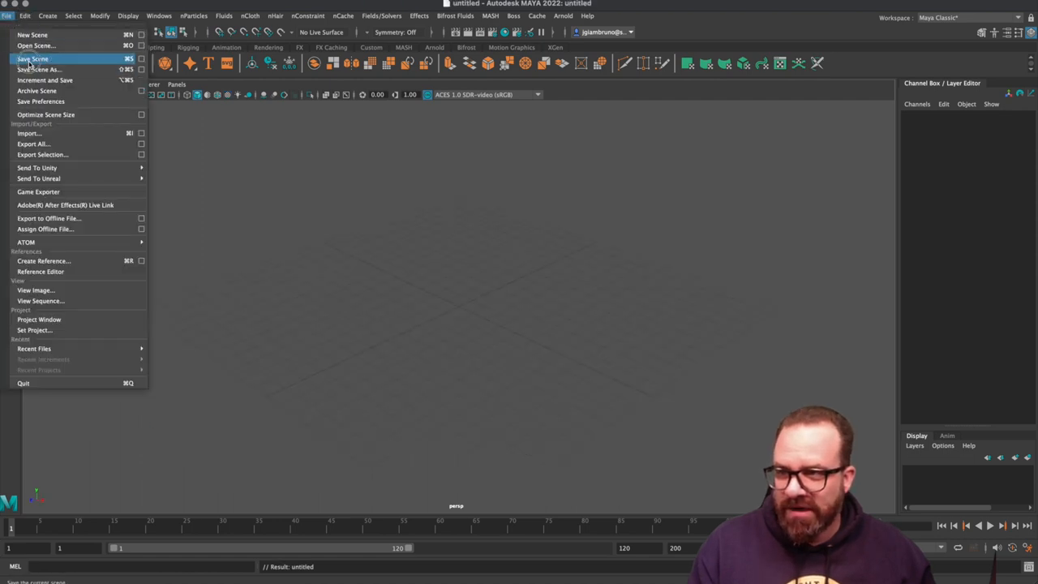
pyautogui.click(34, 60)
pyautogui.write('Bowling Demo Again')
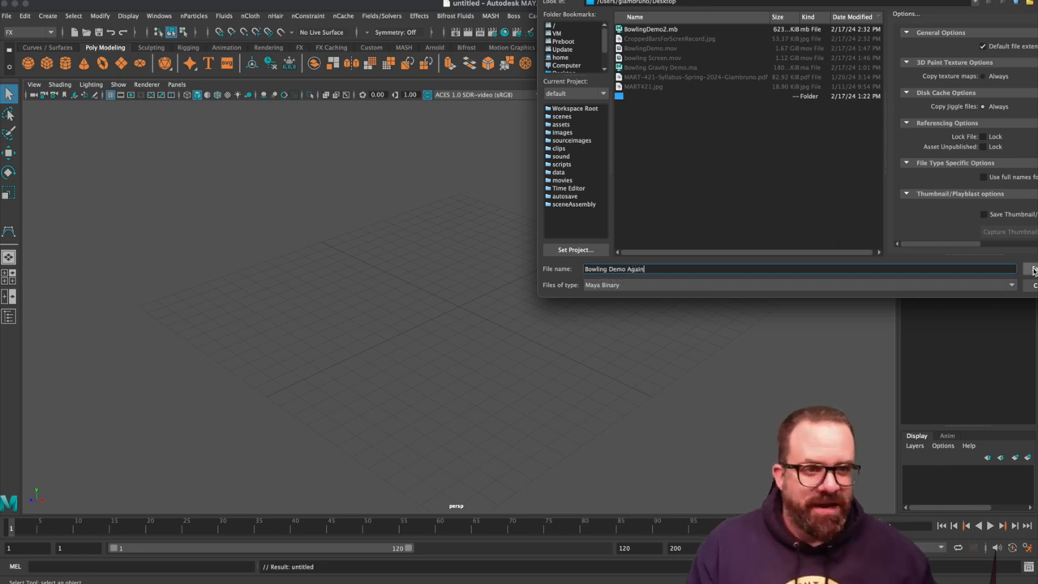
pyautogui.click(1031, 269)
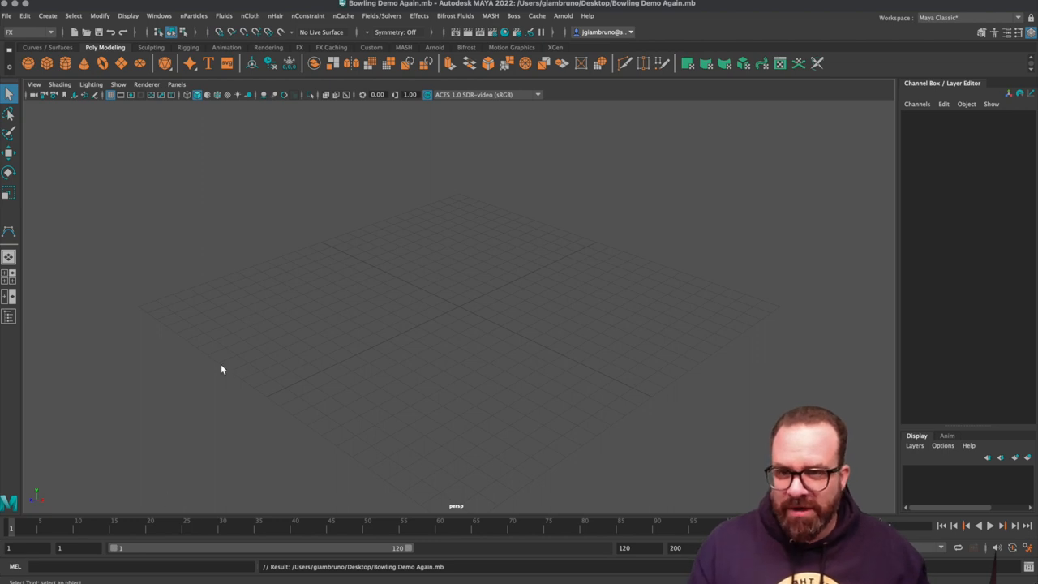
pyautogui.moveTo(514, 273)
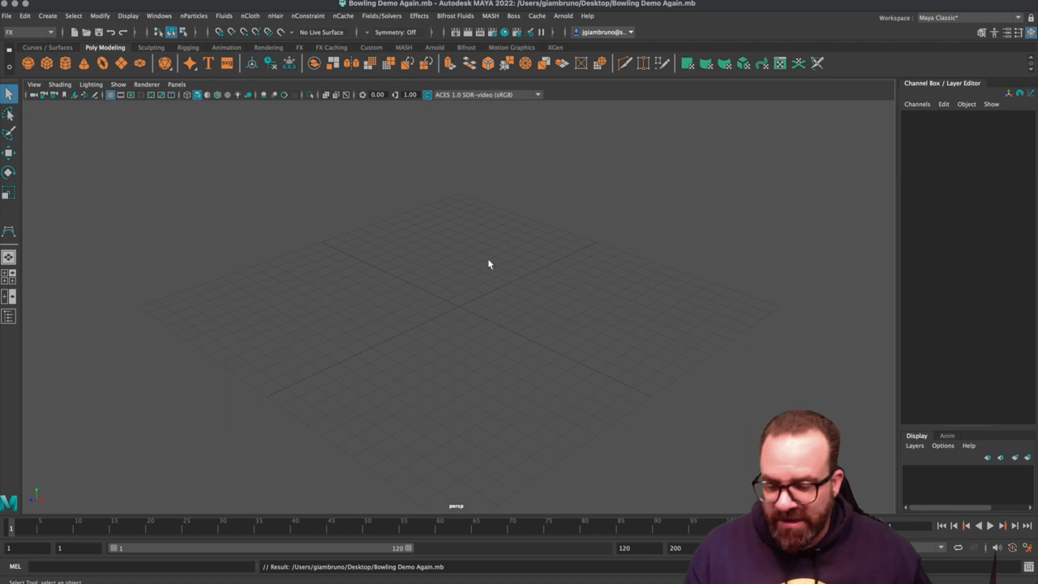
pyautogui.moveTo(336, 217)
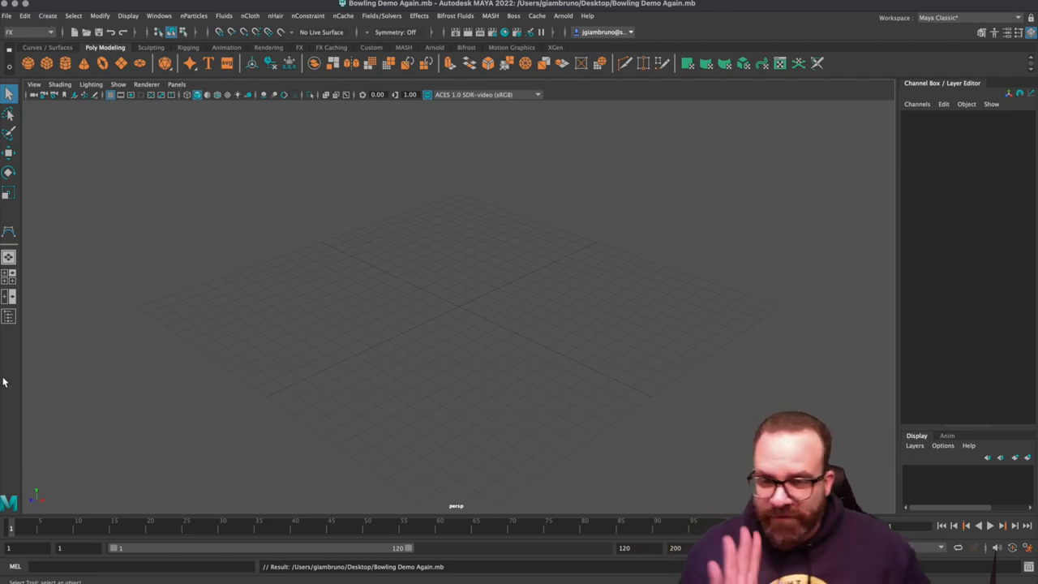
pyautogui.moveTo(417, 318)
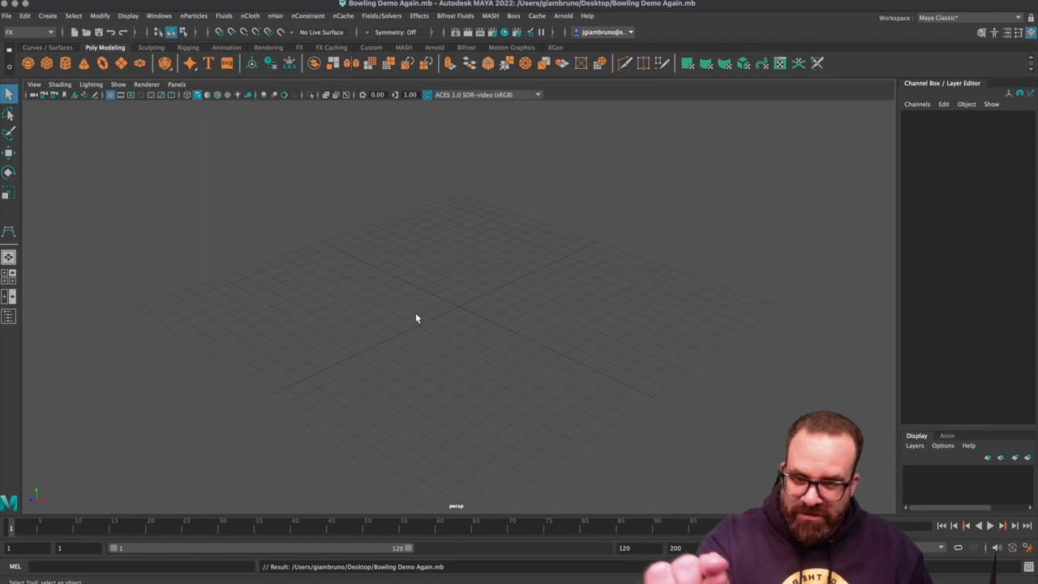
pyautogui.moveTo(460, 324)
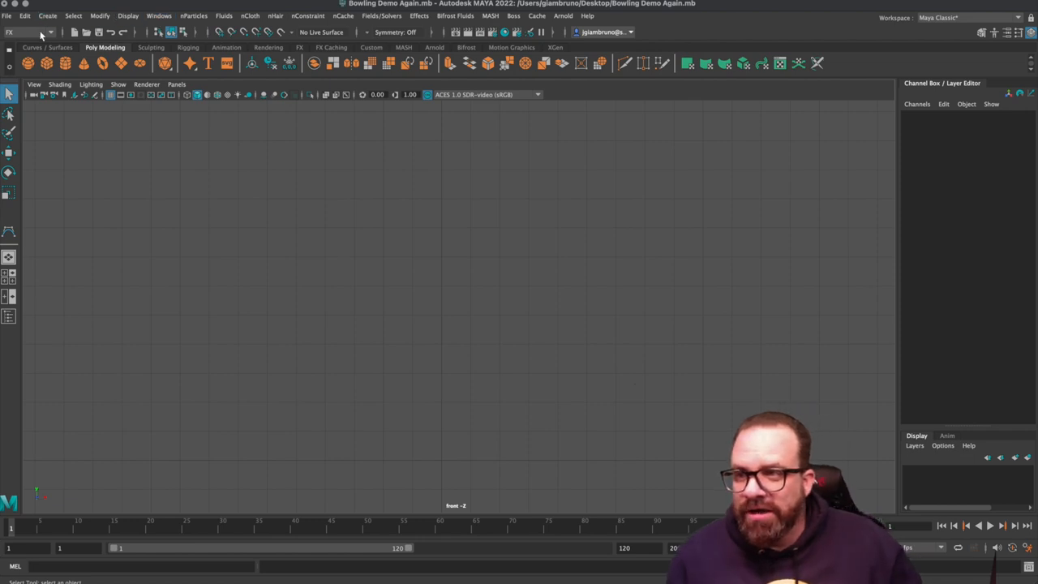
# Switch to the Modeling menu set and start the CV Curve Tool.
pyautogui.click(24, 32)
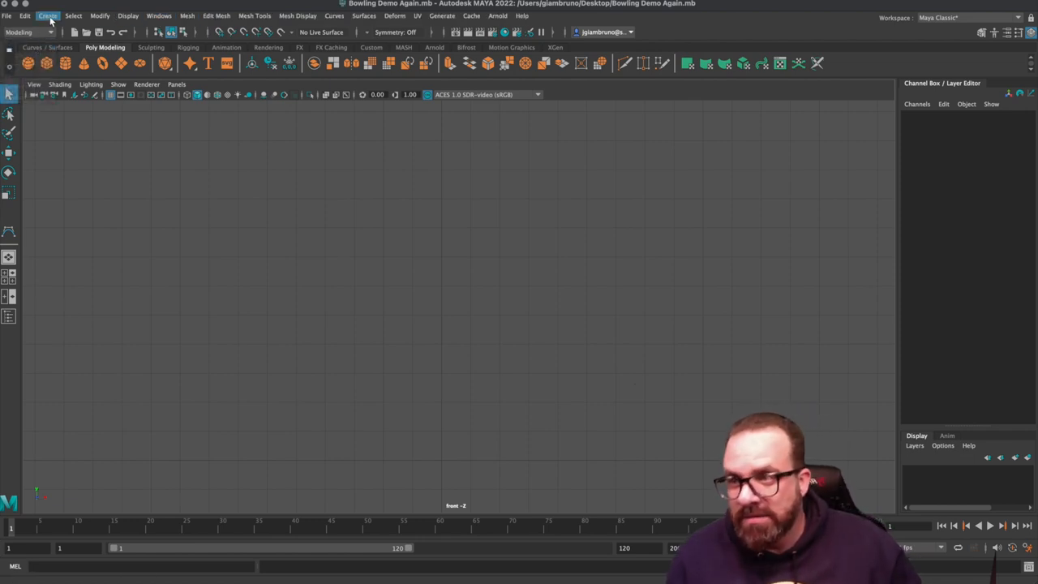
pyautogui.click(48, 15)
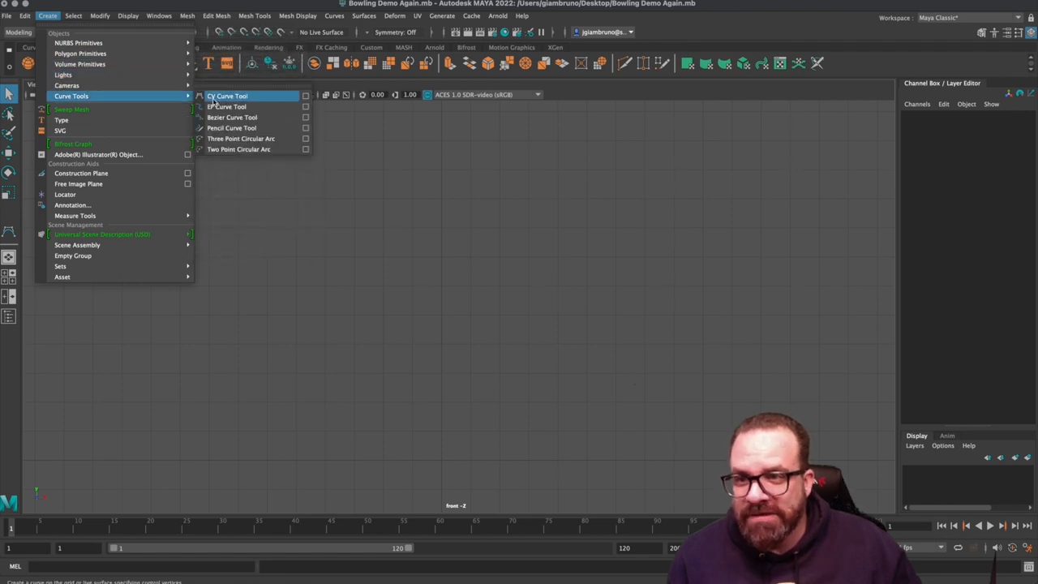
pyautogui.click(227, 96)
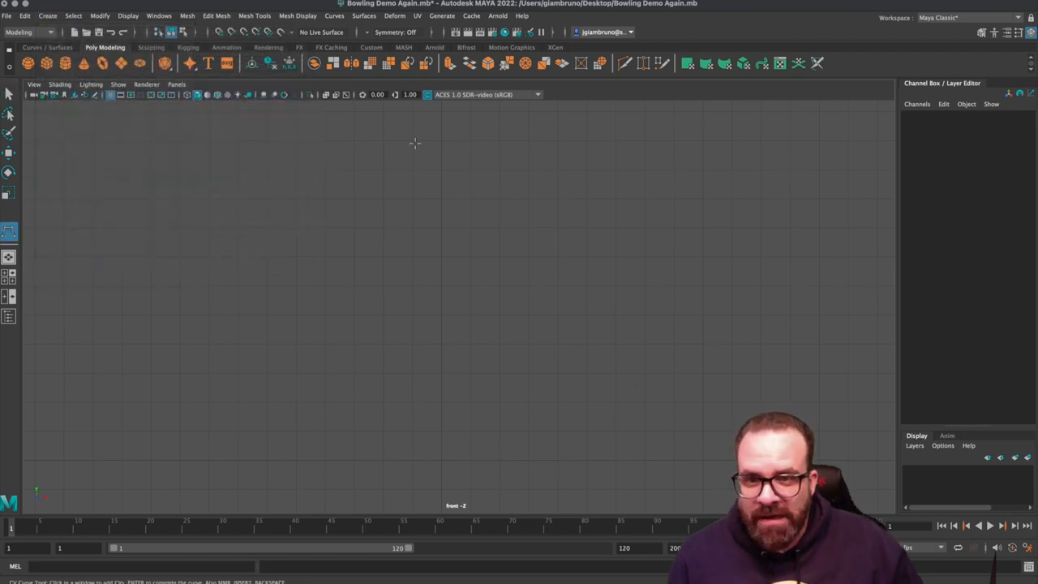
pyautogui.moveTo(441, 146)
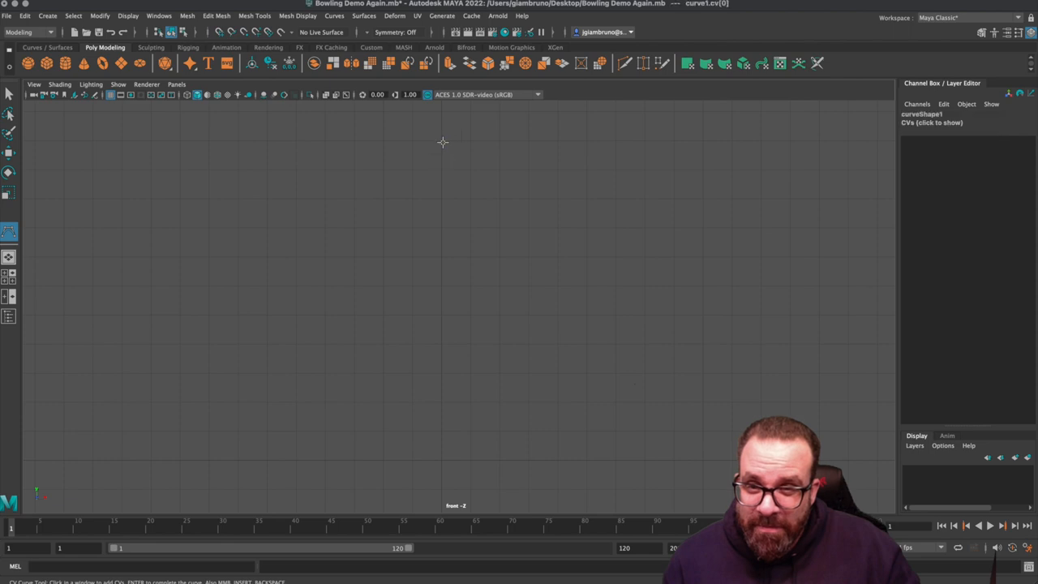
# Place the profile points of the bowling pin from top to bottom and finish the curve.
pyautogui.click(442, 143)
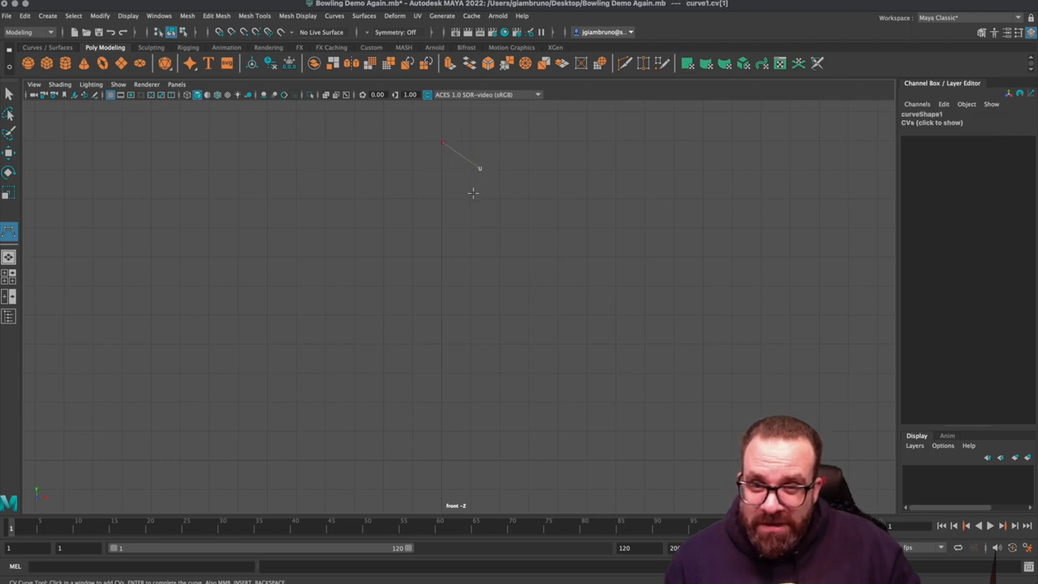
pyautogui.click(470, 208)
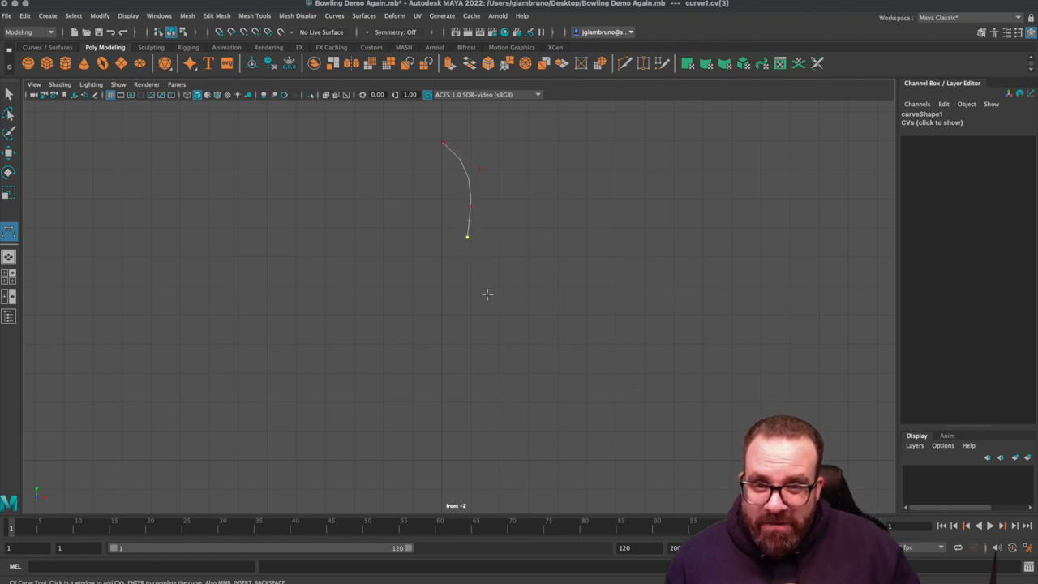
pyautogui.click(483, 297)
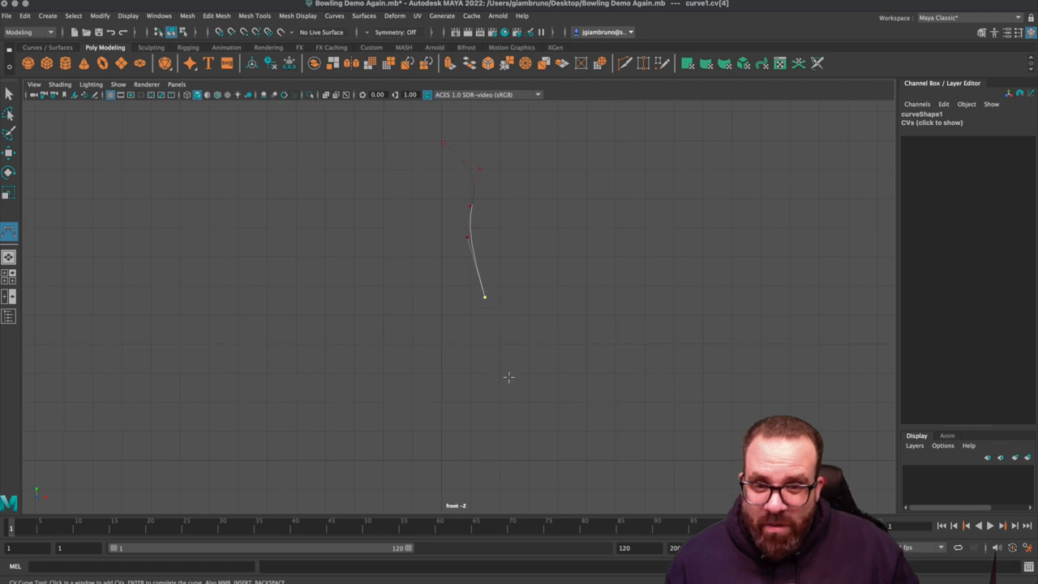
pyautogui.click(506, 380)
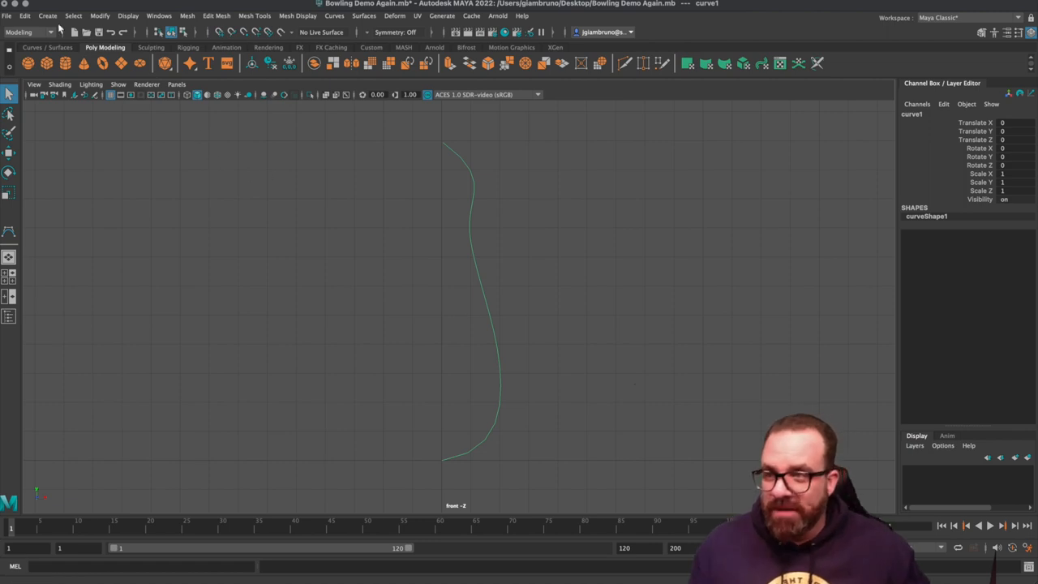
pyautogui.click(47, 16)
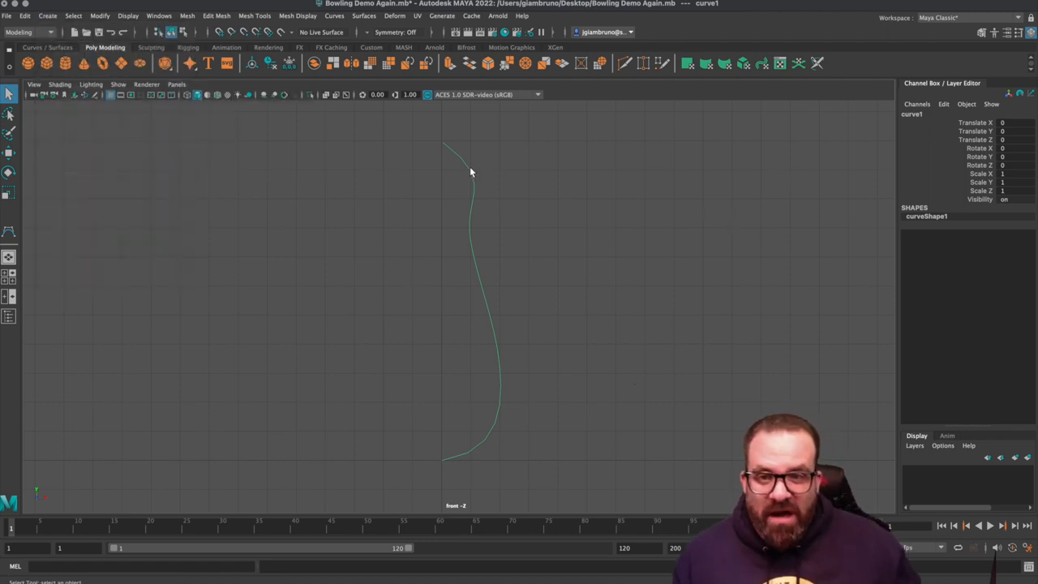
# Expose the curve's control vertices and pick a bottom CV to reshape the pin's base.
pyautogui.rightClick(470, 171)
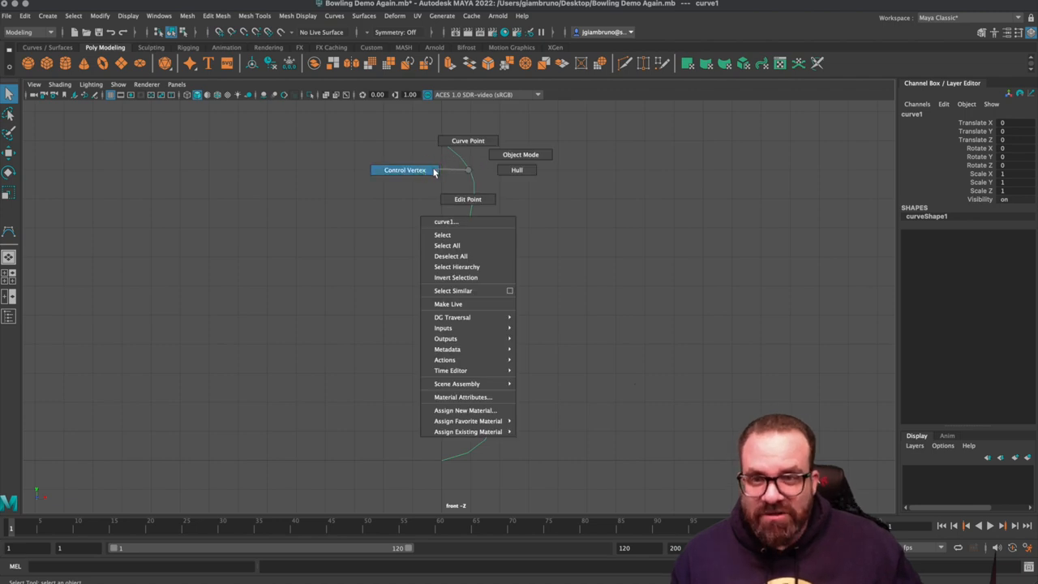
pyautogui.click(398, 170)
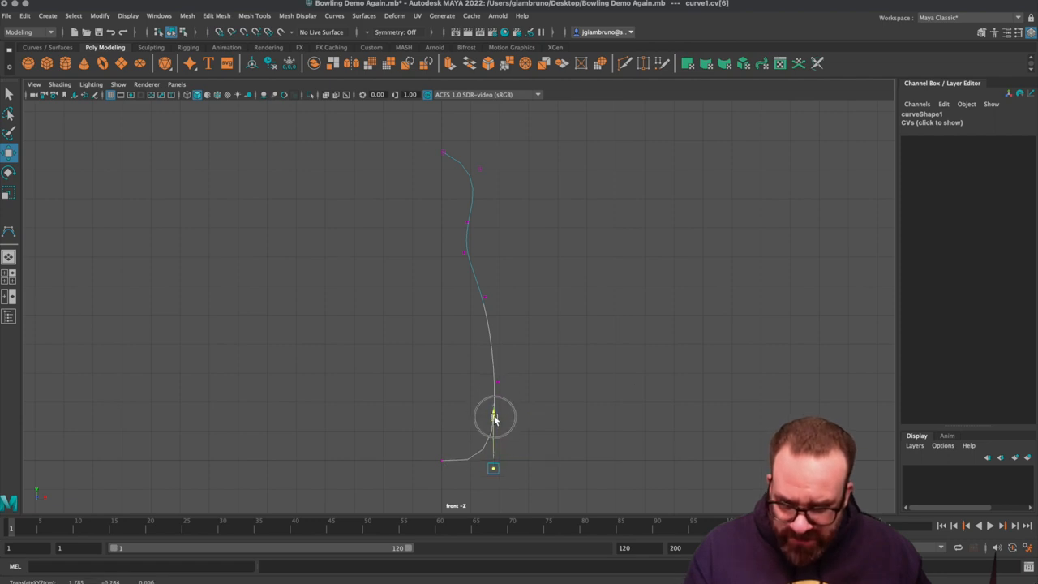
pyautogui.click(495, 416)
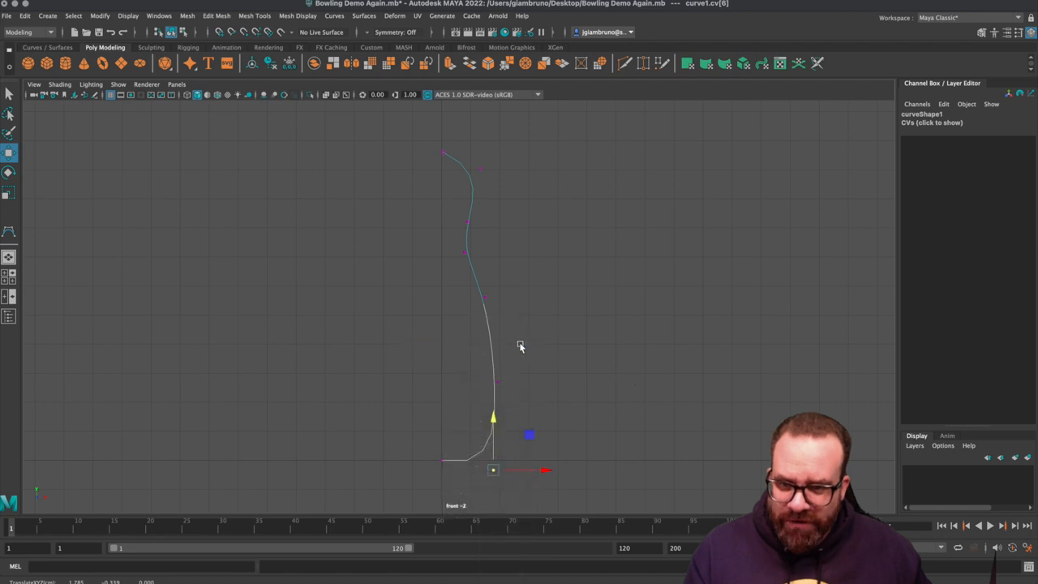
pyautogui.moveTo(572, 352)
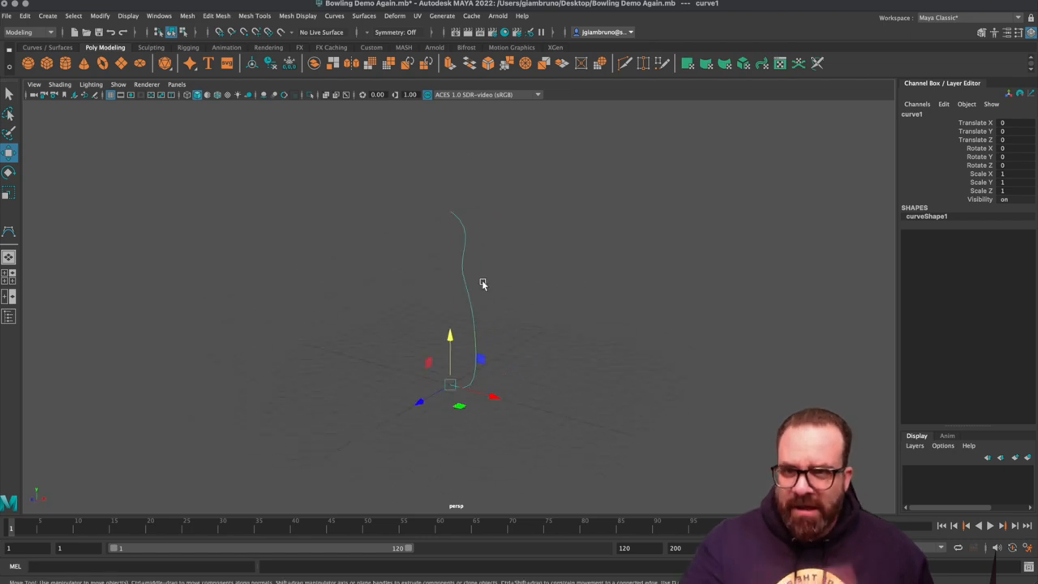
pyautogui.moveTo(461, 258)
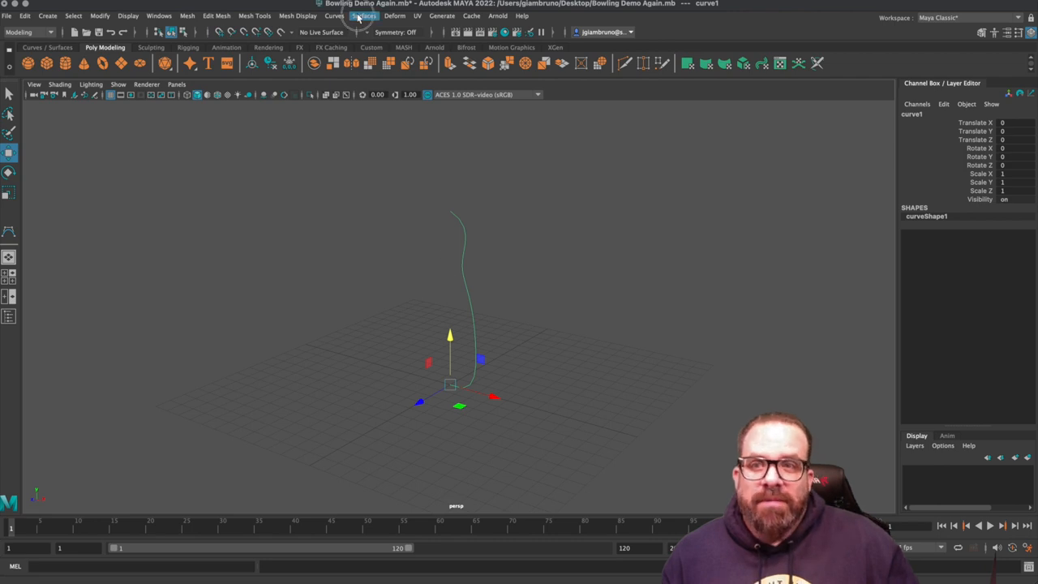
# In Revolve Options, try Polygons output with quad faces for the profile curve.
pyautogui.click(367, 16)
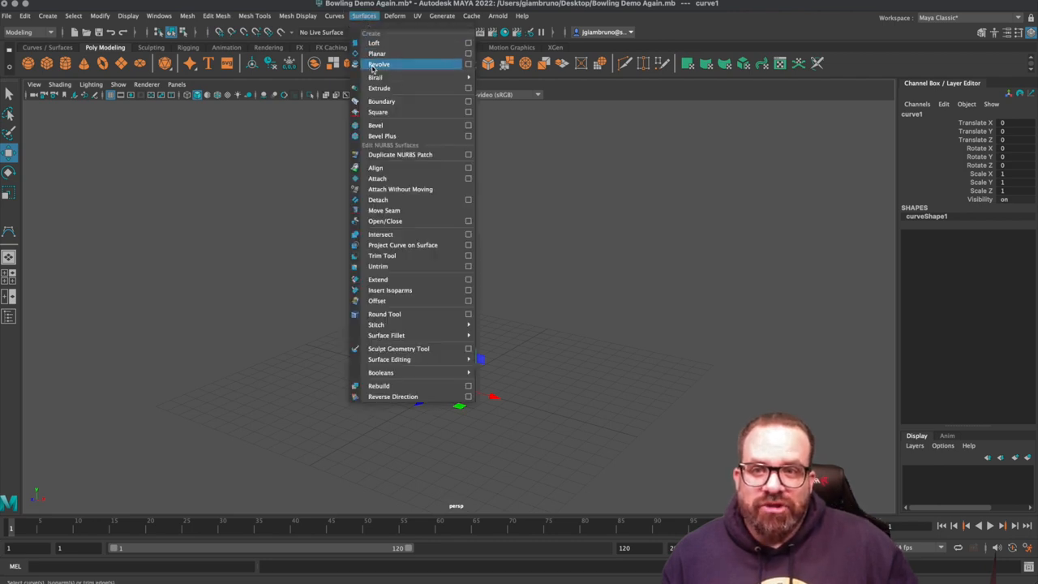
pyautogui.click(467, 65)
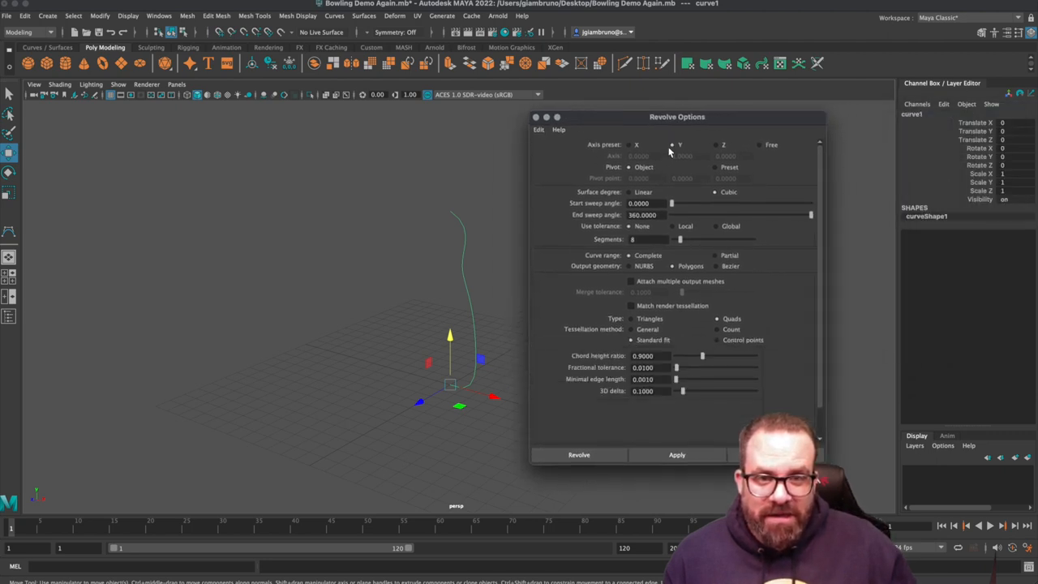
pyautogui.click(671, 145)
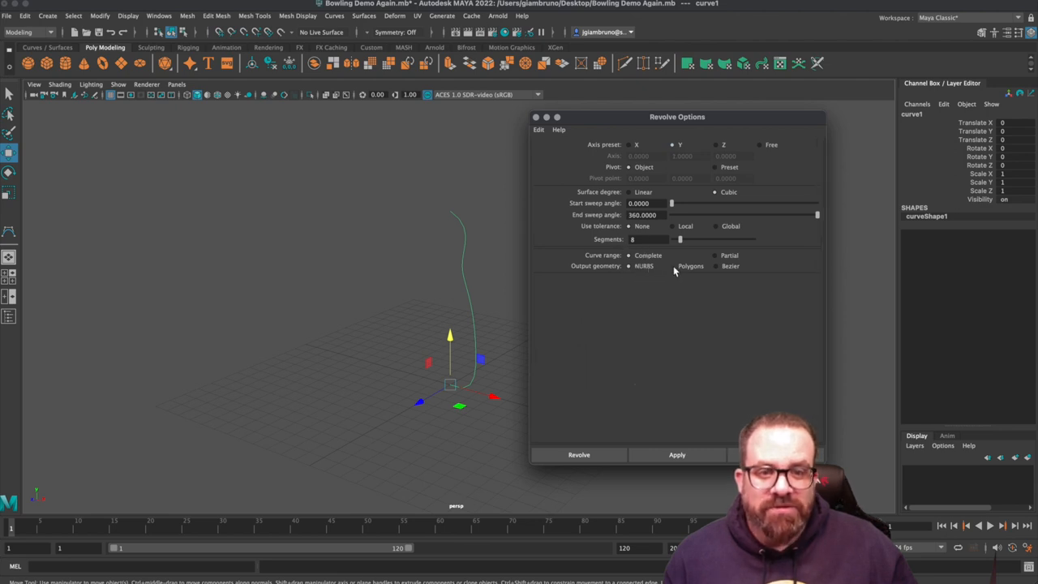
pyautogui.click(673, 266)
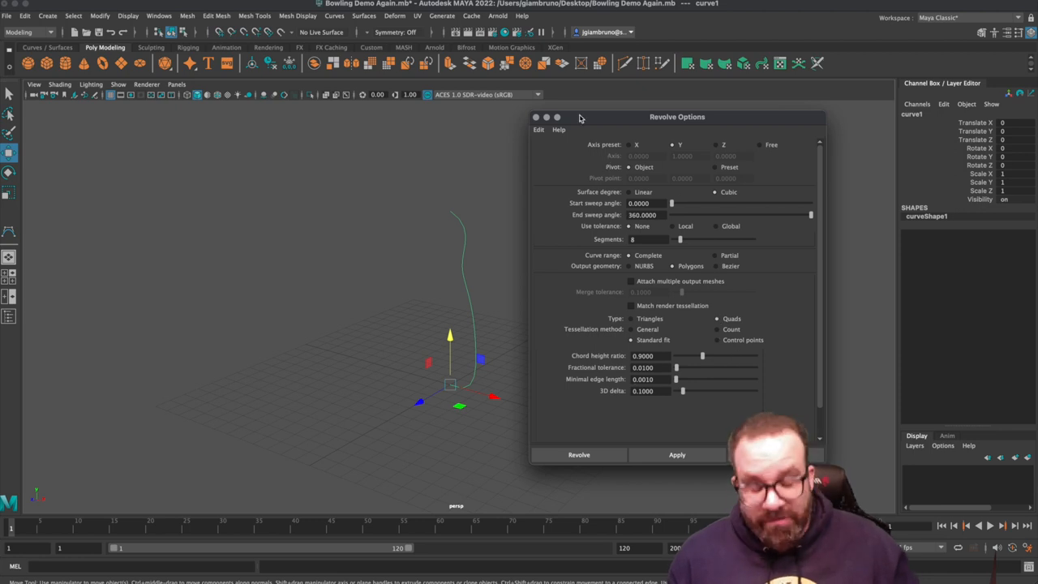
pyautogui.moveTo(646, 431)
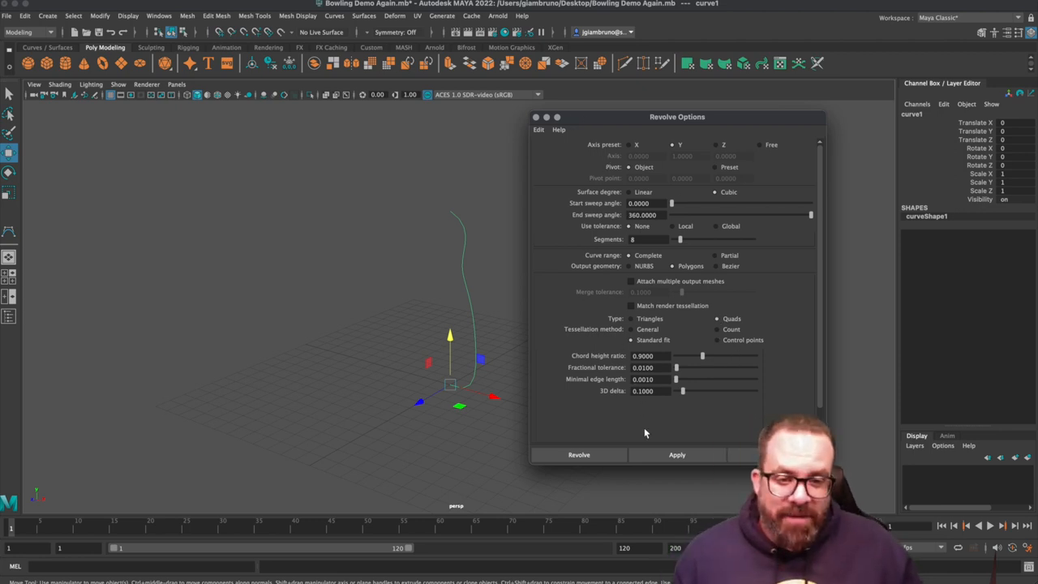
pyautogui.click(577, 454)
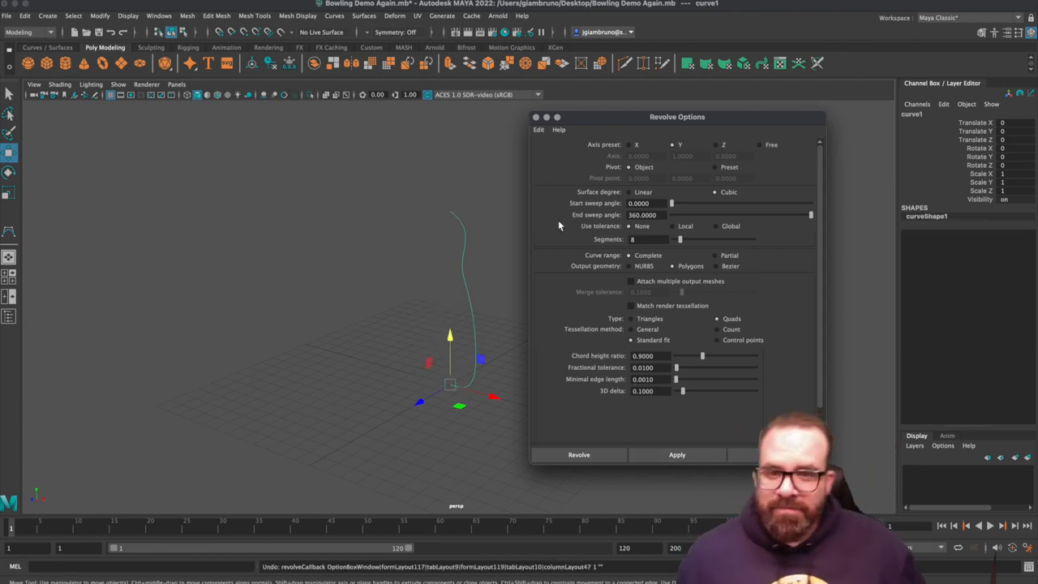
# Switch the output back to NURBS, revolve the curve into a pin surface and close the options.
pyautogui.click(629, 266)
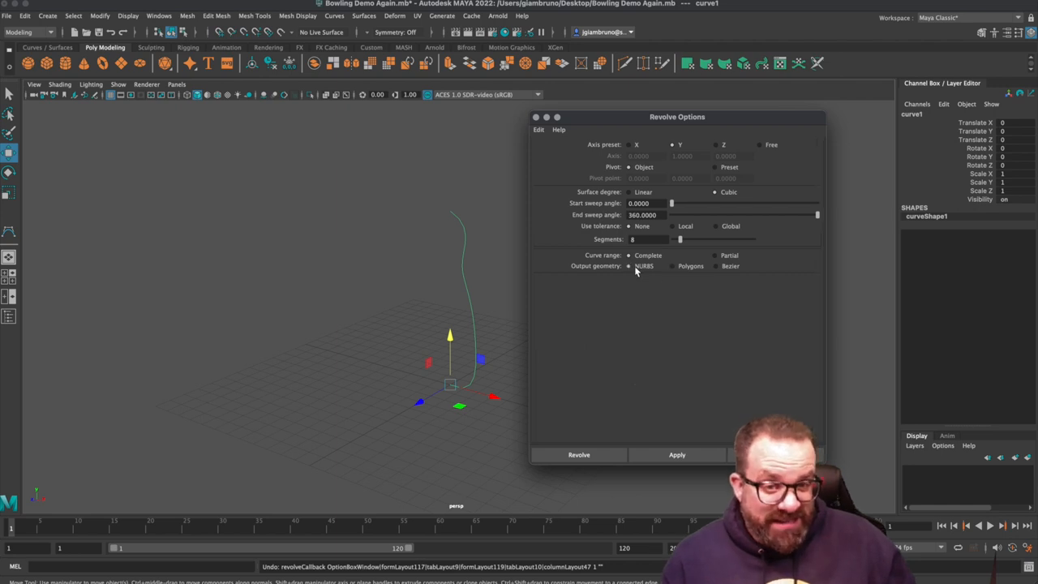
pyautogui.click(676, 455)
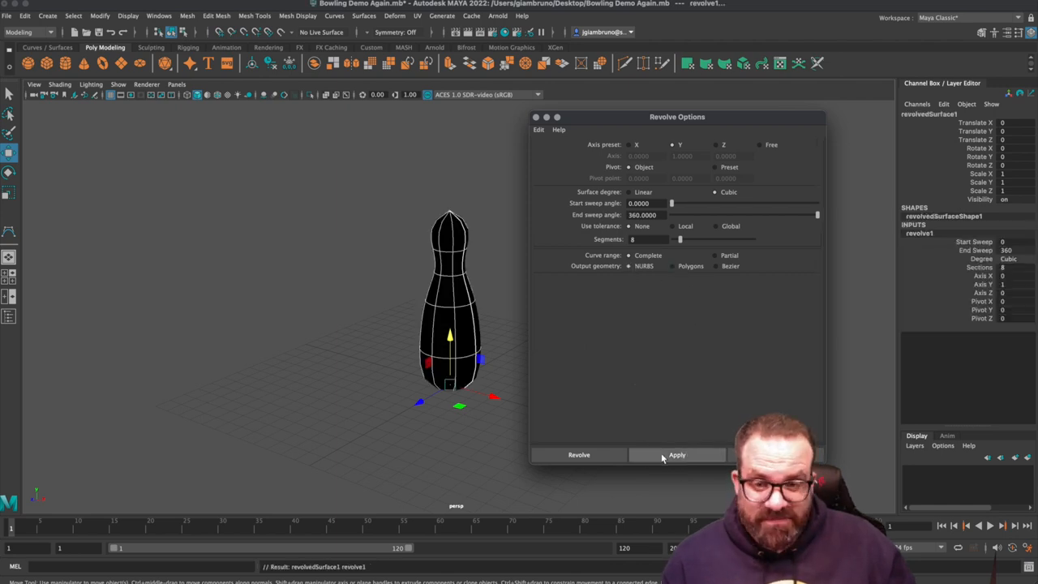
pyautogui.click(676, 454)
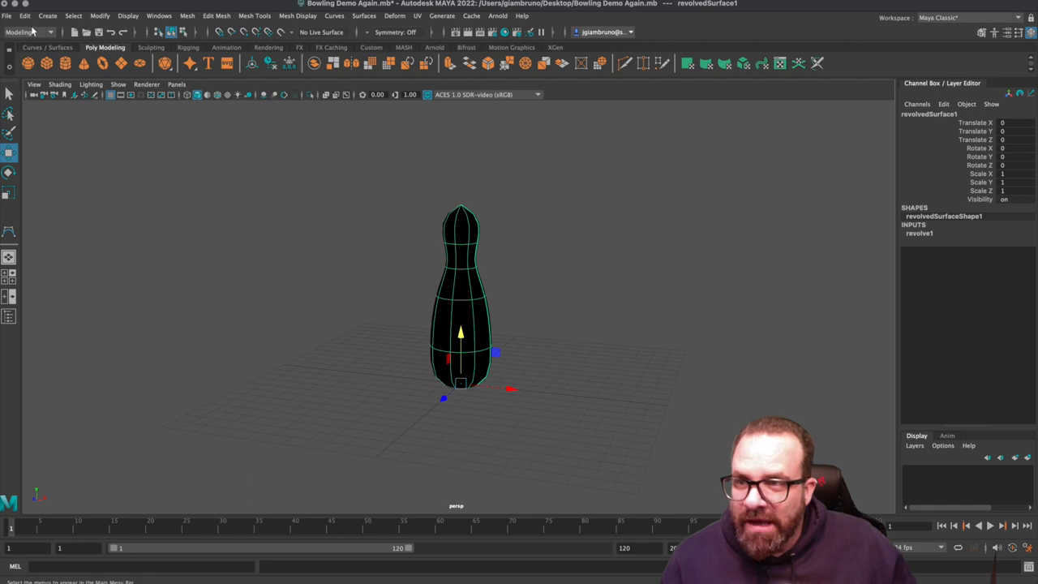
# Convert the NURBS pin to polygons via Modify > Convert, then undo back to the profile curve.
pyautogui.click(101, 16)
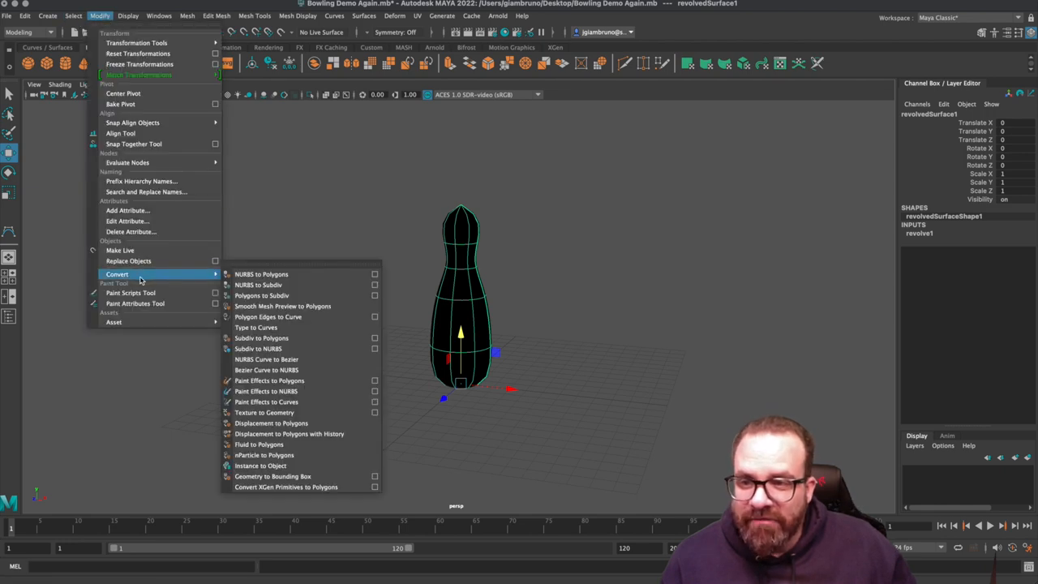
pyautogui.moveTo(279, 275)
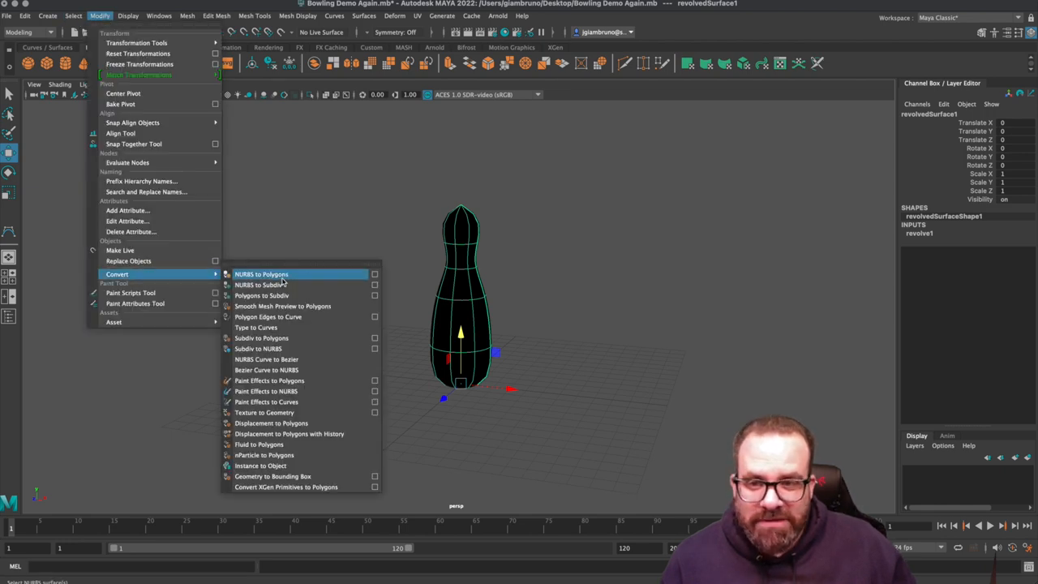
pyautogui.click(373, 274)
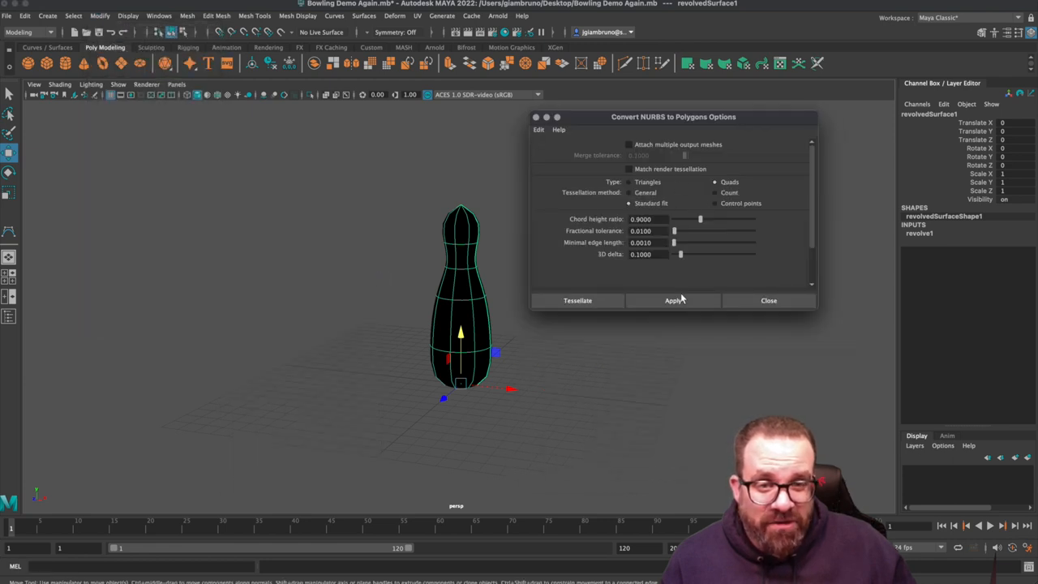
pyautogui.click(671, 300)
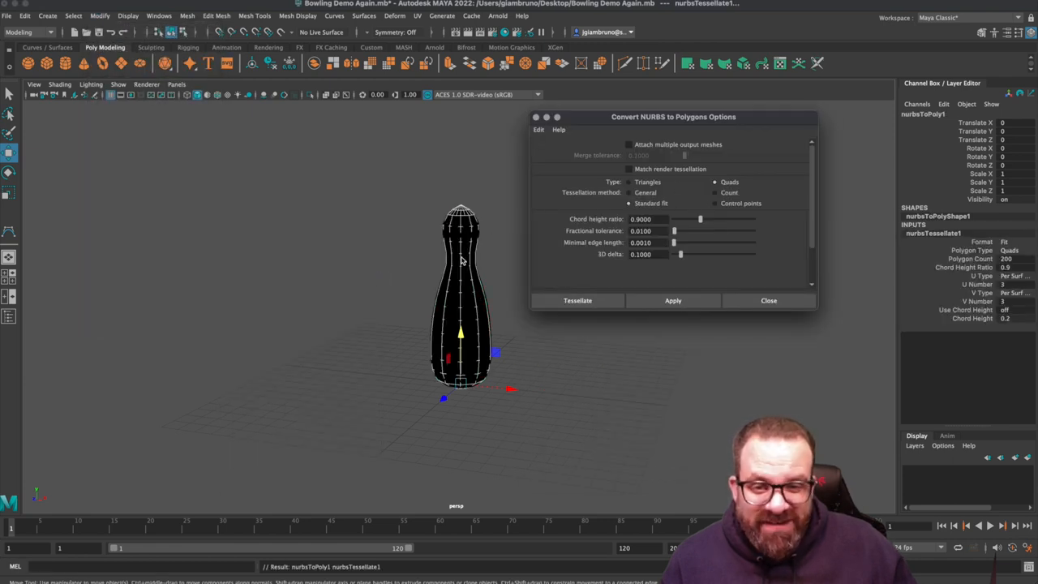
pyautogui.moveTo(469, 344)
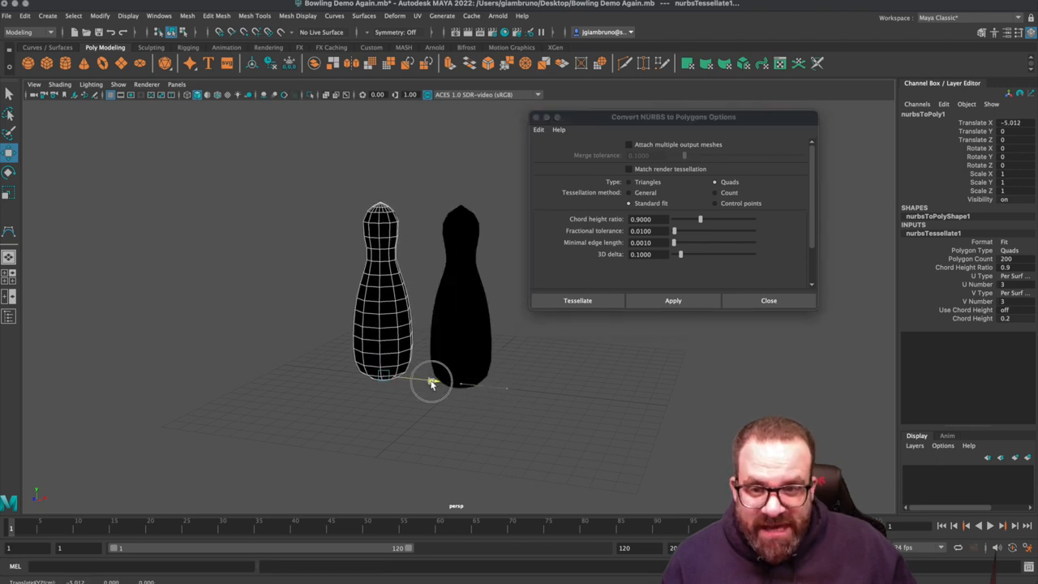
pyautogui.click(462, 284)
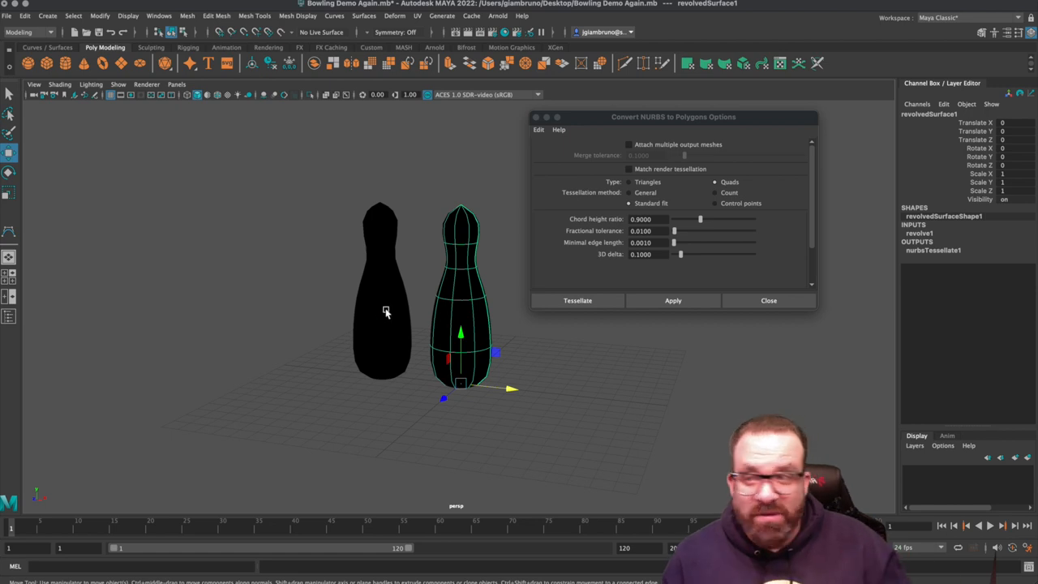
pyautogui.click(769, 300)
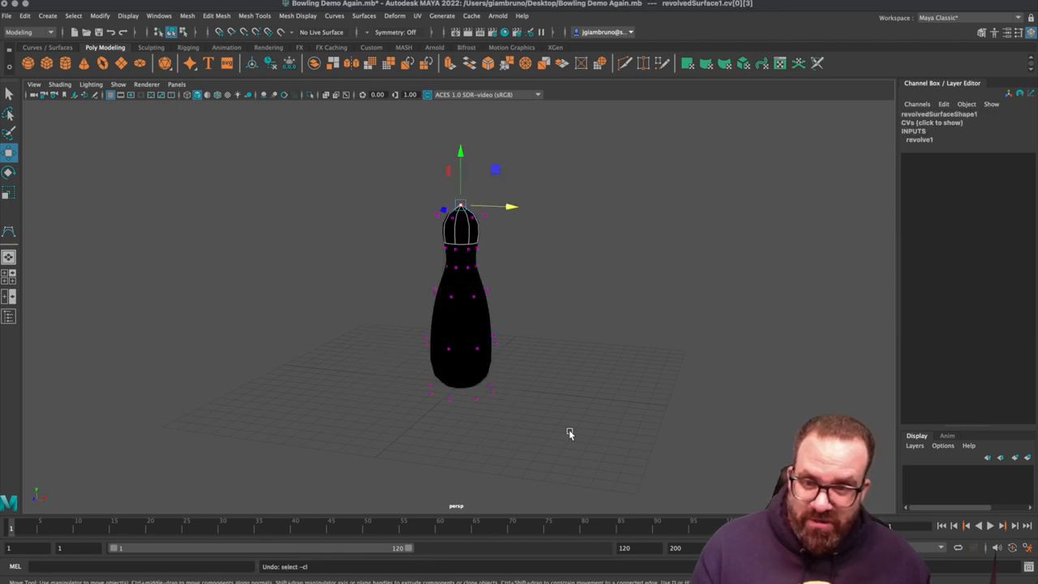
pyautogui.press('ctrl+z')
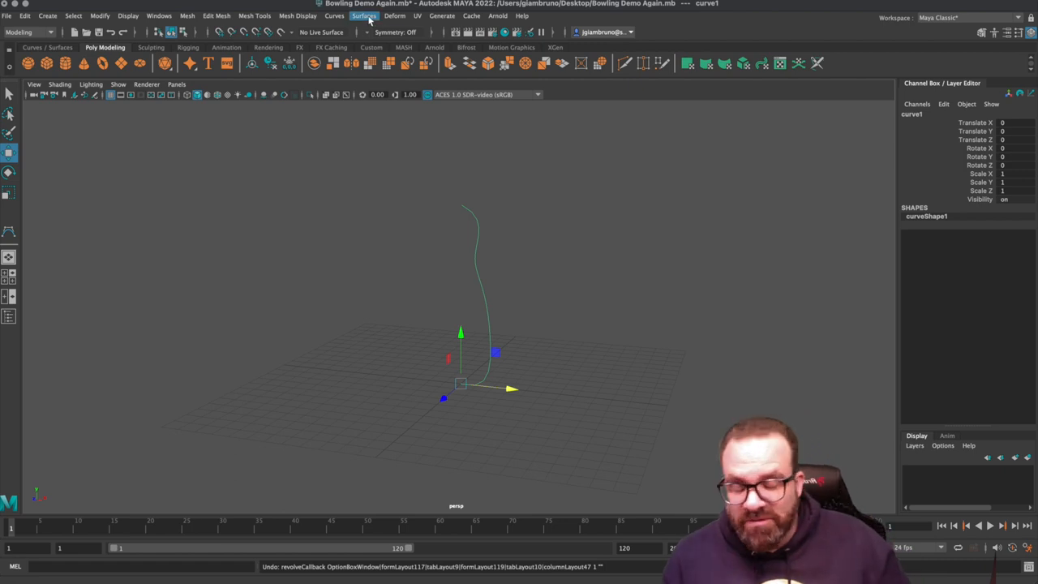
# Bring up Revolve Options again with Polygons output built from quad faces.
pyautogui.click(364, 16)
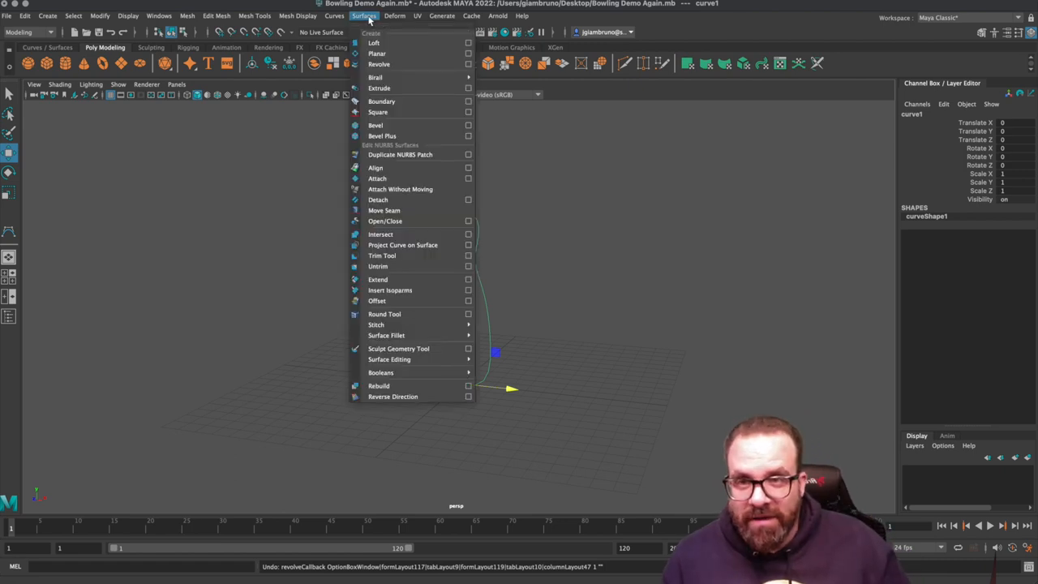
pyautogui.moveTo(386, 65)
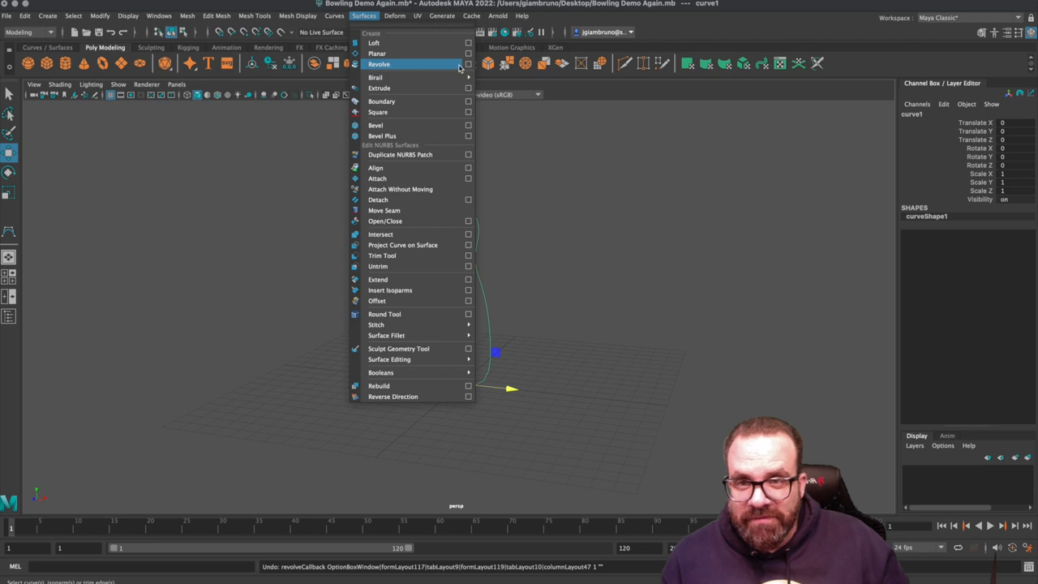
pyautogui.click(467, 64)
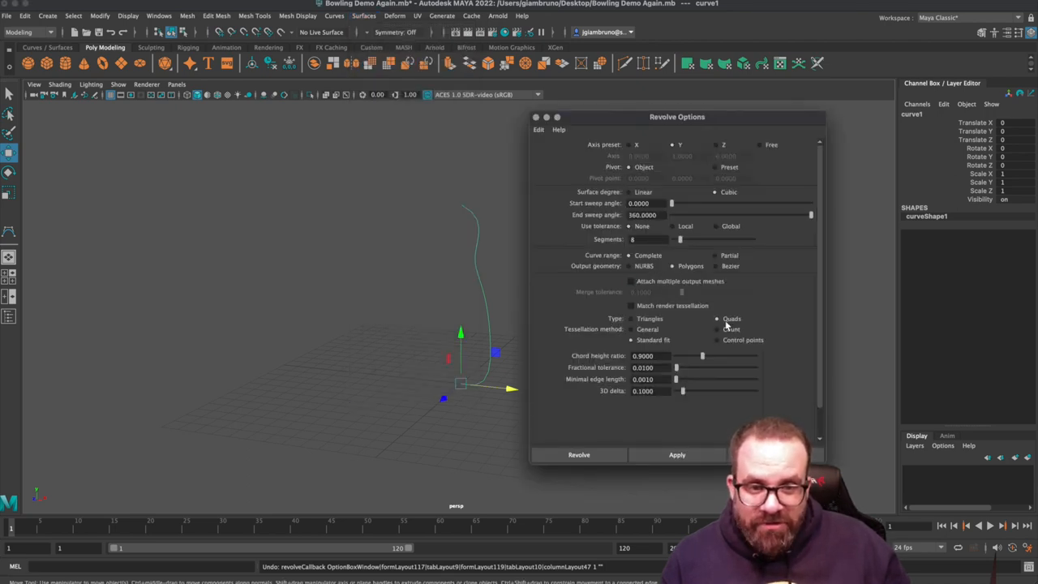
pyautogui.click(578, 454)
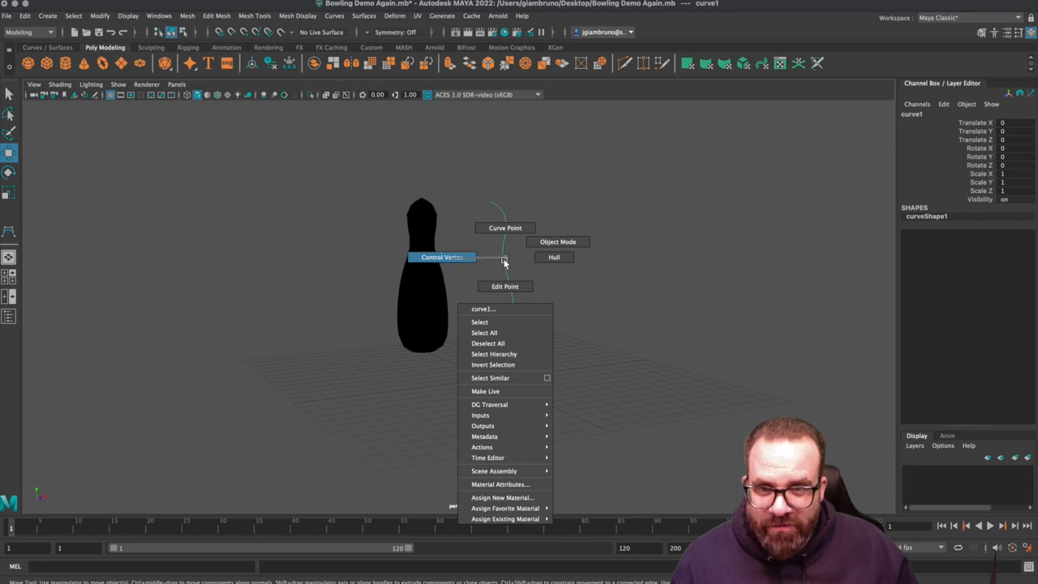
# Check the profile curve's control vertices after revolving the quad polygon pin mesh.
pyautogui.click(441, 256)
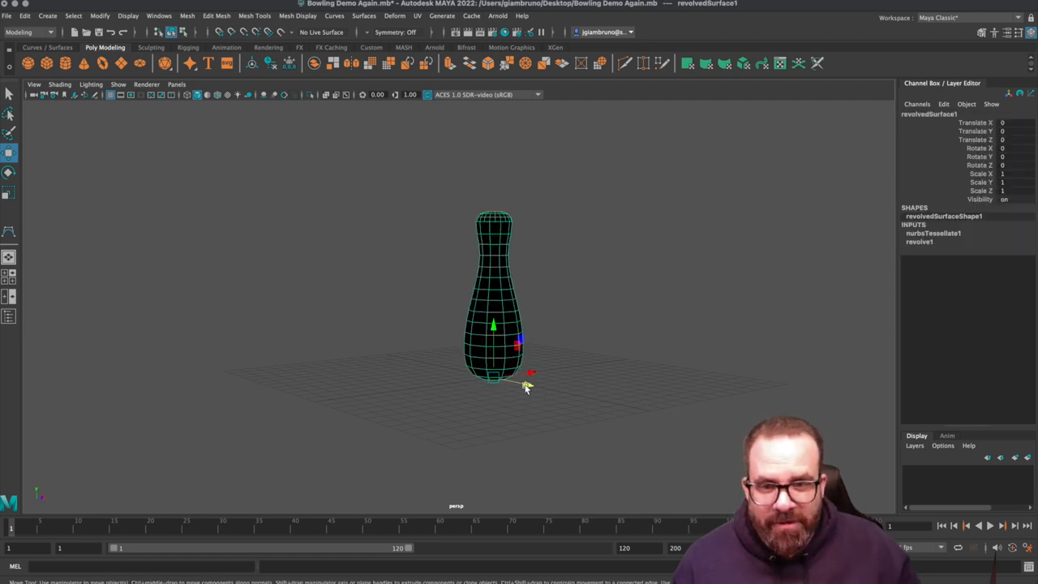
# Move the pin aside, adjust the curve's CVs to refine the silhouette, and return to object mode.
pyautogui.click(25, 15)
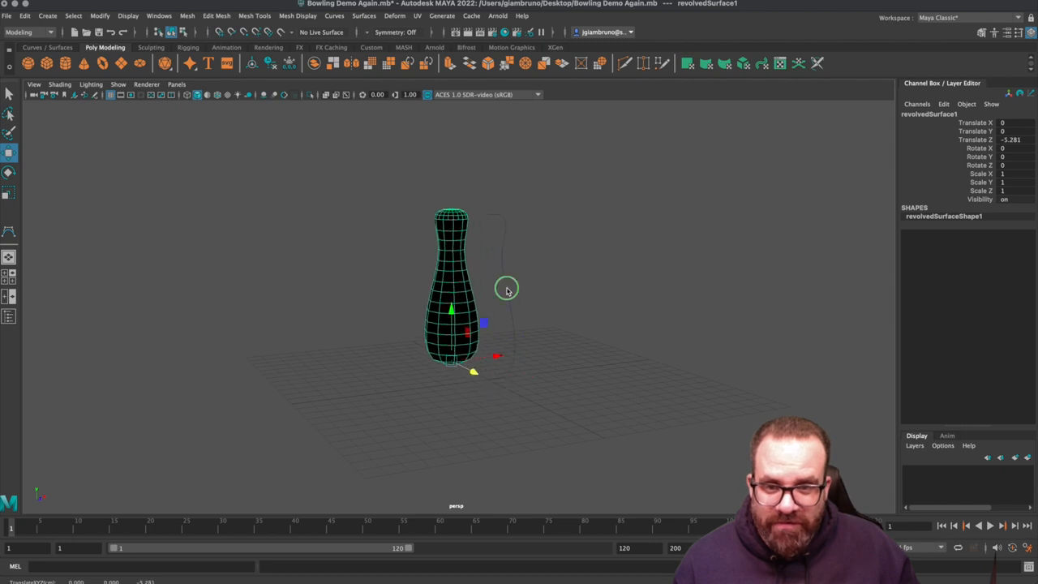
pyautogui.rightClick(506, 288)
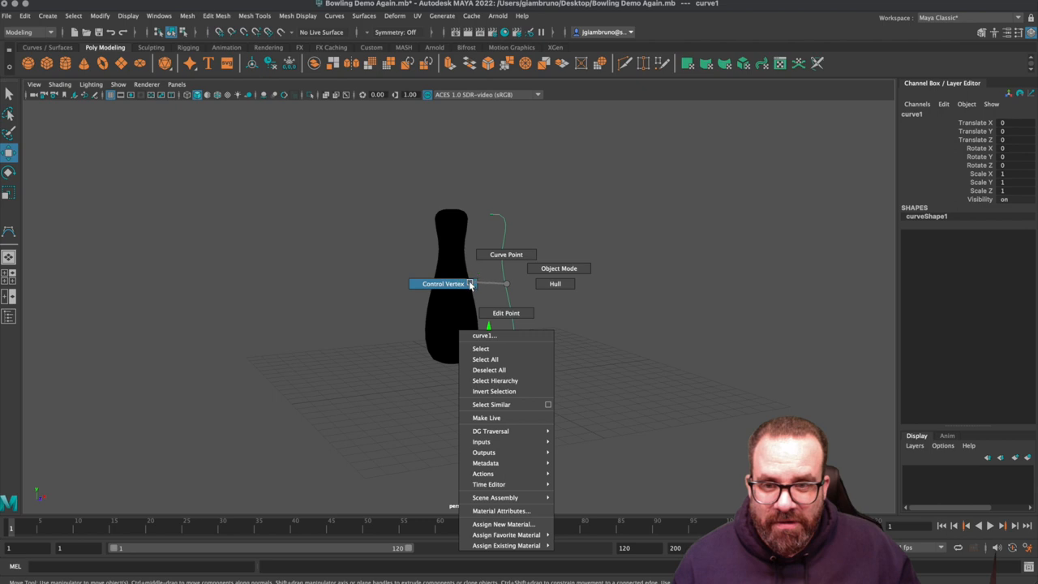
pyautogui.click(438, 283)
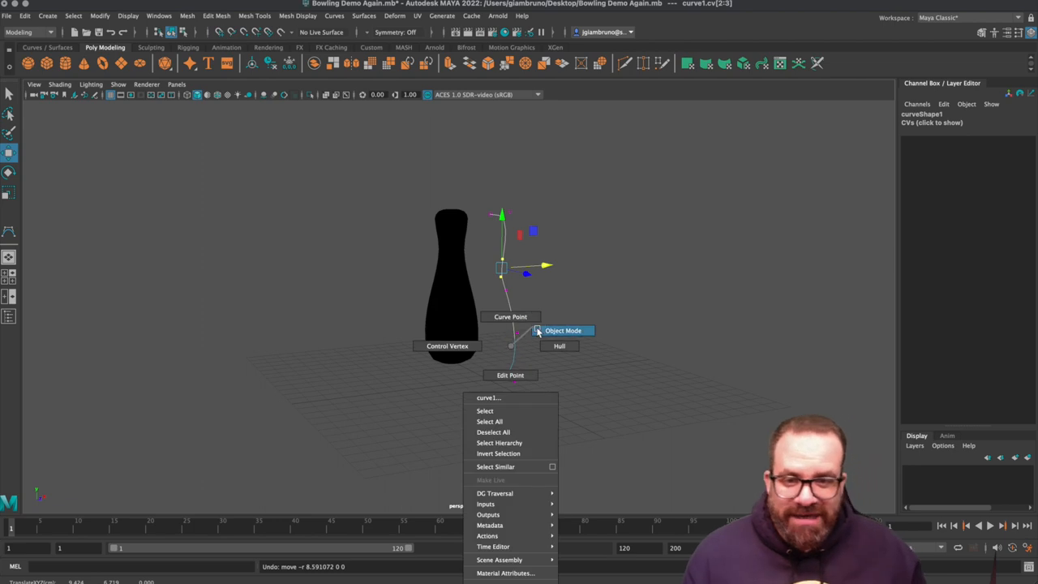
pyautogui.click(564, 331)
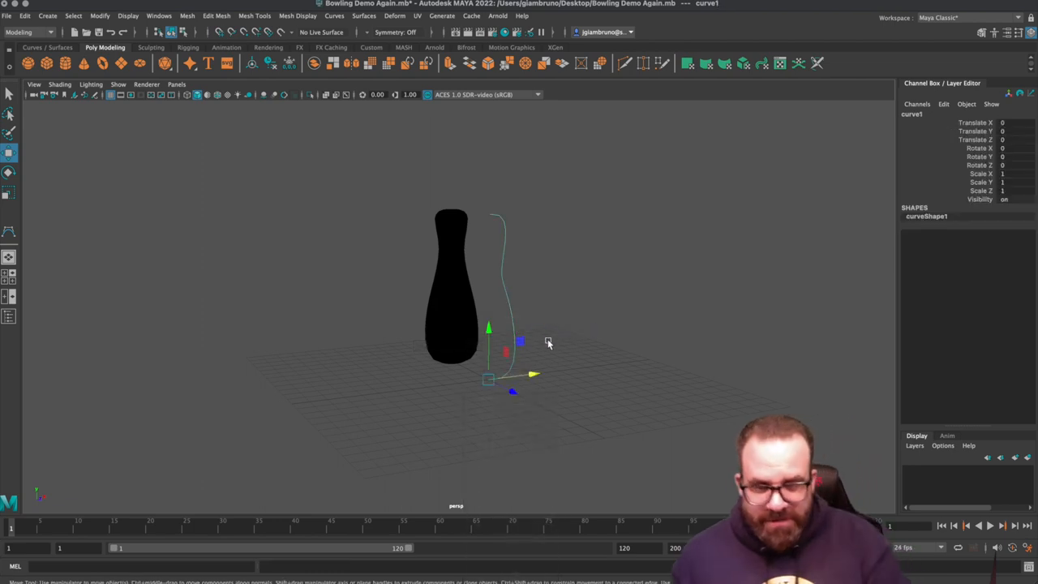
pyautogui.moveTo(525, 282)
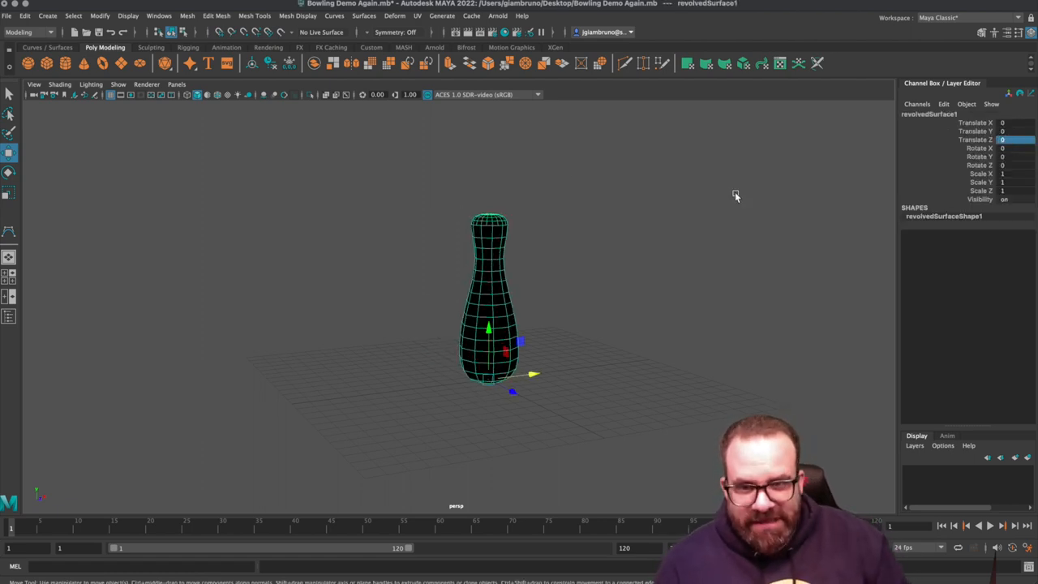
pyautogui.moveTo(477, 263)
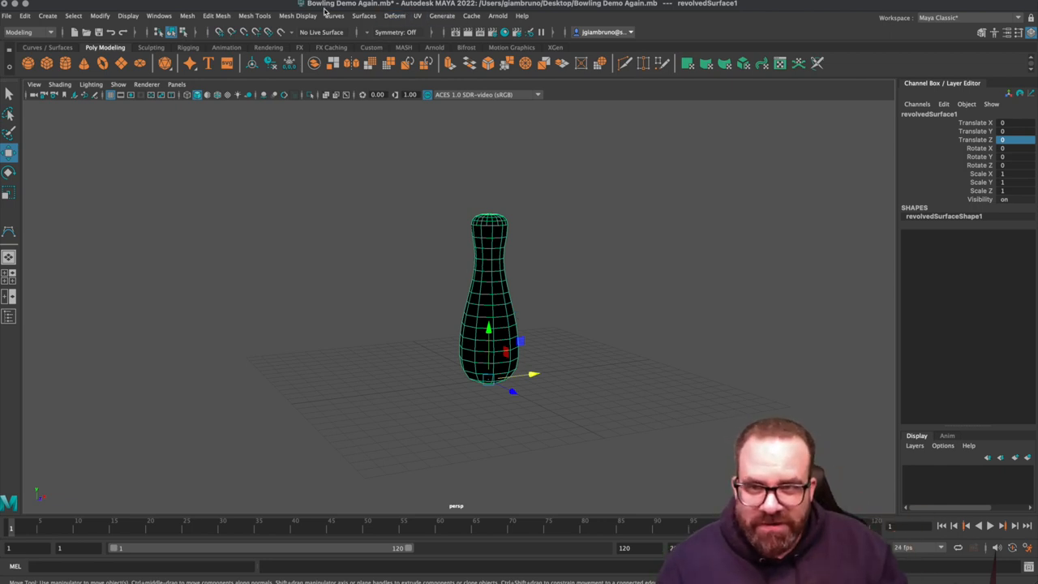
# Soften the pin mesh's edges through Mesh Display for smooth shading.
pyautogui.click(376, 16)
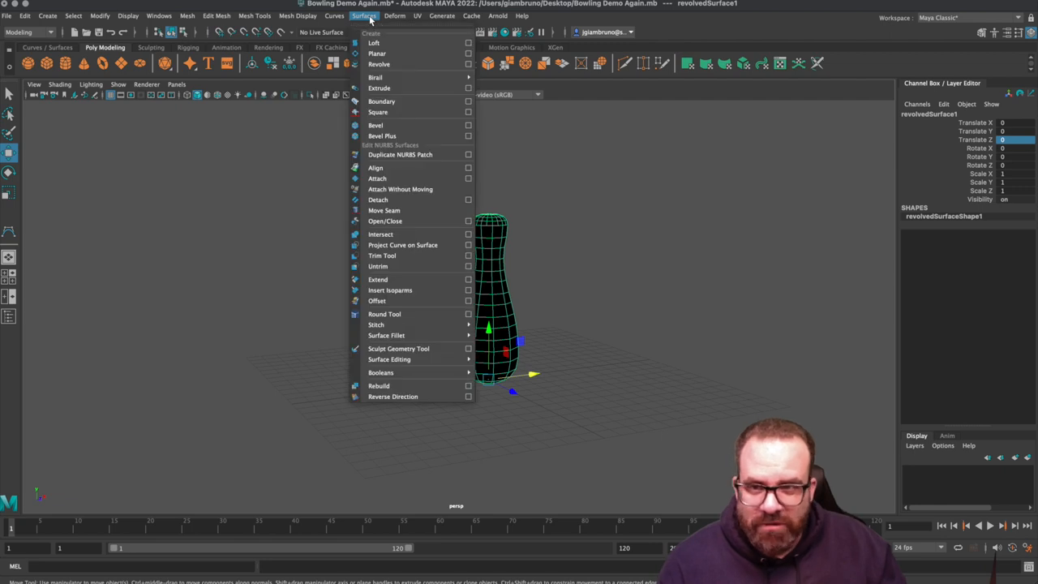
pyautogui.click(303, 16)
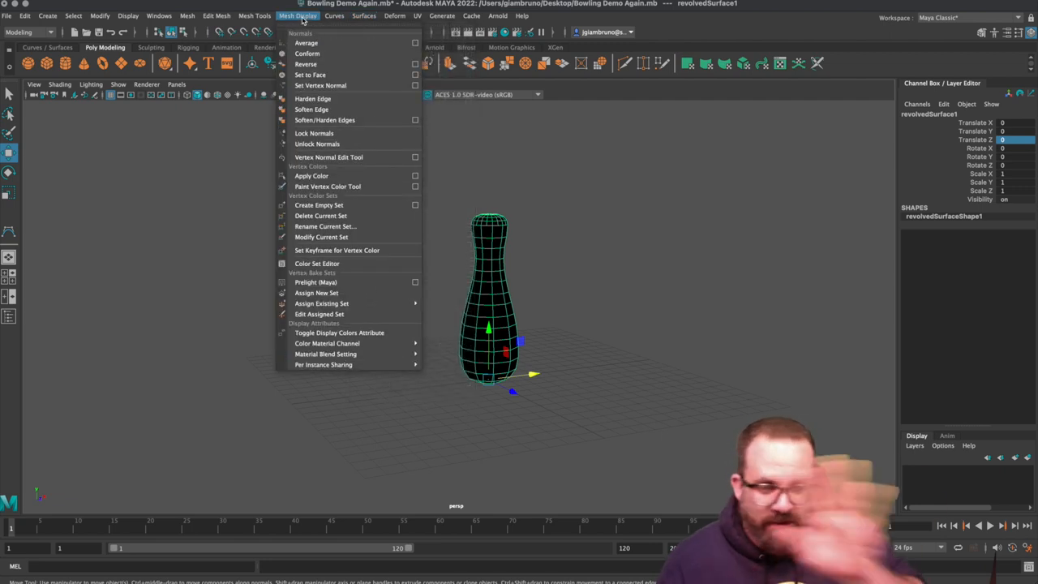
pyautogui.moveTo(304, 65)
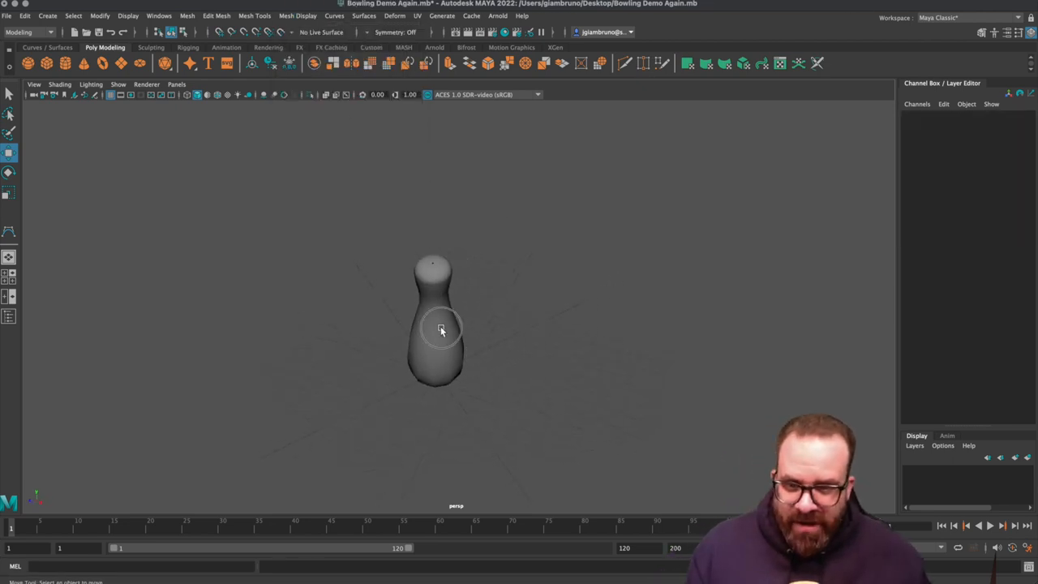
# Position the first pin on the grid as the head of the rack.
pyautogui.click(441, 331)
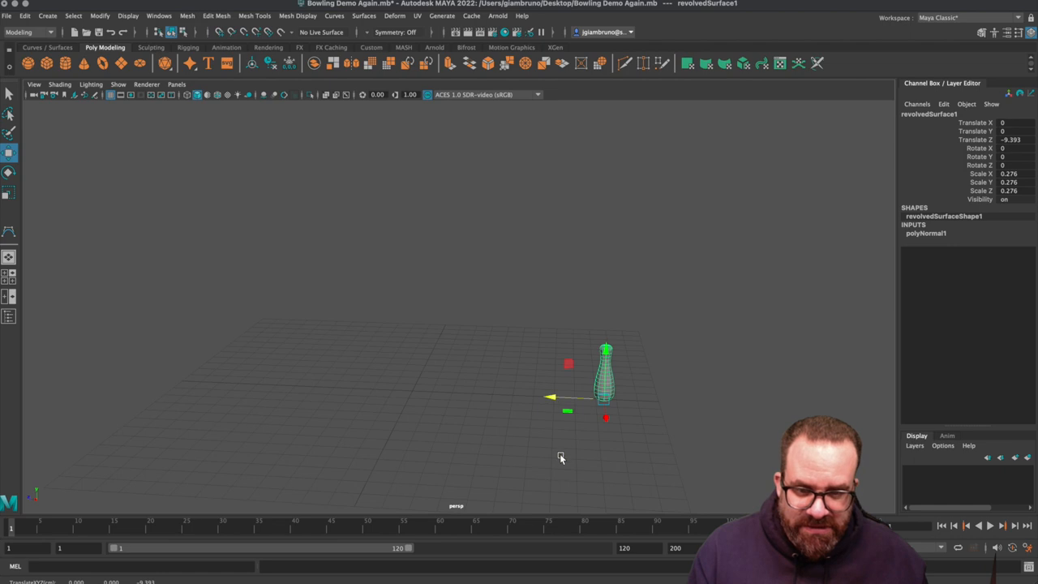
pyautogui.moveTo(559, 457); pyautogui.dragTo(490, 350)
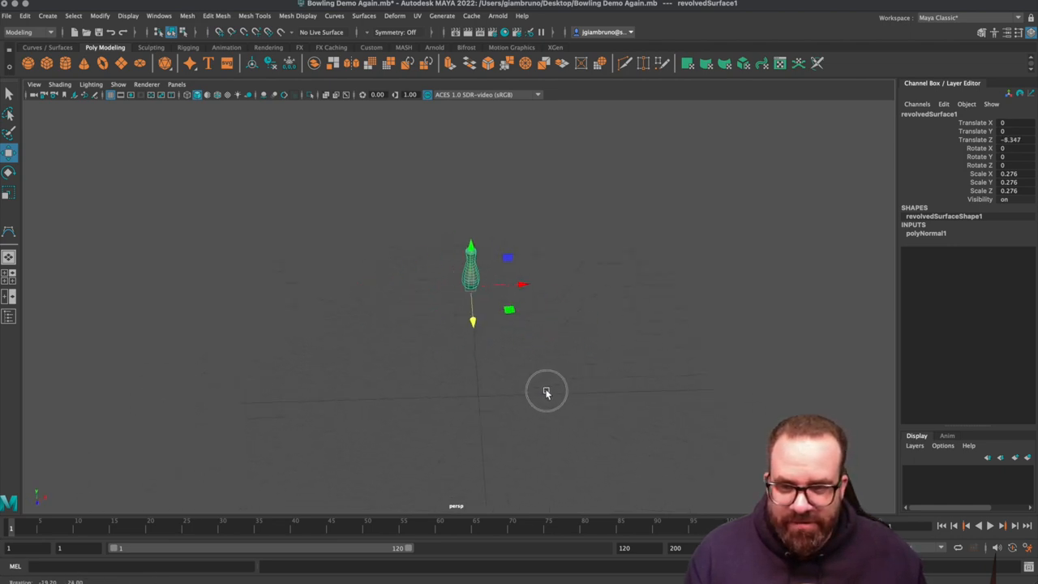
pyautogui.moveTo(546, 392); pyautogui.dragTo(535, 324)
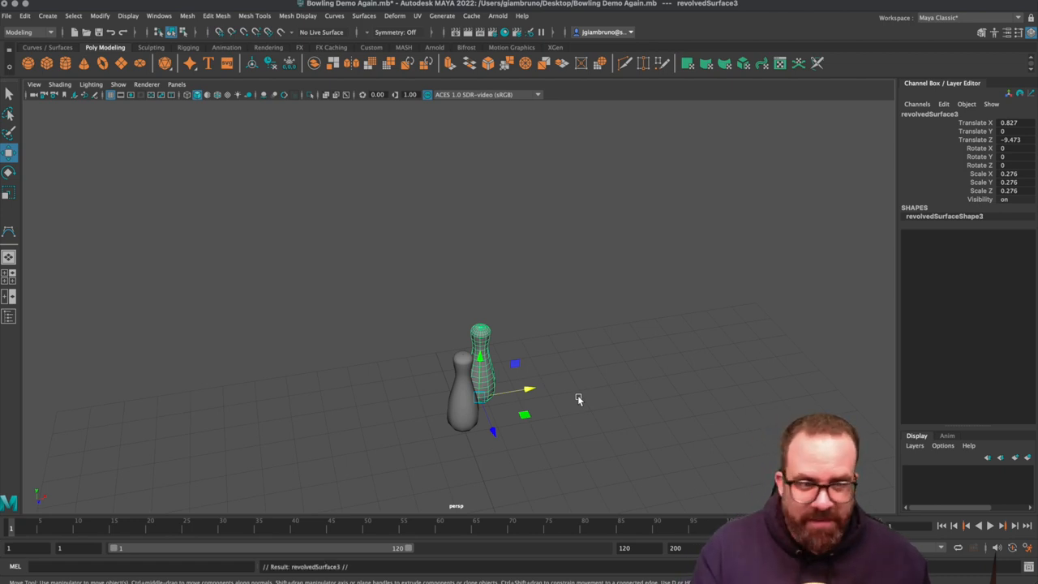
pyautogui.click(1008, 129)
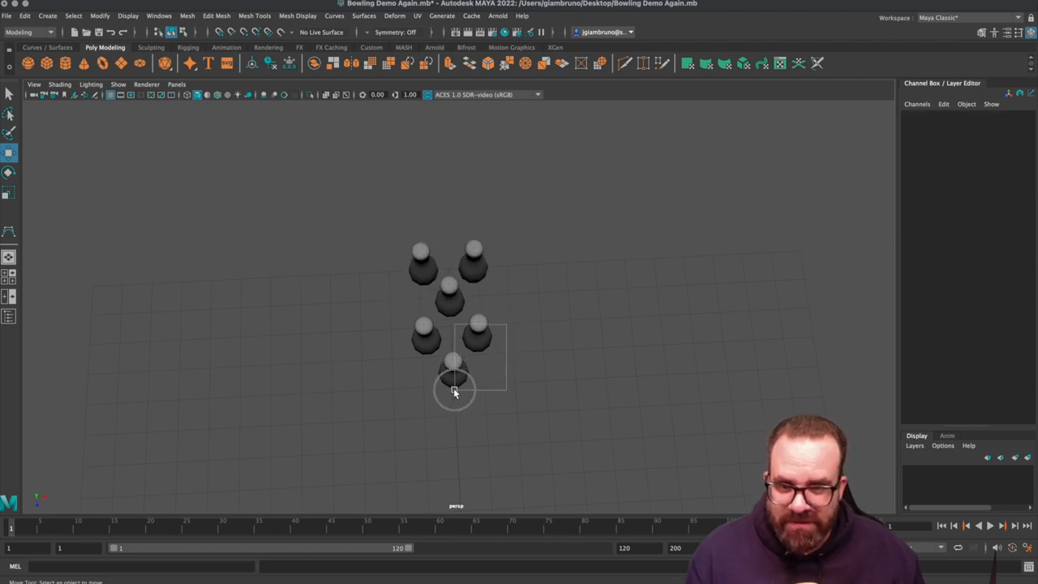
# Duplicate pins with Ctrl+D and move each copy into the triangular rack formation.
pyautogui.click(455, 386)
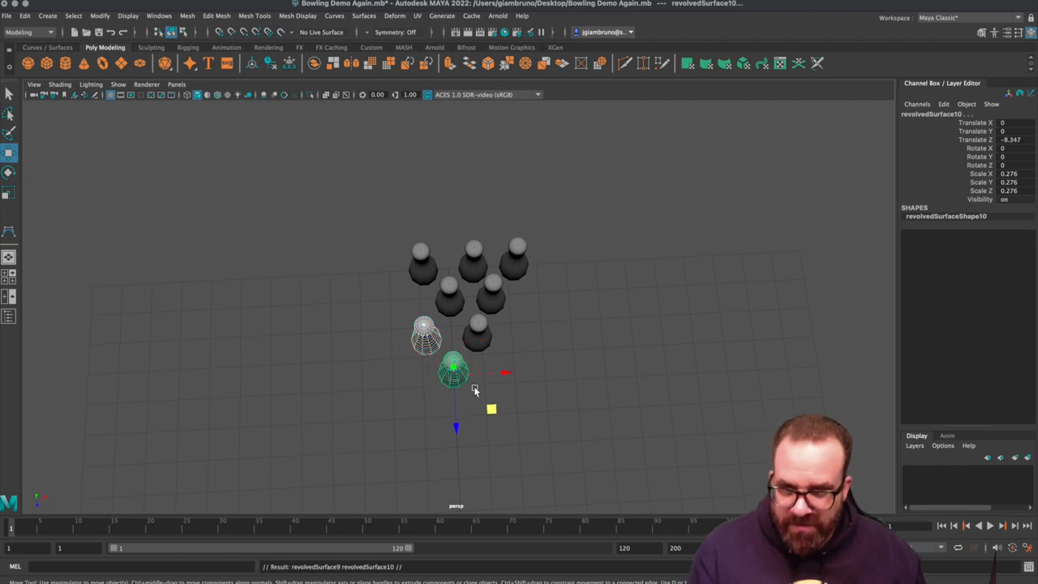
pyautogui.moveTo(490, 408); pyautogui.dragTo(445, 344)
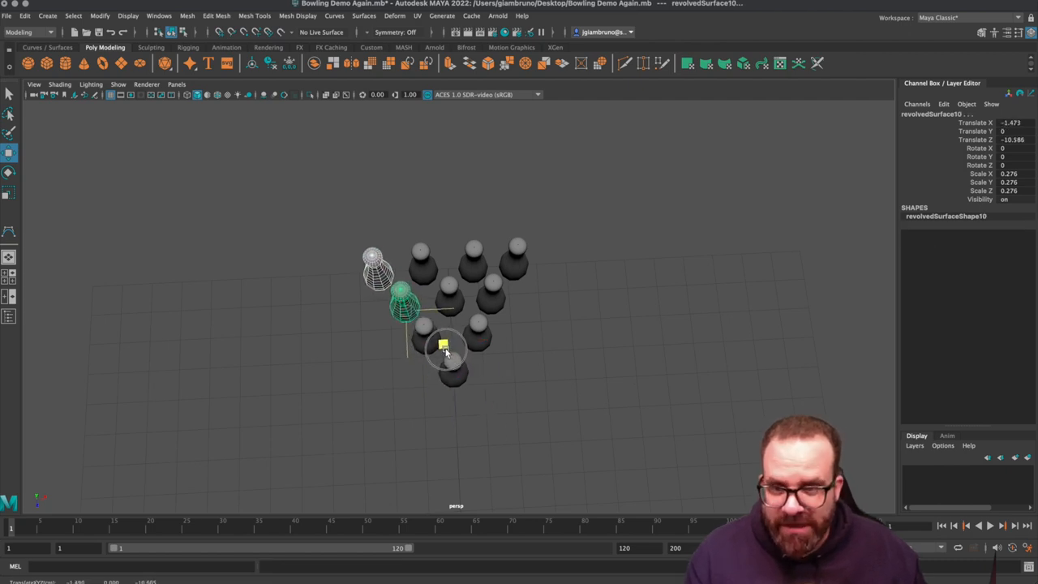
pyautogui.moveTo(444, 344); pyautogui.dragTo(444, 340)
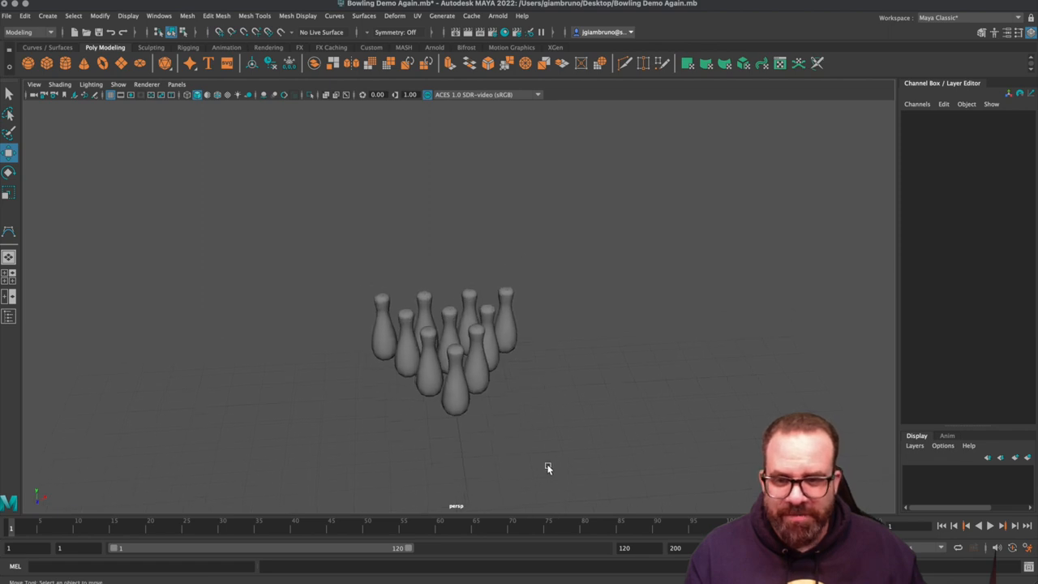
pyautogui.moveTo(548, 467); pyautogui.dragTo(486, 396)
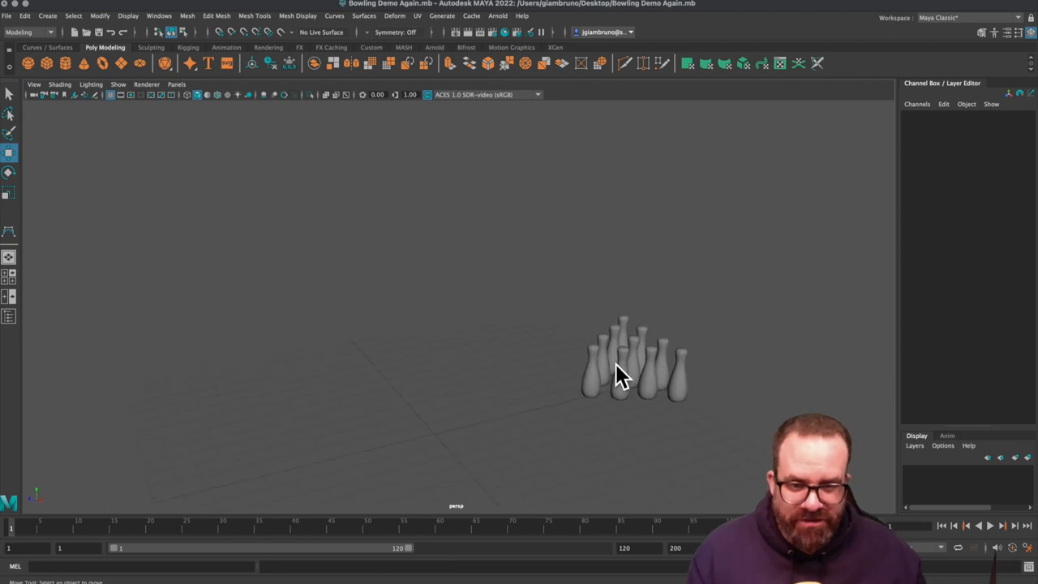
pyautogui.moveTo(47, 31)
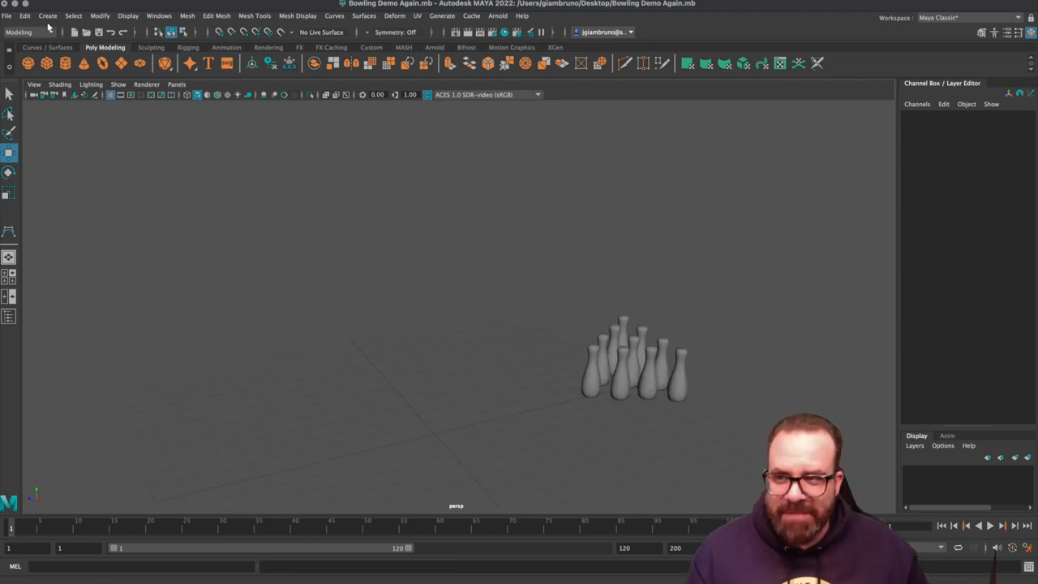
# Add a polygon cube, stretch it into a long flat lane along Z and settle it just beneath the pin bases.
pyautogui.click(49, 15)
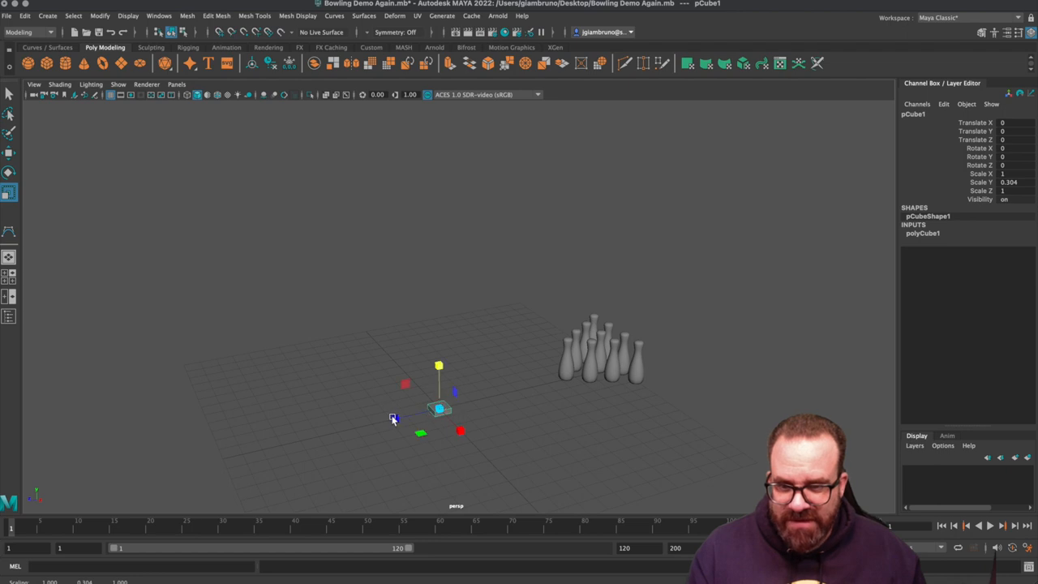
pyautogui.moveTo(422, 434); pyautogui.dragTo(370, 425)
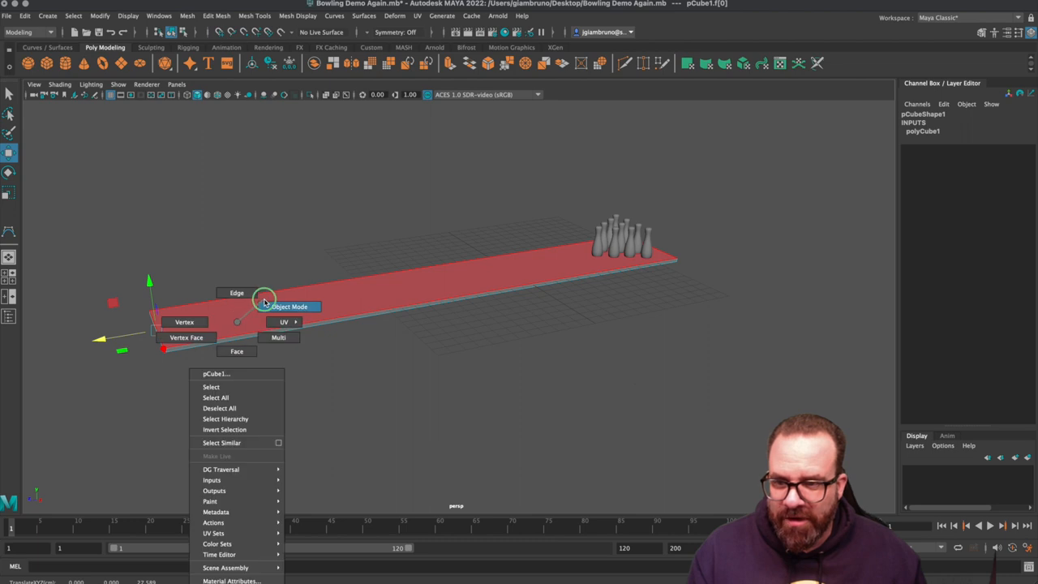
pyautogui.click(292, 305)
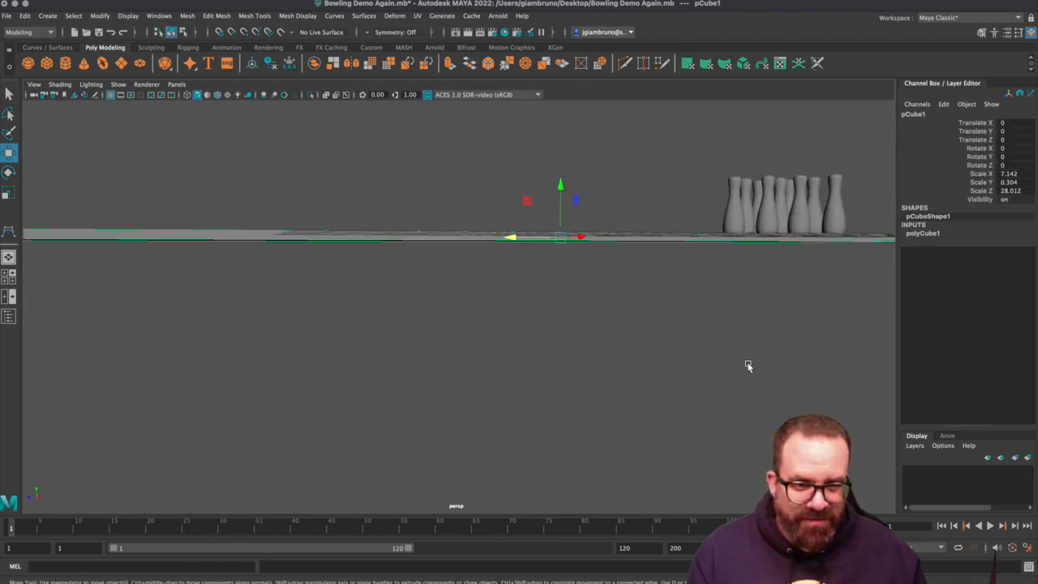
pyautogui.moveTo(749, 367); pyautogui.dragTo(714, 379)
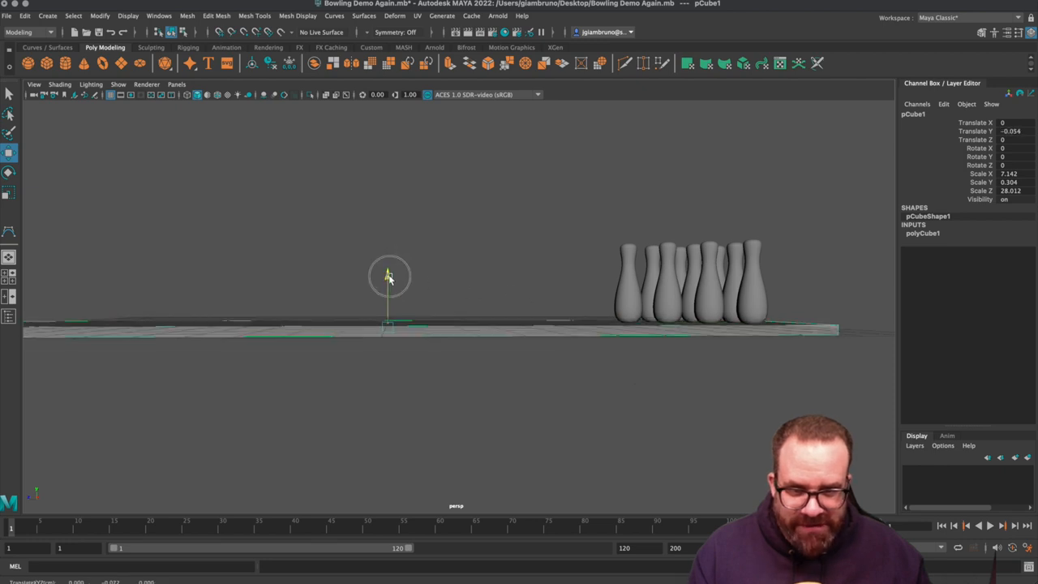
pyautogui.moveTo(390, 276); pyautogui.dragTo(390, 354)
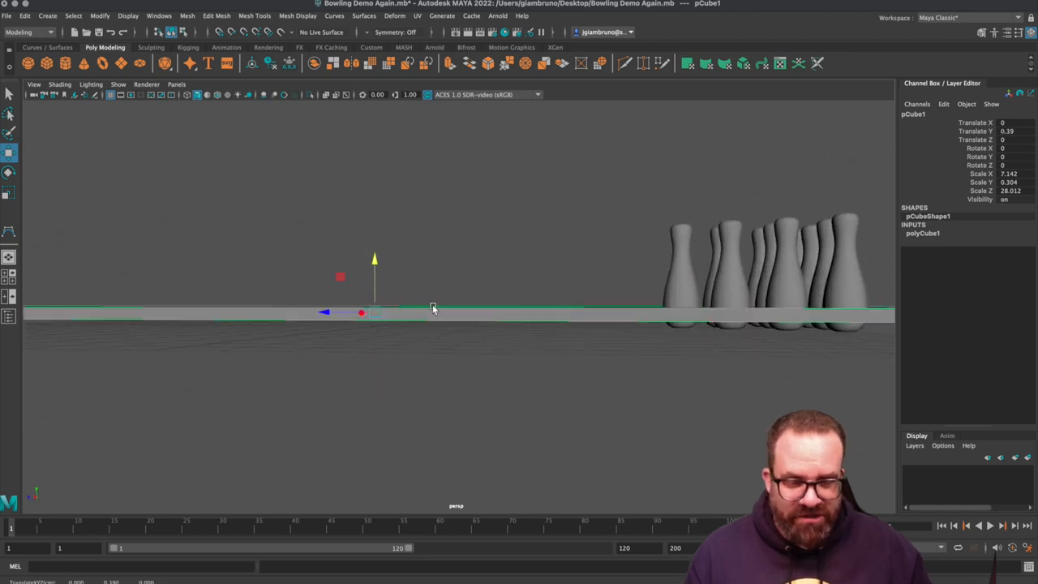
pyautogui.moveTo(373, 260); pyautogui.dragTo(375, 274)
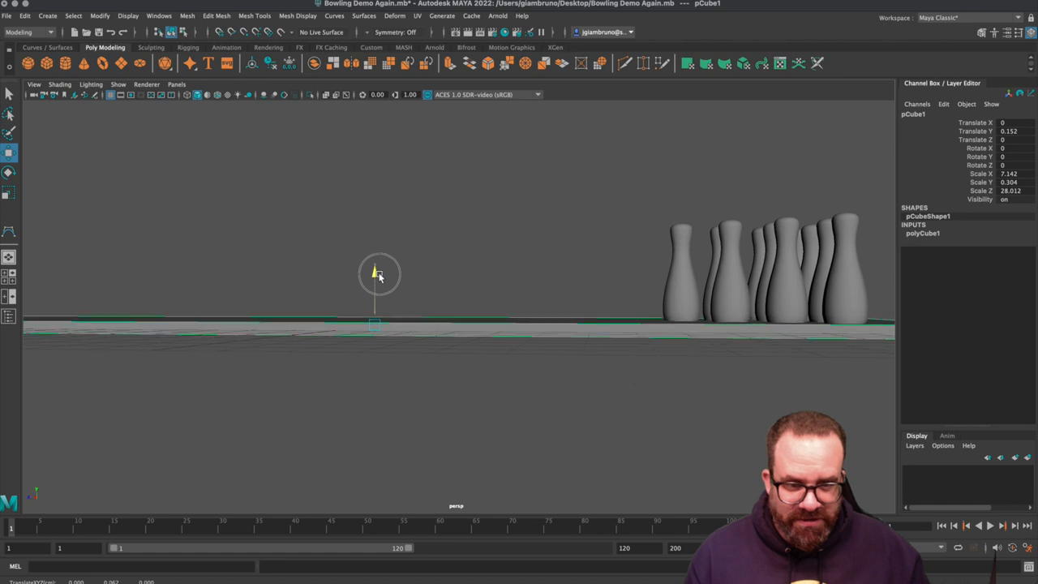
pyautogui.moveTo(375, 268); pyautogui.dragTo(374, 284)
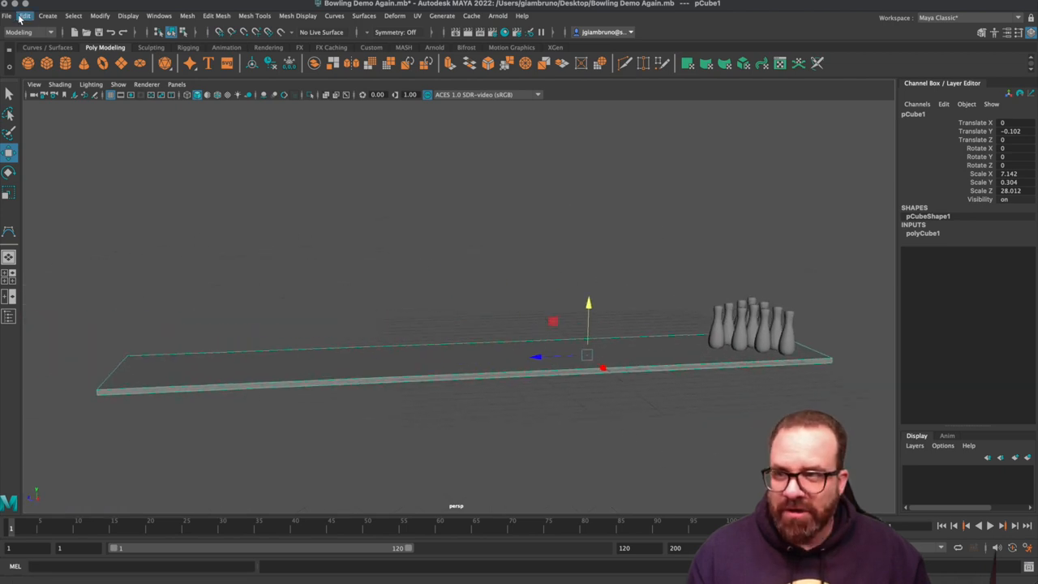
# Add a polygon sphere as the bowling ball and move it to the lane's far end.
pyautogui.click(49, 17)
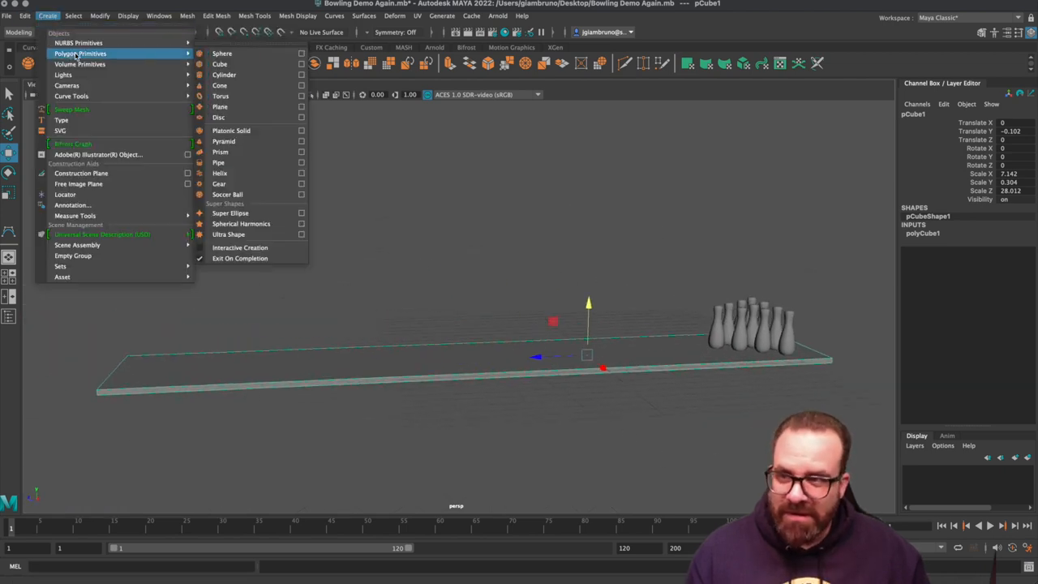
pyautogui.click(220, 52)
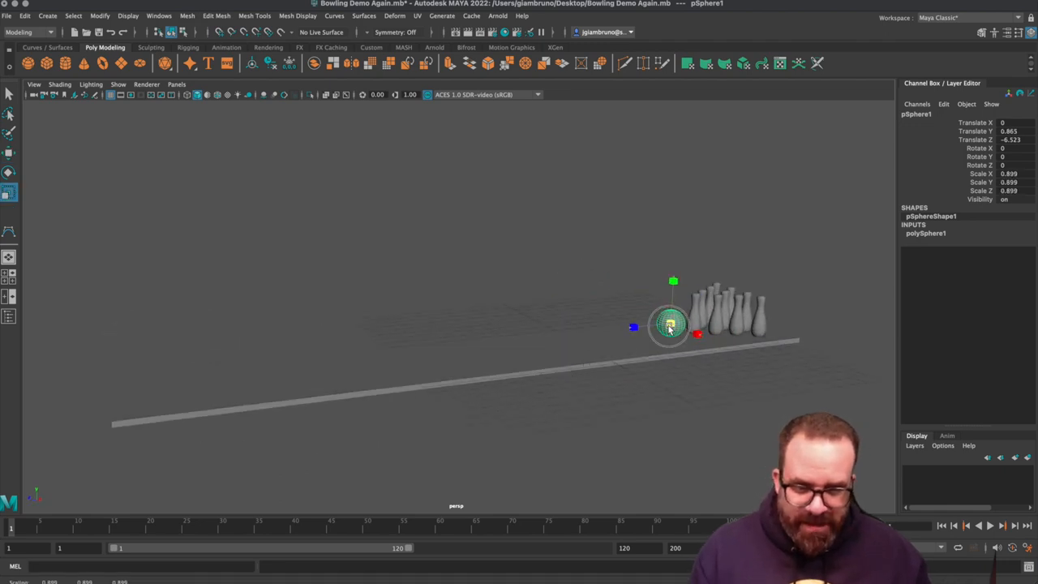
pyautogui.moveTo(668, 322); pyautogui.dragTo(712, 339)
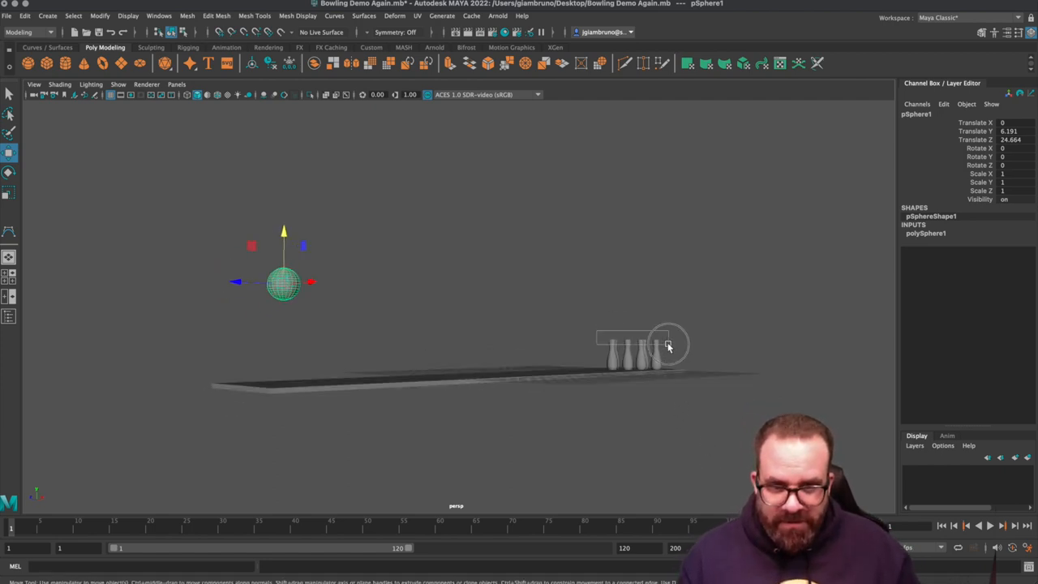
# Assign a new Lambert material to the selected pins and close its attribute settings.
pyautogui.rightClick(649, 354)
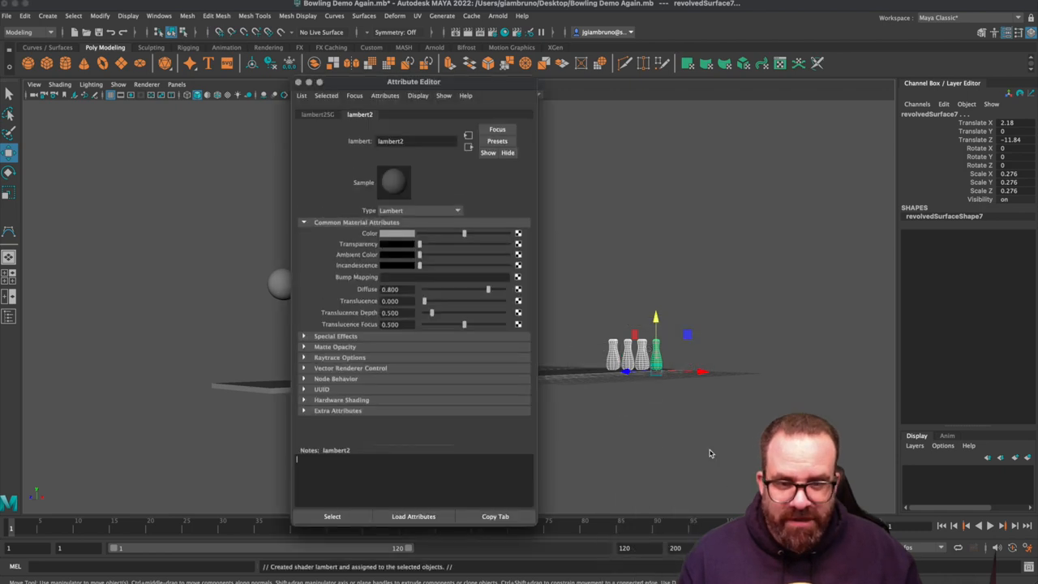
pyautogui.click(399, 233)
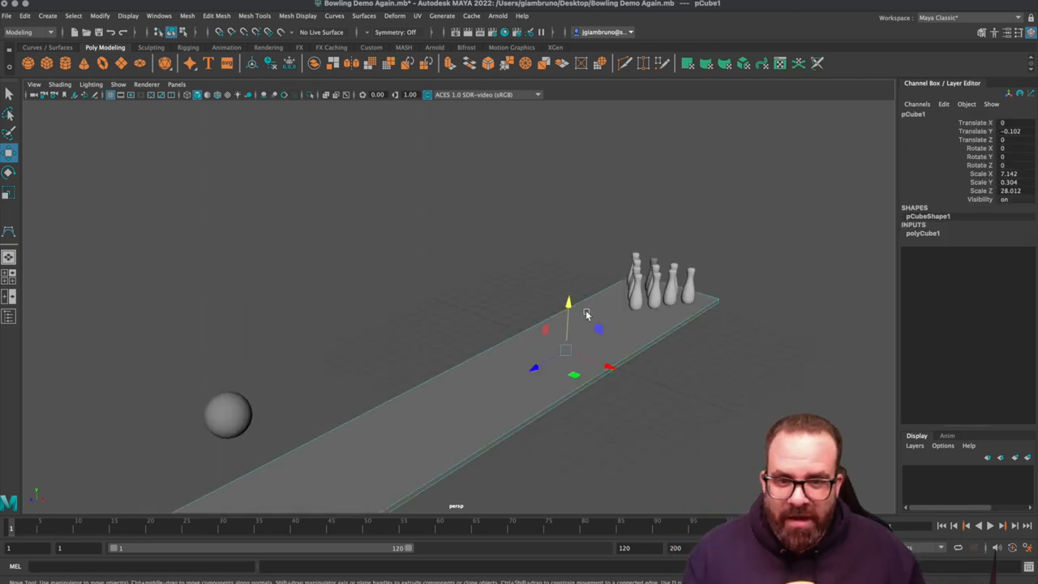
# Give the lane a new Phong material coloured orange-brown like wood.
pyautogui.rightClick(568, 311)
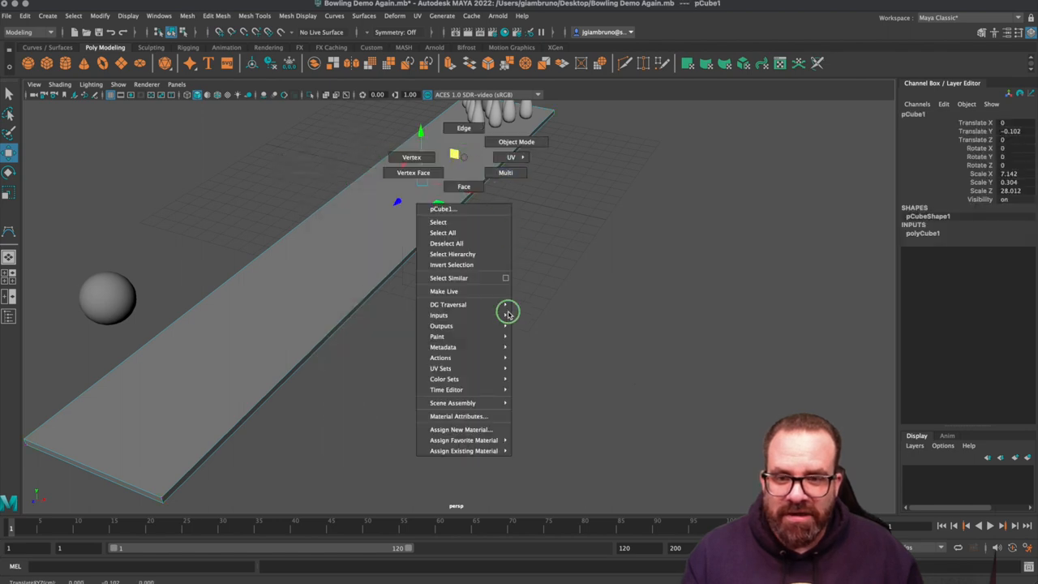
pyautogui.click(464, 440)
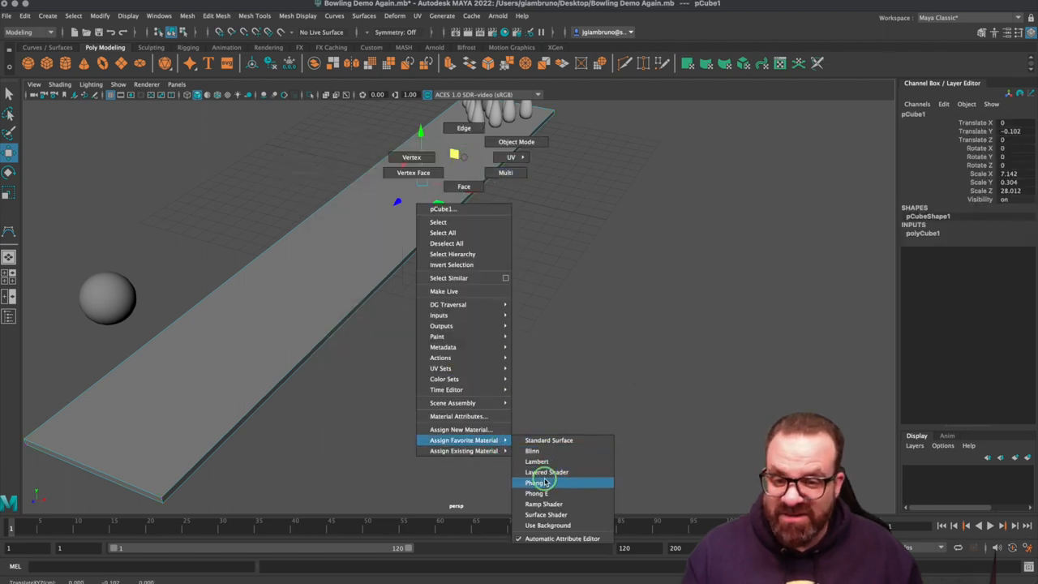
pyautogui.click(534, 482)
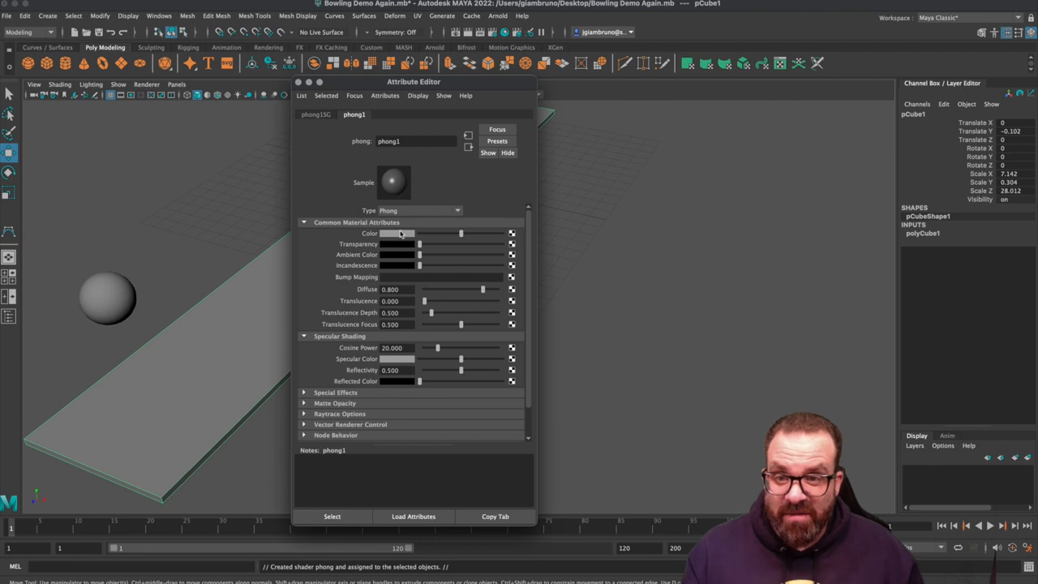
pyautogui.click(397, 234)
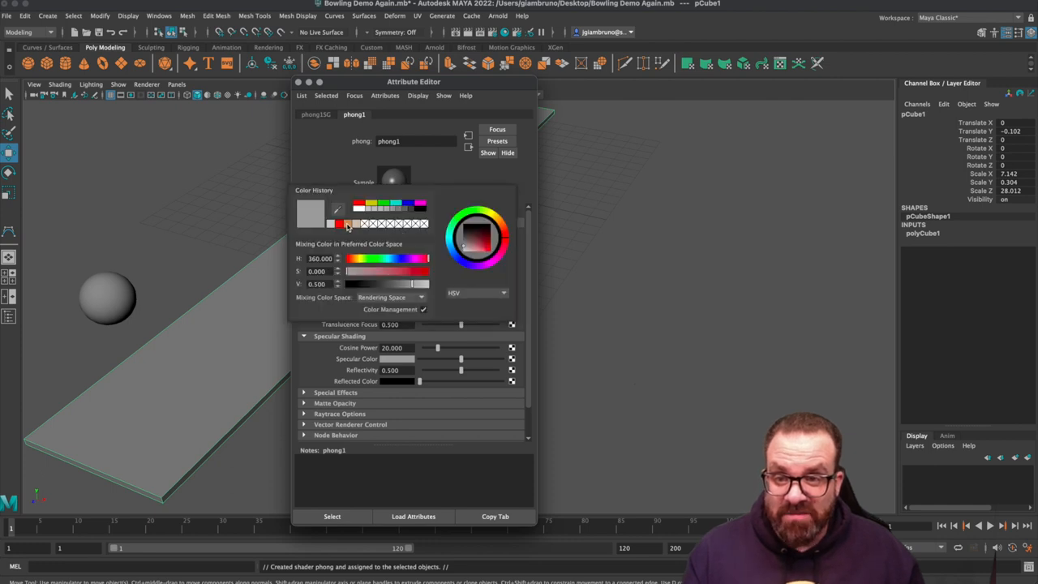
pyautogui.click(501, 226)
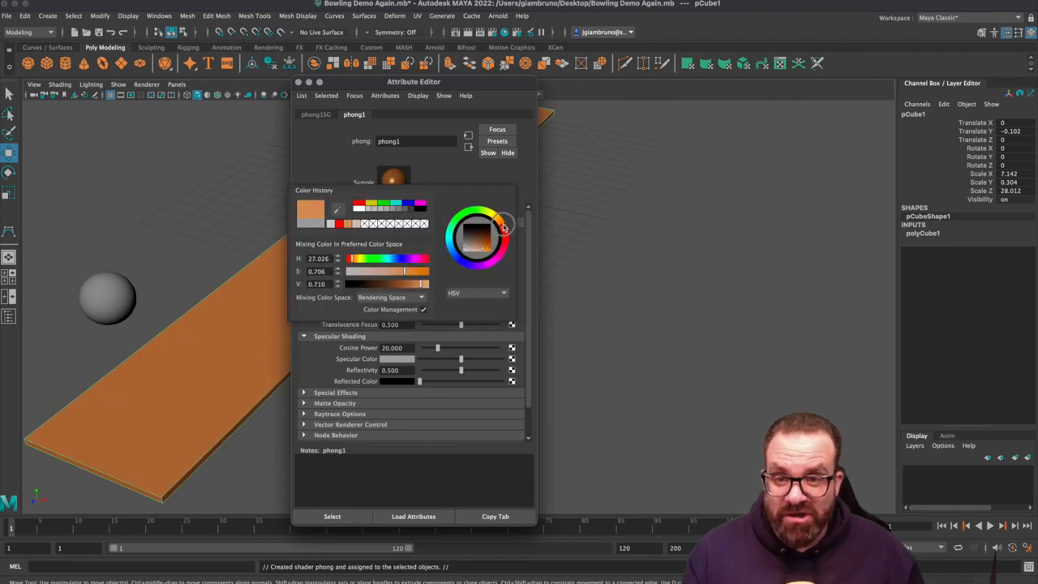
pyautogui.click(479, 244)
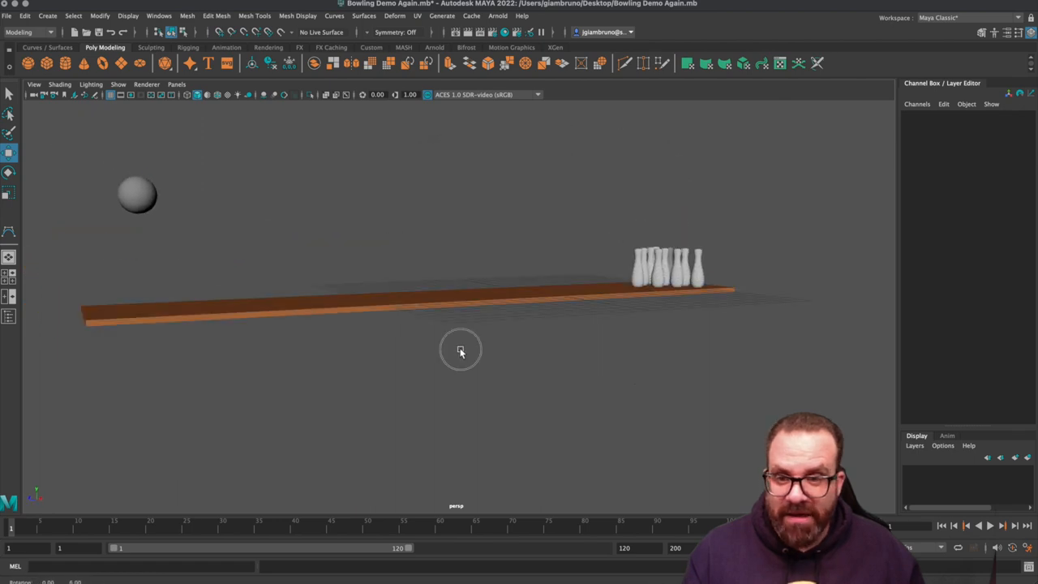
# Assign a new red shading material to the bowling ball.
pyautogui.click(136, 195)
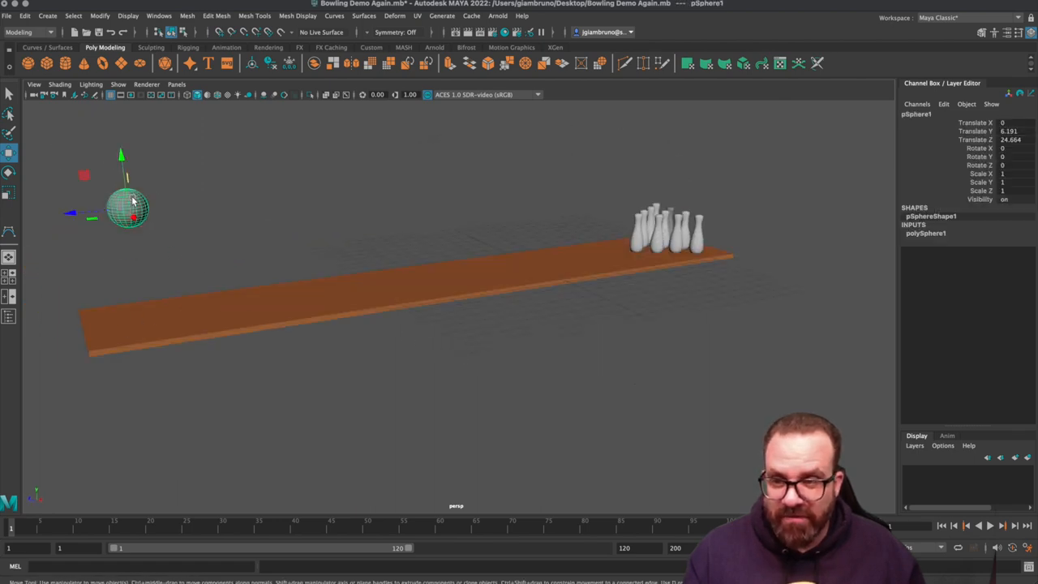
pyautogui.rightClick(129, 203)
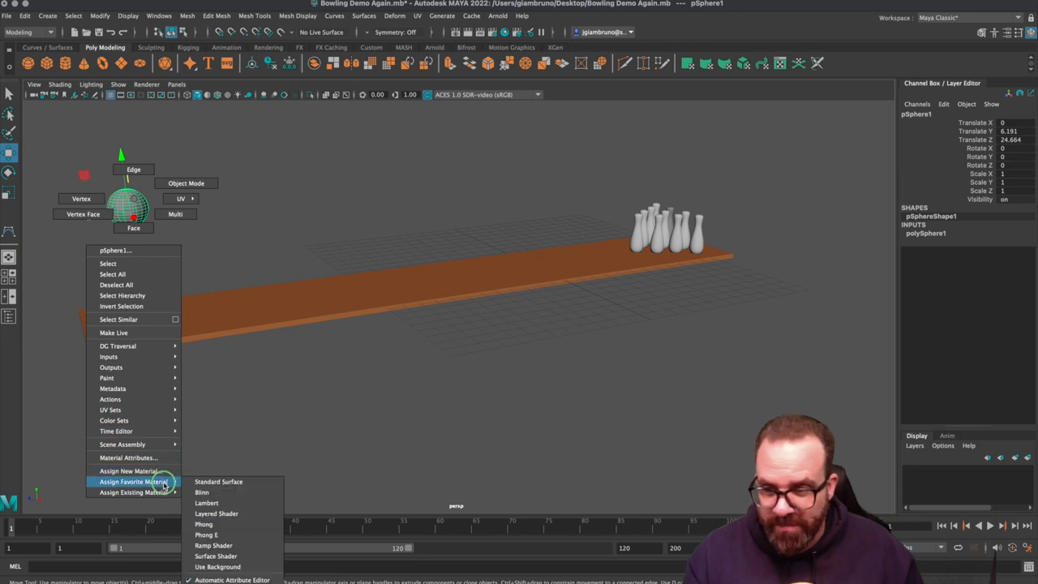
pyautogui.click(211, 523)
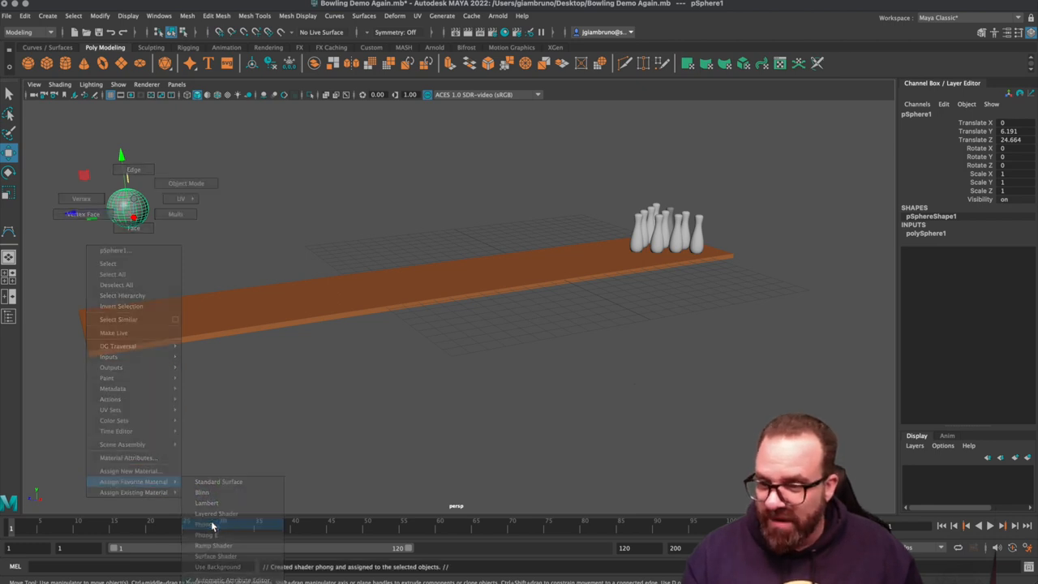
pyautogui.click(204, 522)
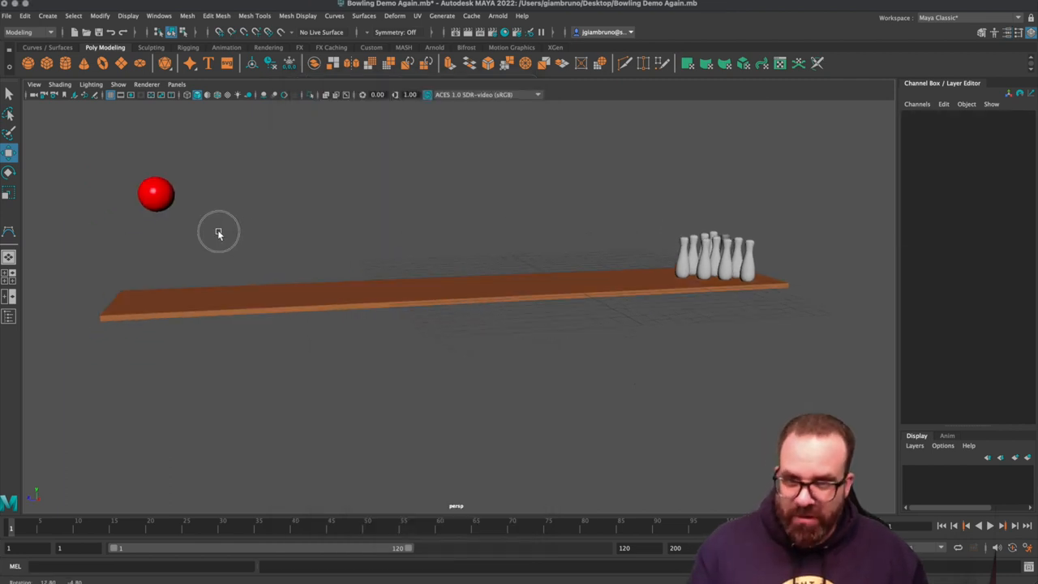
# Assign a new Lambert material to the pins and set its colour to white.
pyautogui.moveTo(217, 234); pyautogui.dragTo(313, 289)
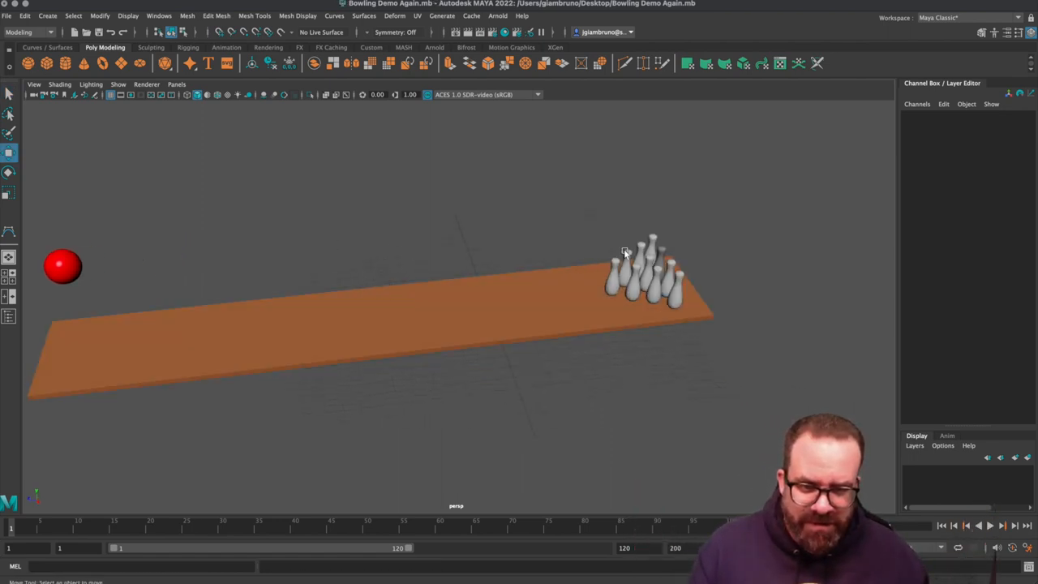
pyautogui.rightClick(649, 268)
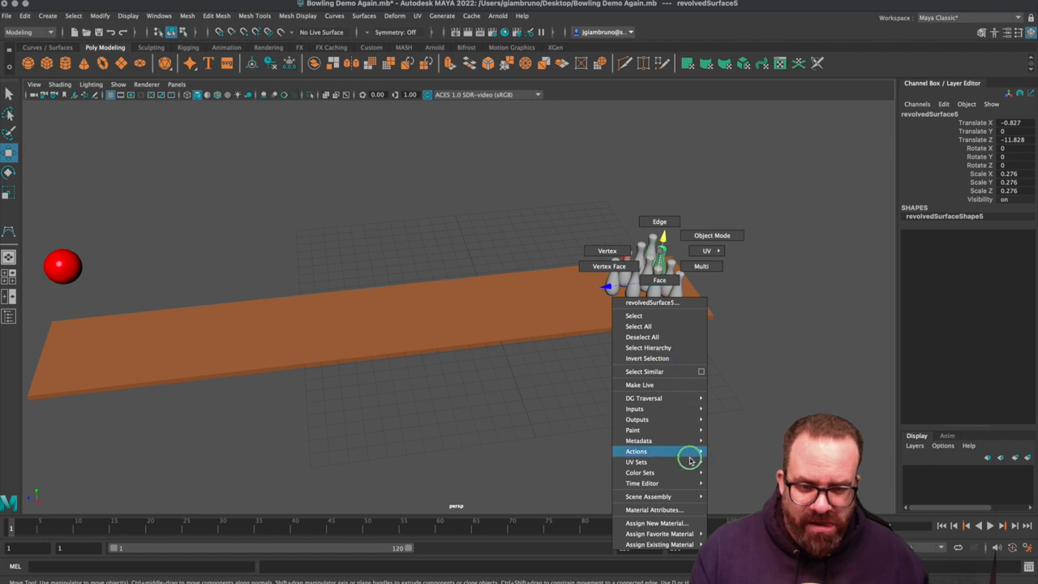
pyautogui.moveTo(652, 532)
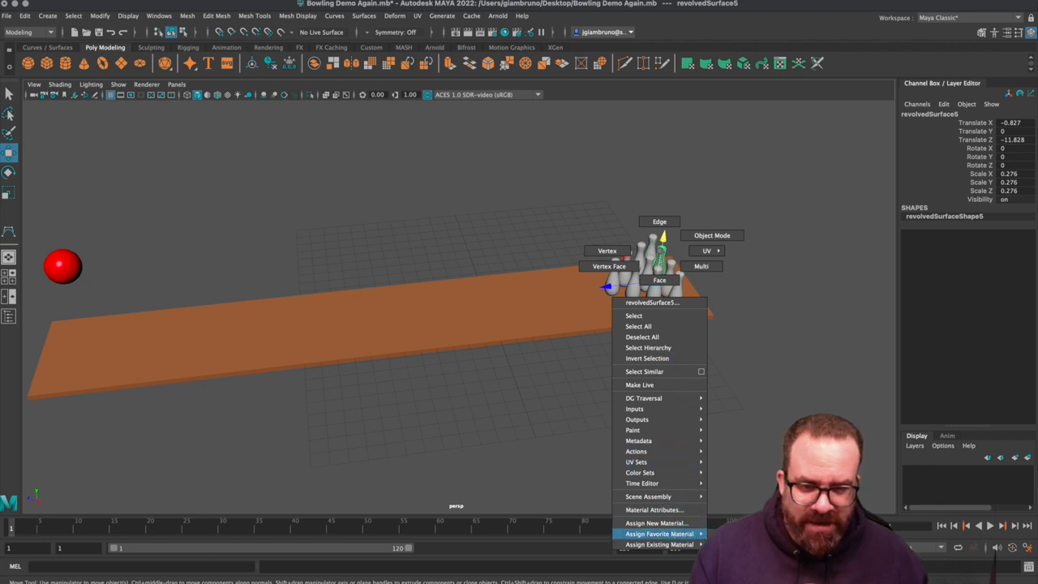
pyautogui.click(649, 522)
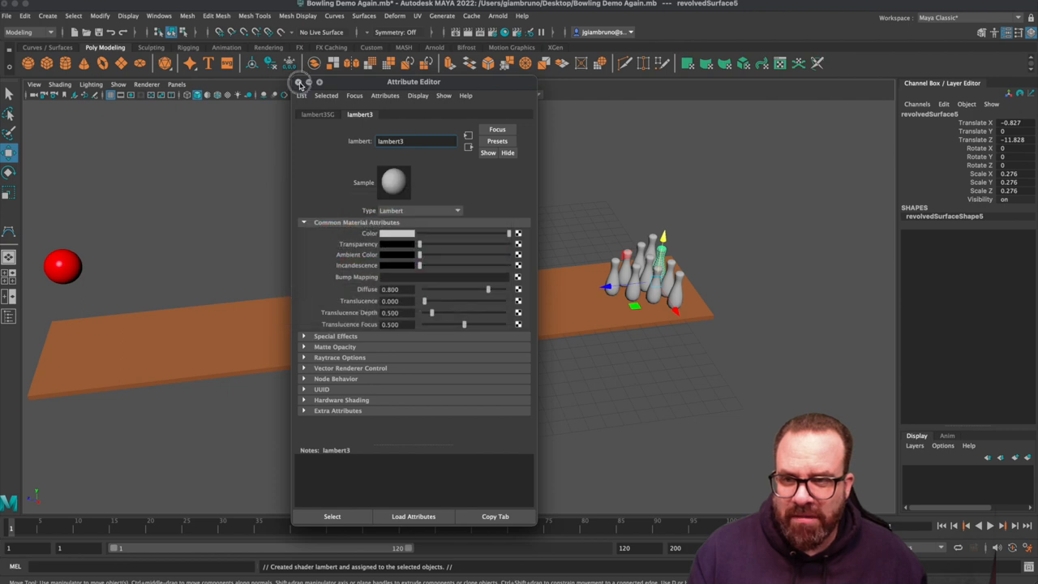
pyautogui.click(295, 84)
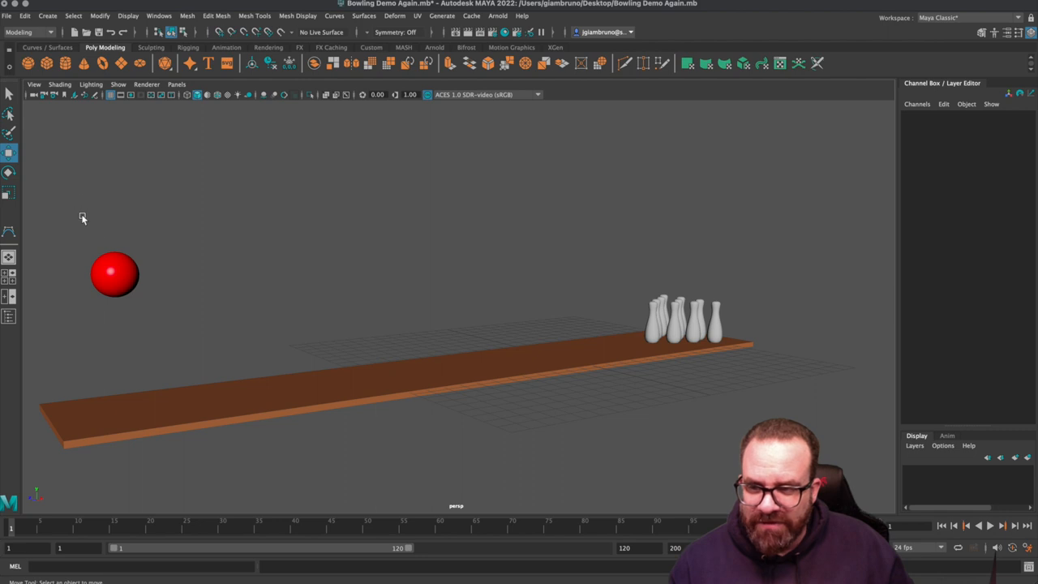
# Freeze Transformations on the selected ball and pins, deselect, and save the bowling scene.
pyautogui.click(714, 312)
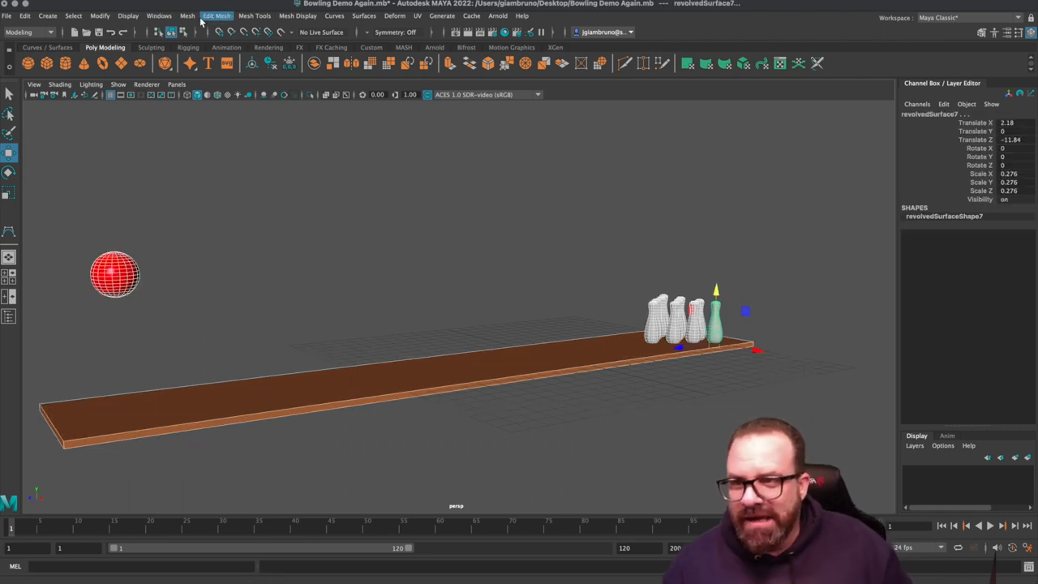
pyautogui.click(189, 16)
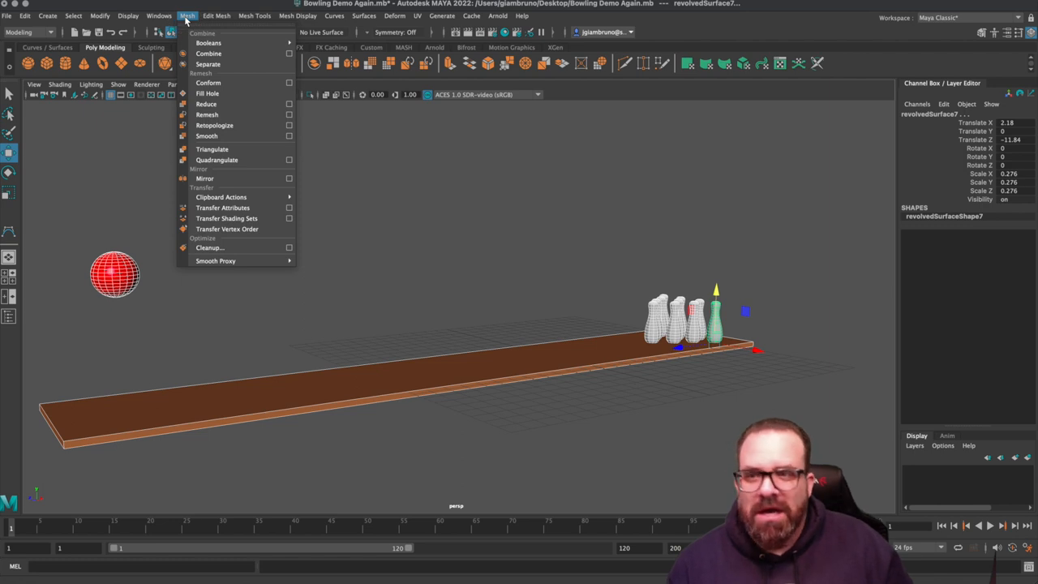
pyautogui.click(130, 17)
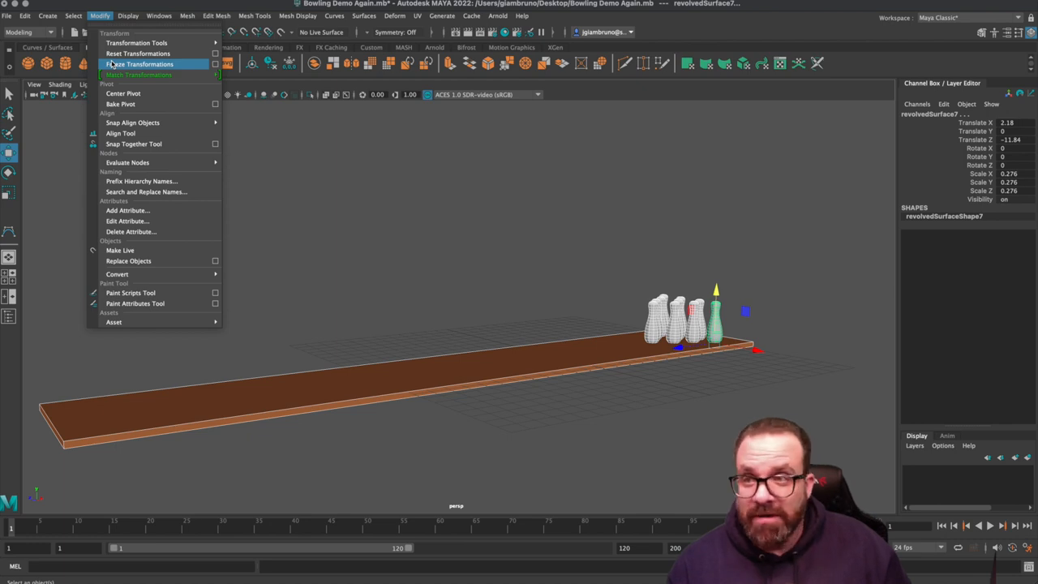
pyautogui.click(145, 65)
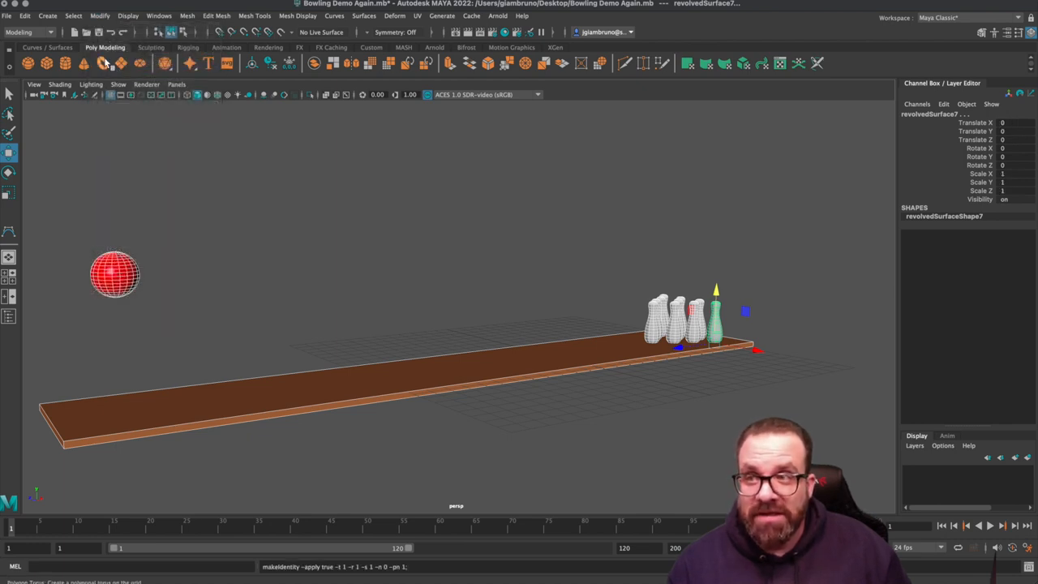
pyautogui.click(26, 16)
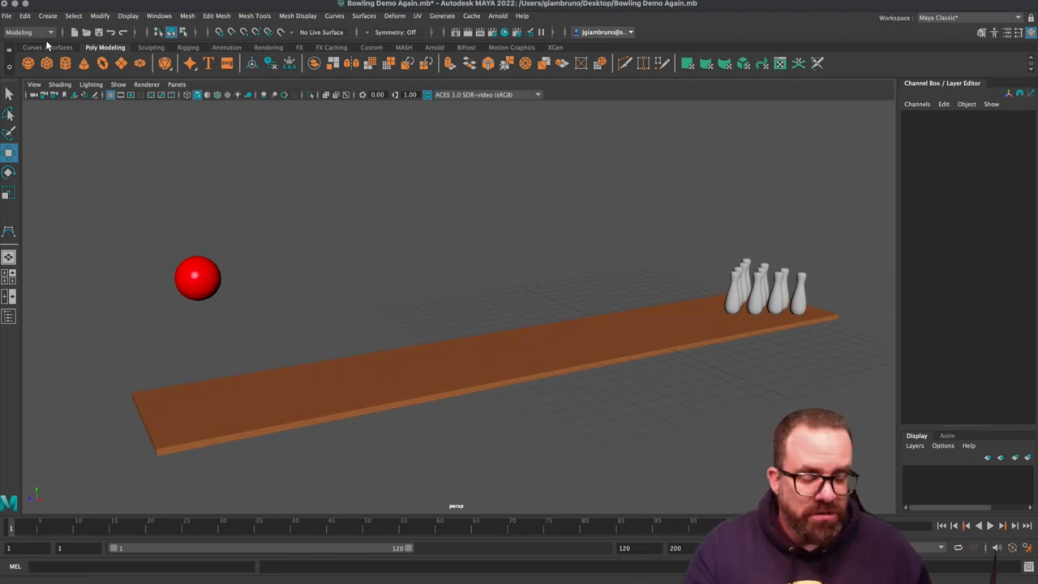
pyautogui.click(10, 14)
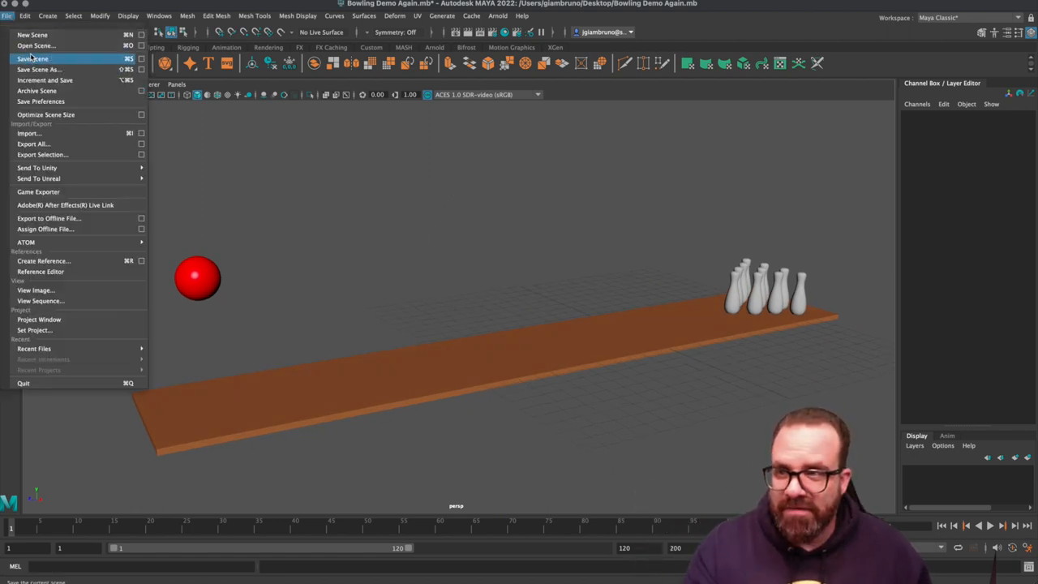
pyautogui.click(36, 59)
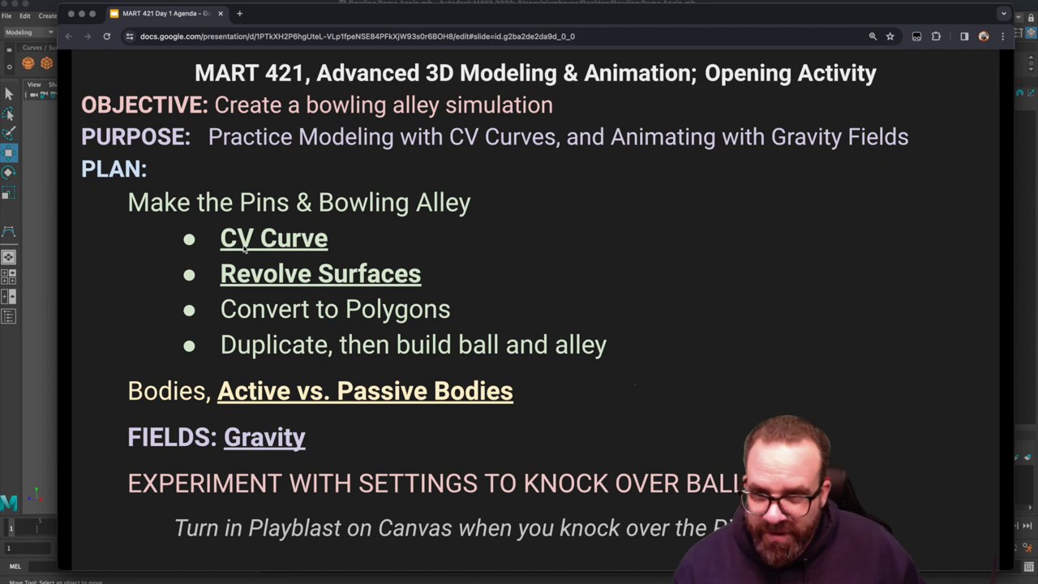
pyautogui.moveTo(314, 286)
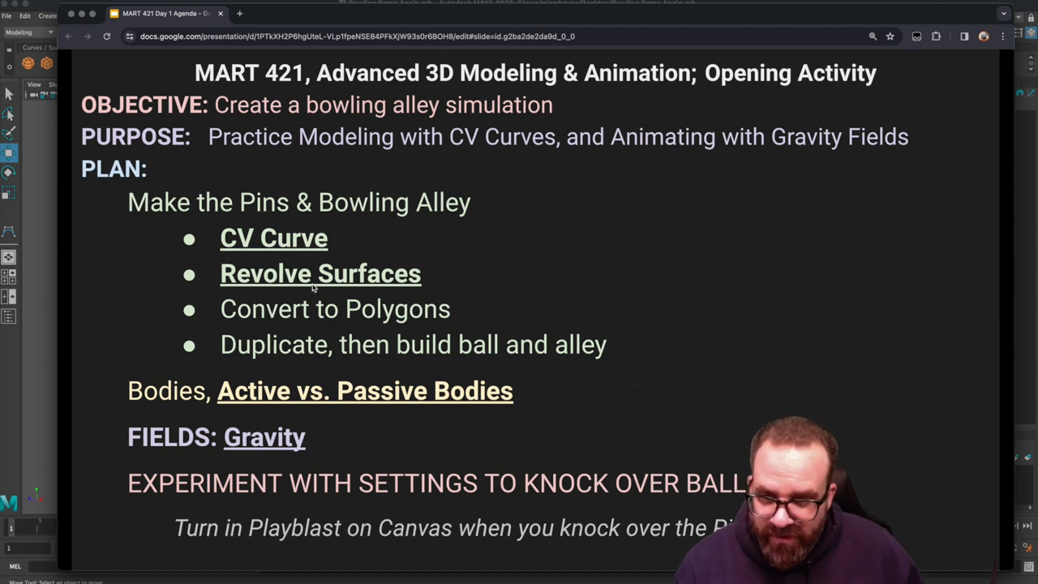
pyautogui.moveTo(380, 339)
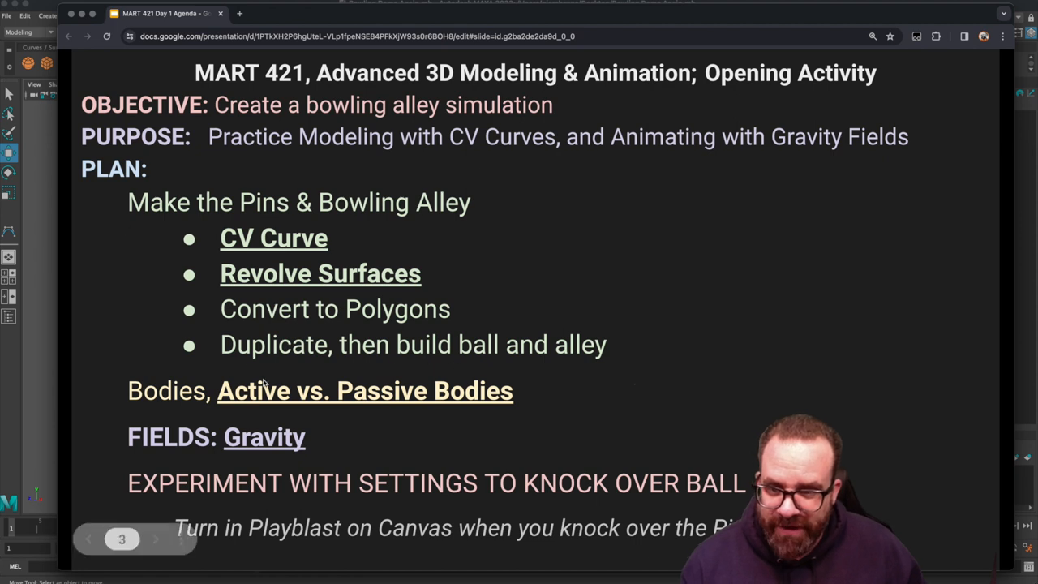
pyautogui.moveTo(275, 409)
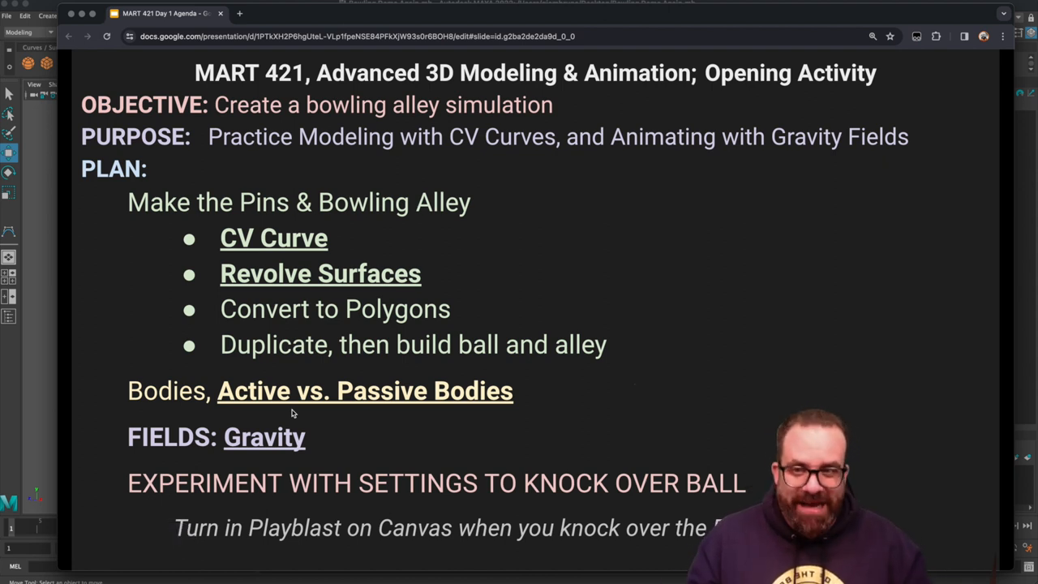
pyautogui.moveTo(86, 246)
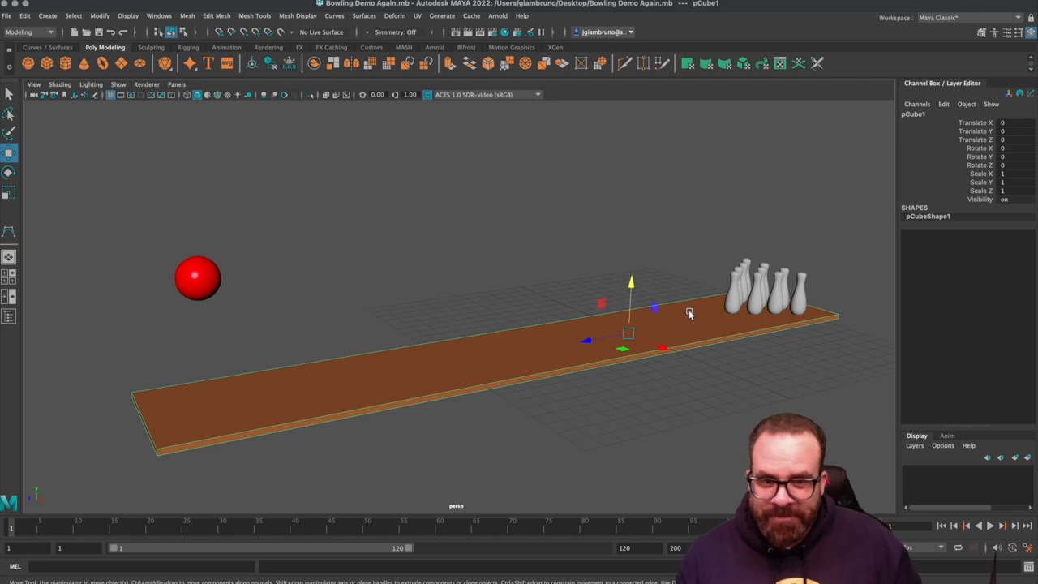
pyautogui.moveTo(169, 81)
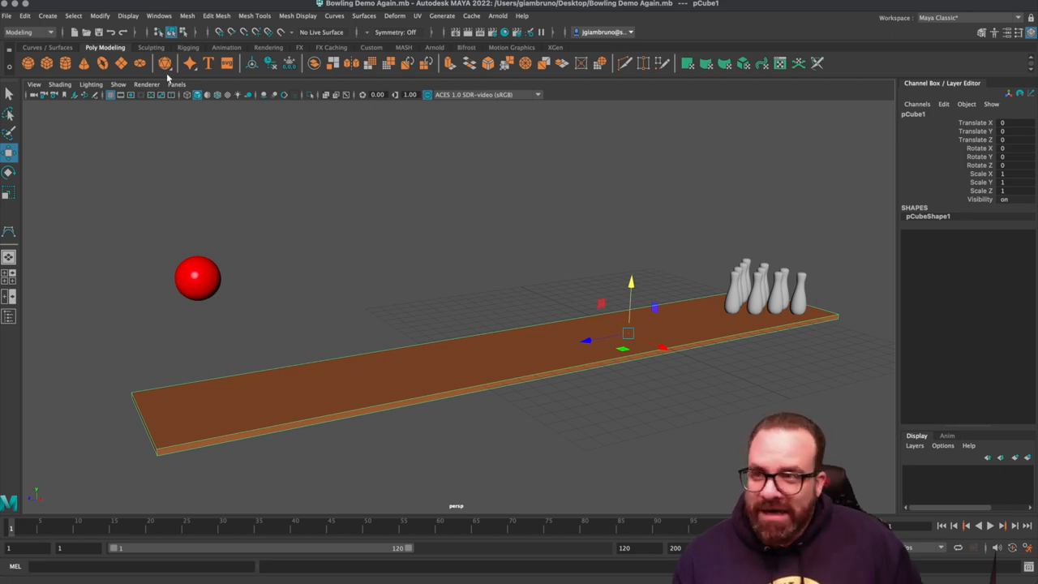
# Switch to the FX menu set and make the alley a passive rigid body via Fields/Solvers.
pyautogui.click(49, 32)
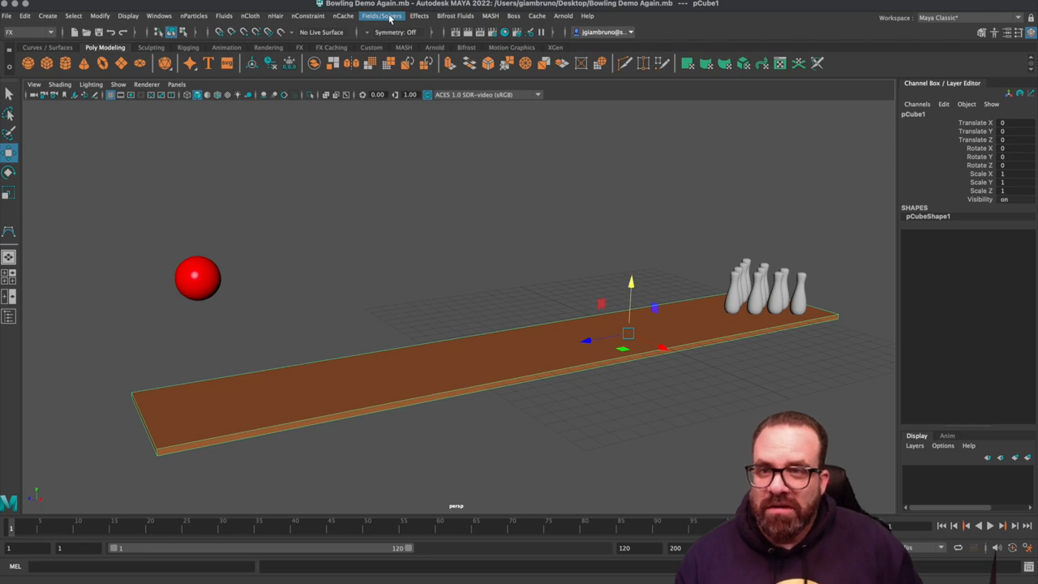
pyautogui.click(392, 16)
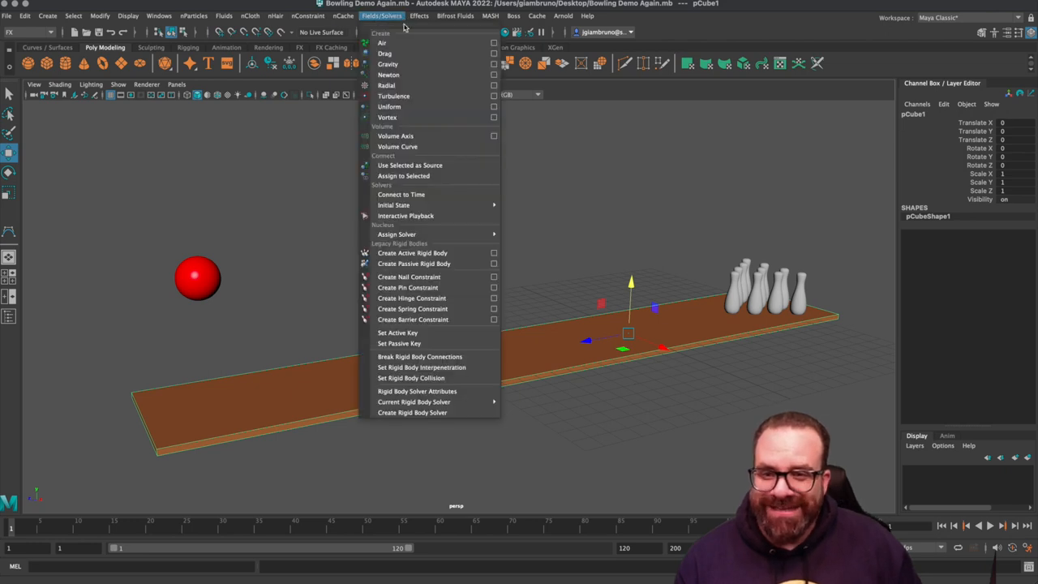
pyautogui.moveTo(414, 263)
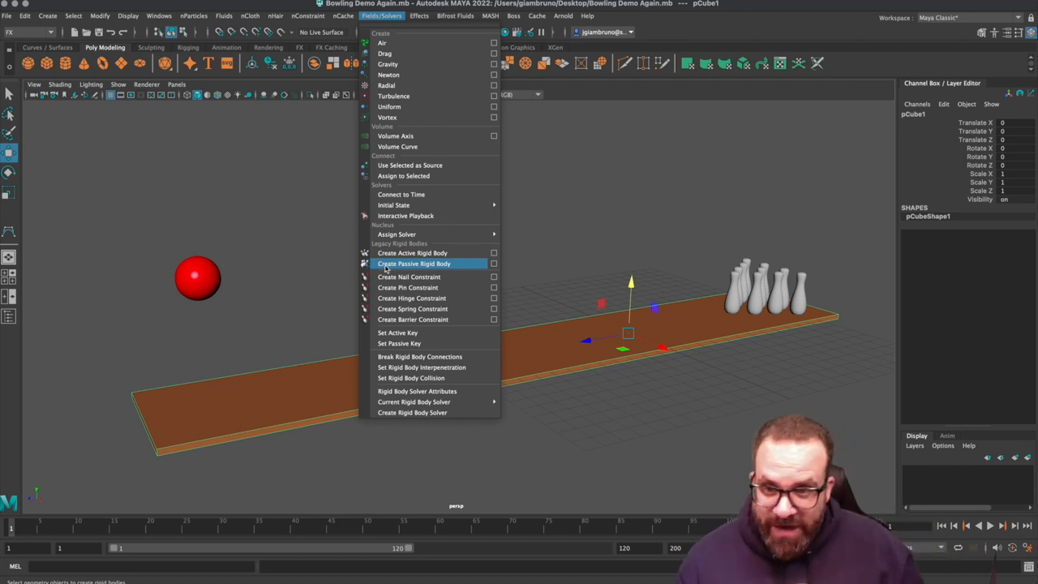
pyautogui.click(415, 263)
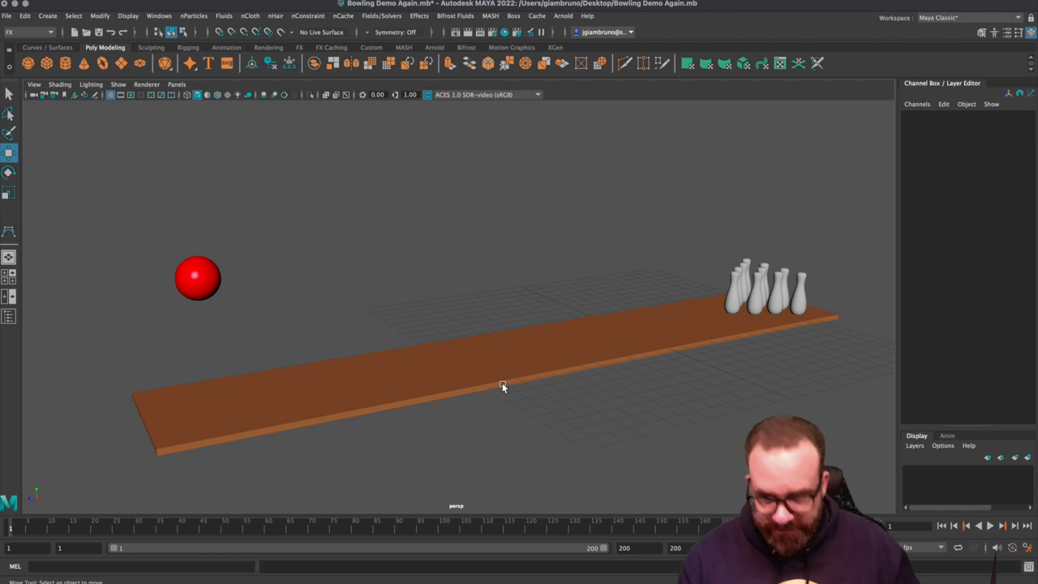
# Marquee-select the ball and all ten pins and make them active rigid bodies.
pyautogui.click(503, 385)
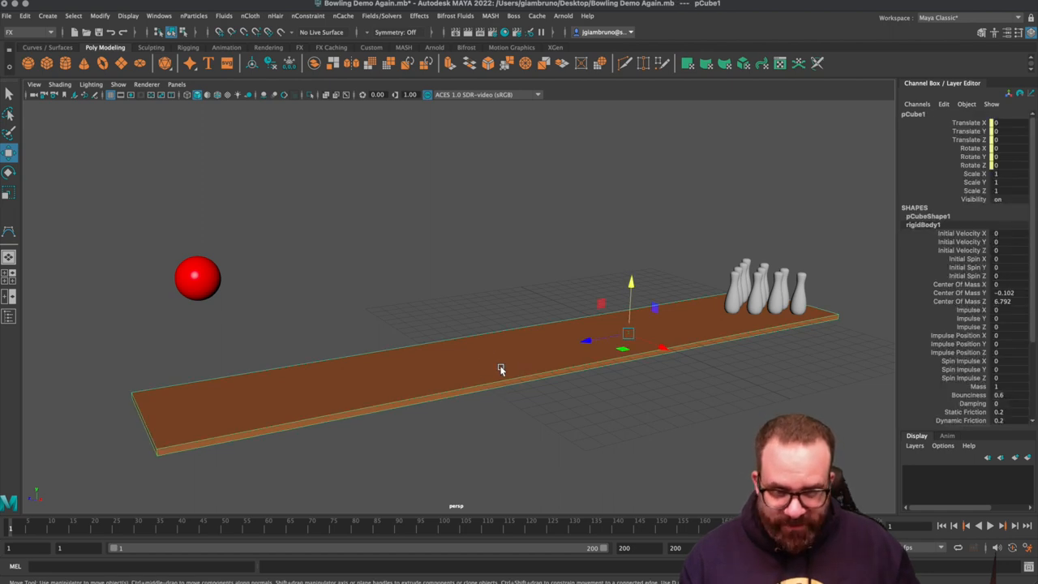
pyautogui.moveTo(501, 370); pyautogui.dragTo(748, 441)
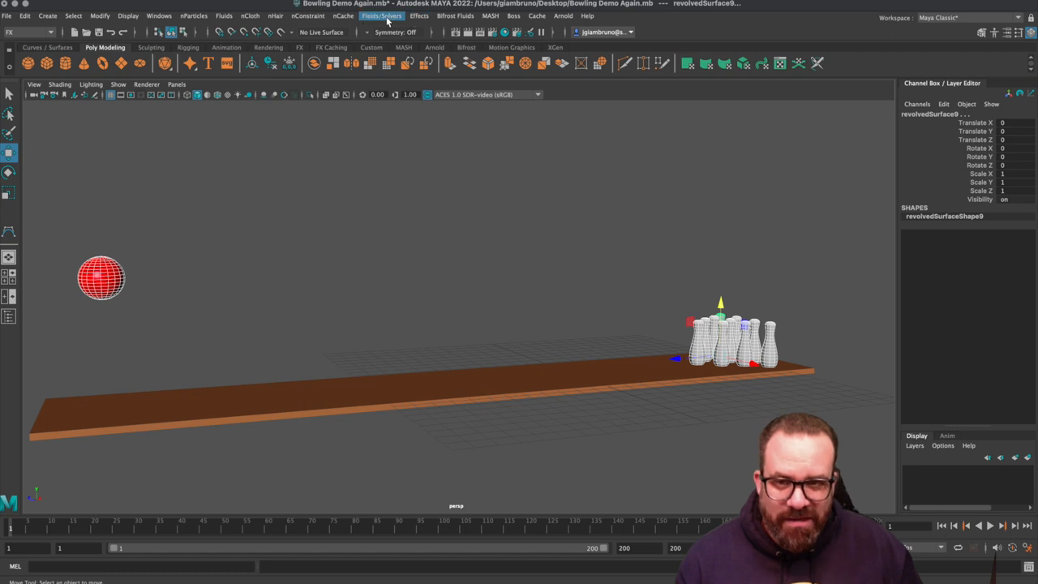
pyautogui.click(389, 17)
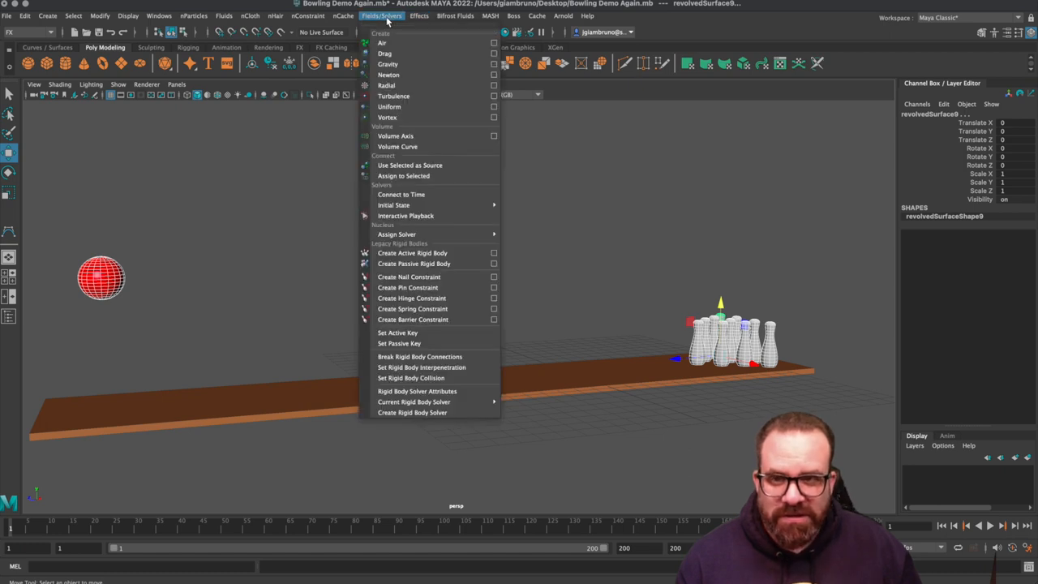
pyautogui.moveTo(414, 253)
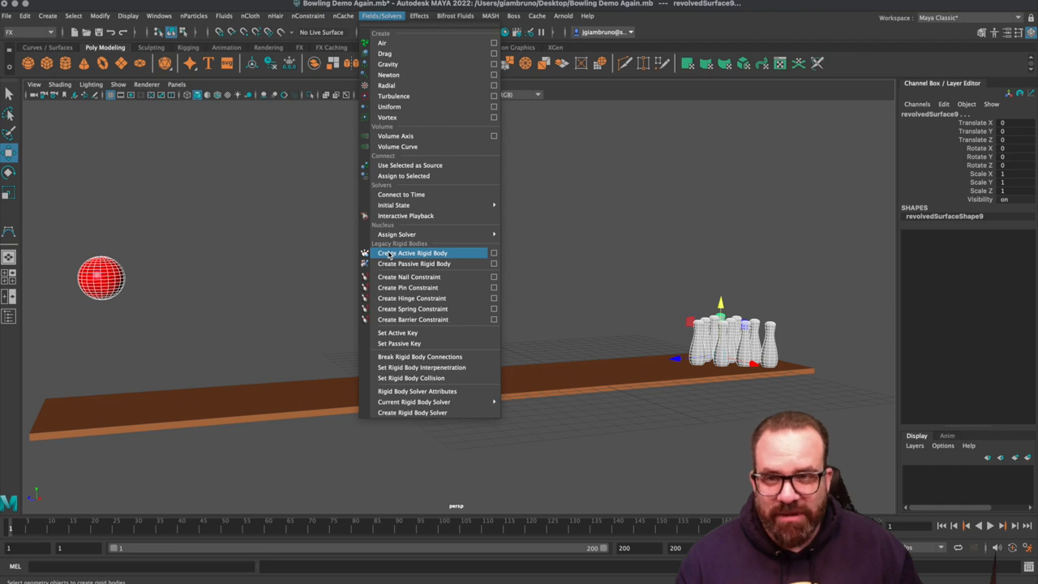
pyautogui.click(410, 253)
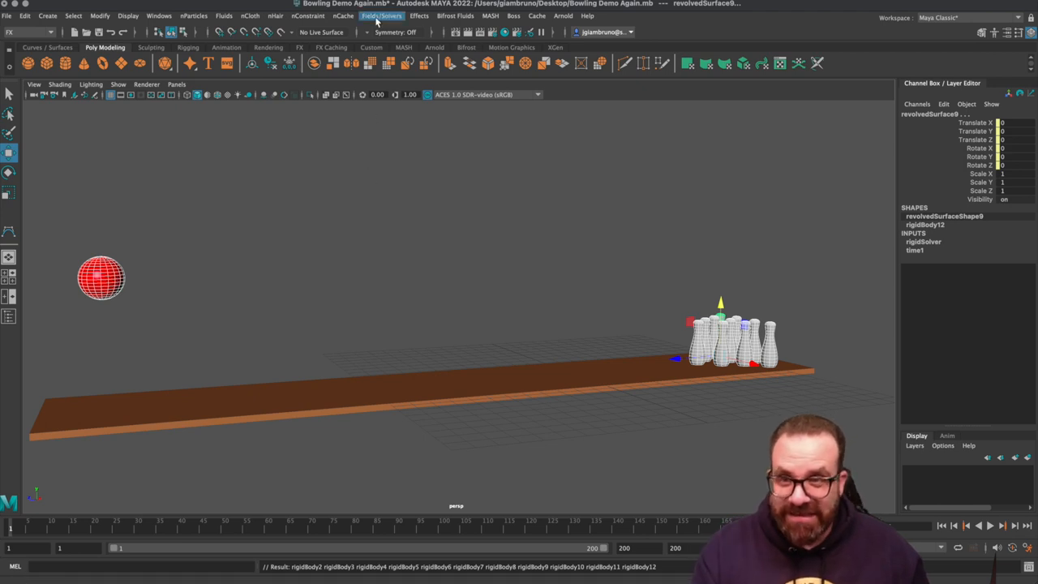
# Add a gravity field from Fields/Solvers and position it above the alley, then deselect it.
pyautogui.click(392, 16)
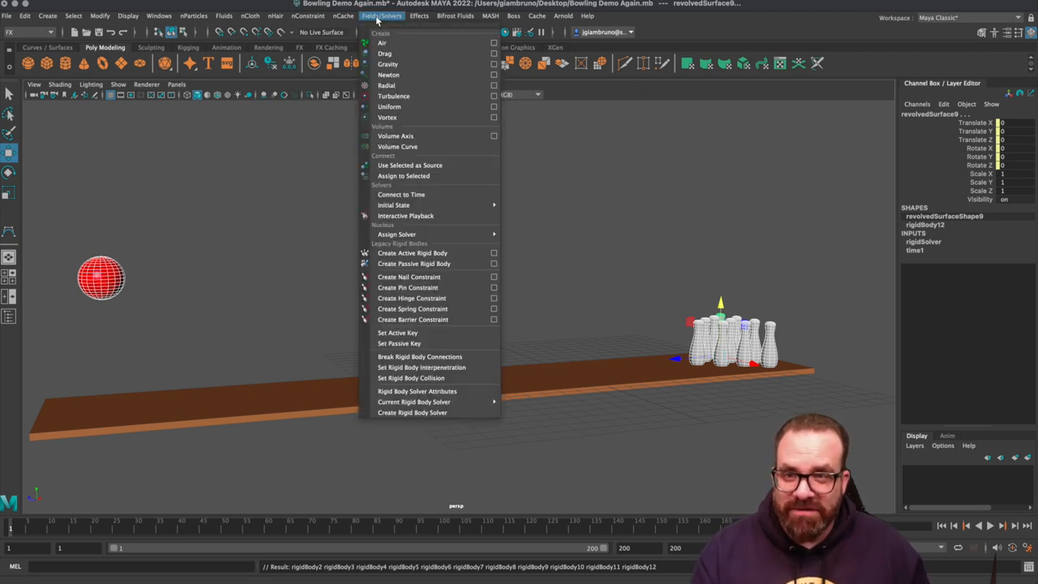
pyautogui.moveTo(389, 64)
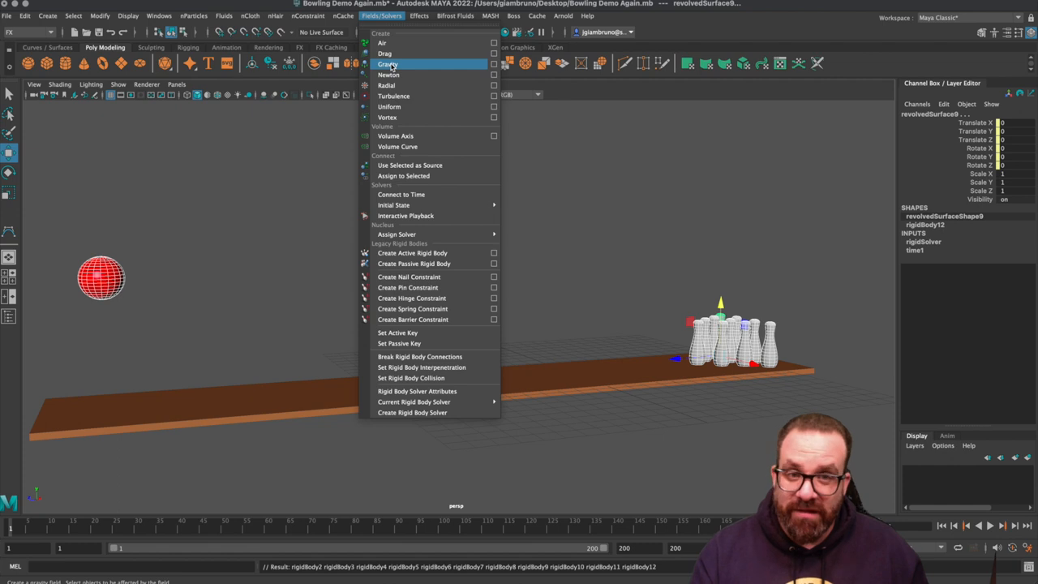
pyautogui.click(389, 63)
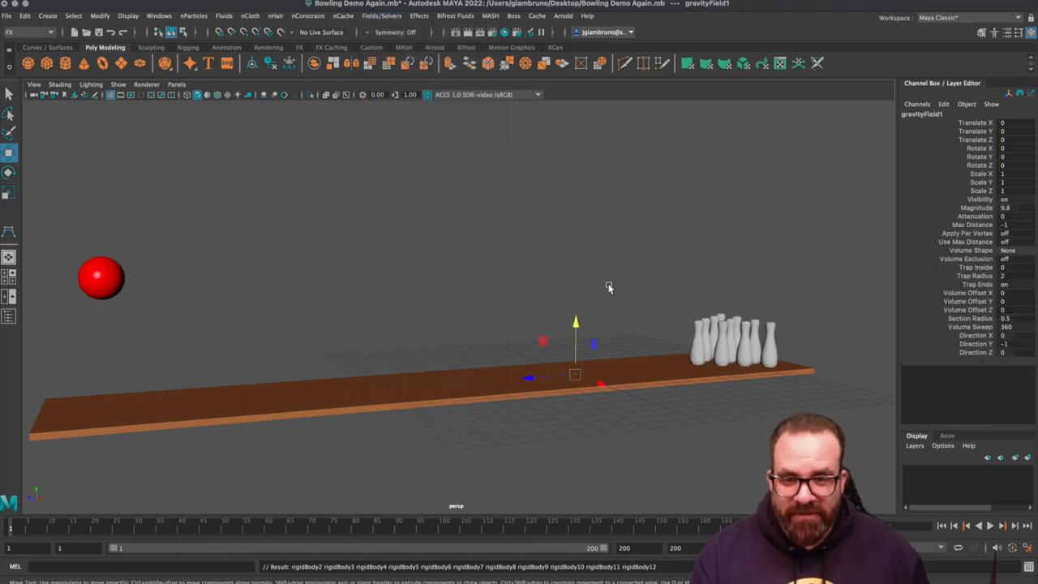
pyautogui.moveTo(575, 373); pyautogui.dragTo(576, 253)
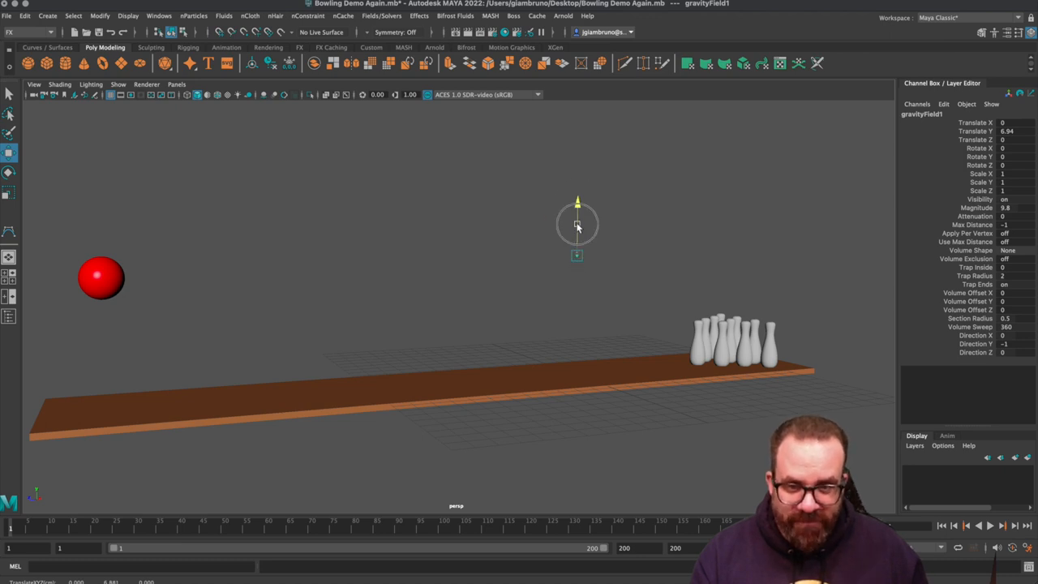
pyautogui.moveTo(576, 225); pyautogui.dragTo(577, 284)
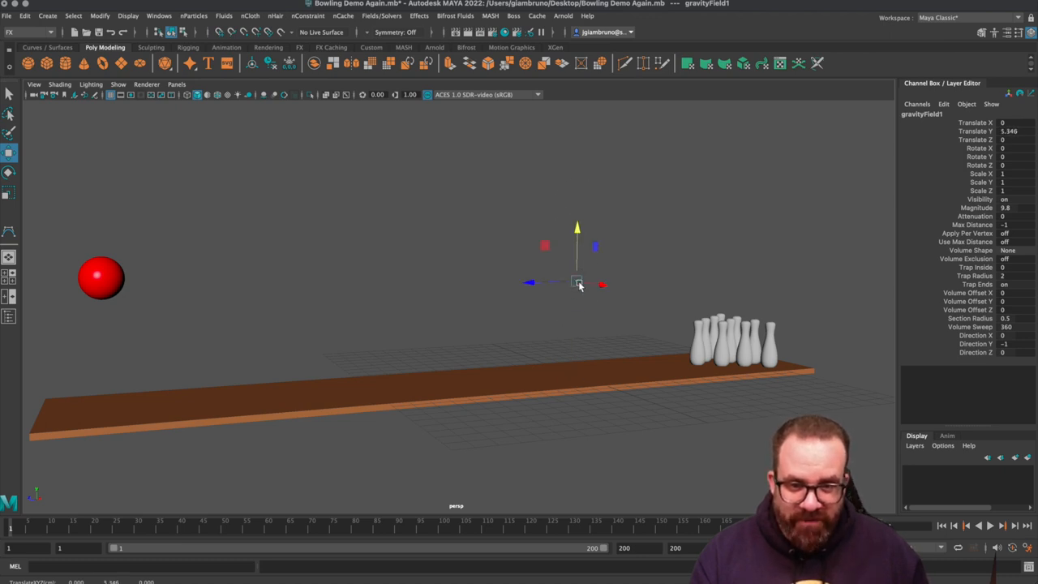
pyautogui.click(567, 272)
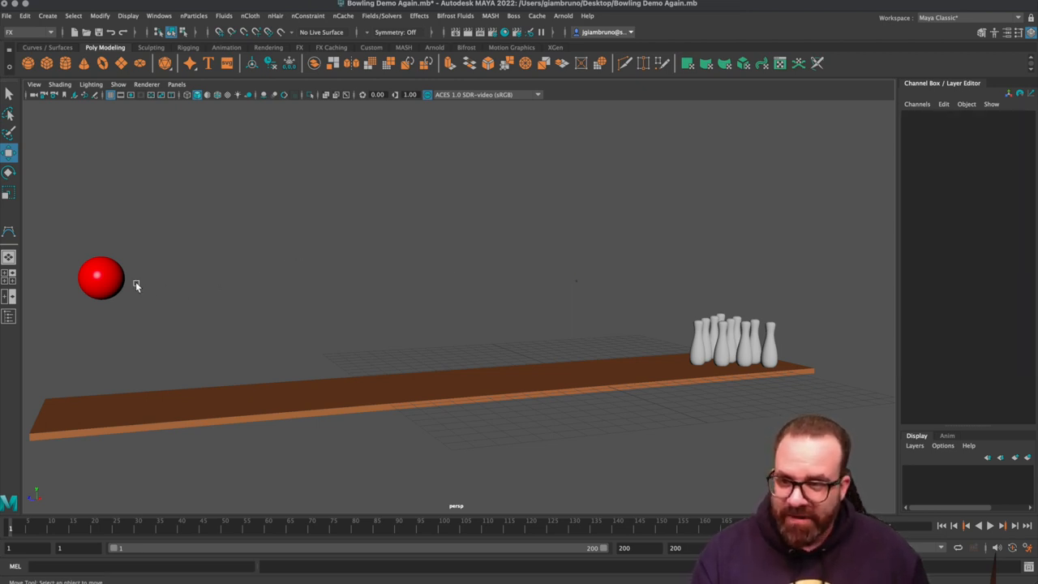
# Play the timeline to test the gravity simulation and bring up the lane's rigid body attributes.
pyautogui.click(100, 279)
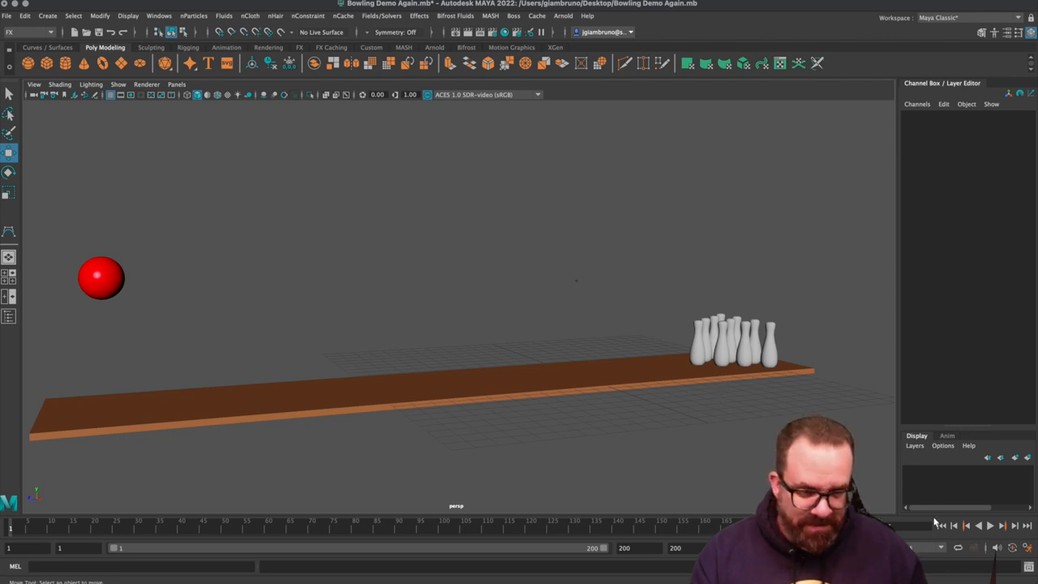
pyautogui.click(989, 526)
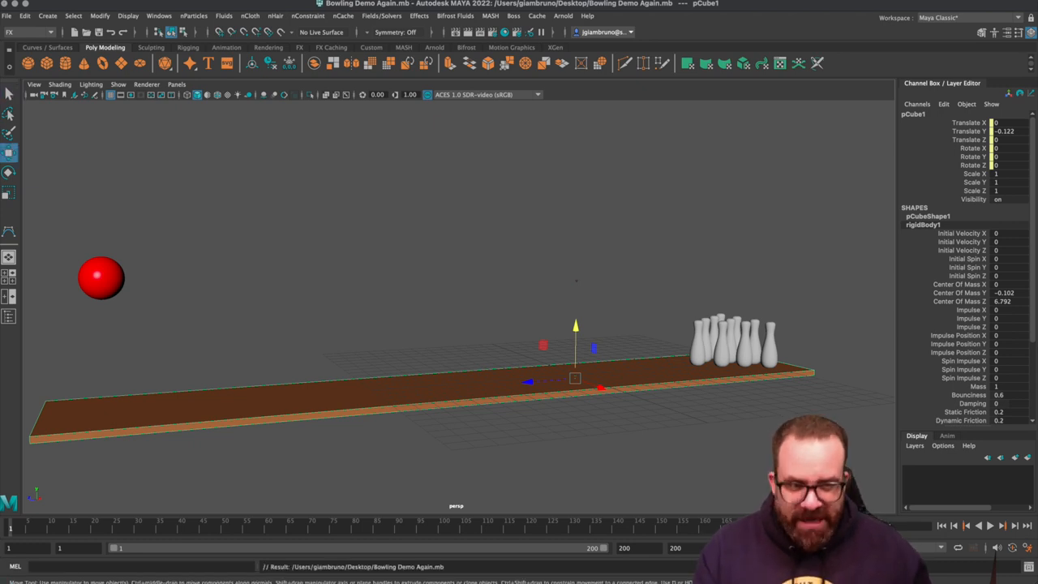
pyautogui.moveTo(165, 295)
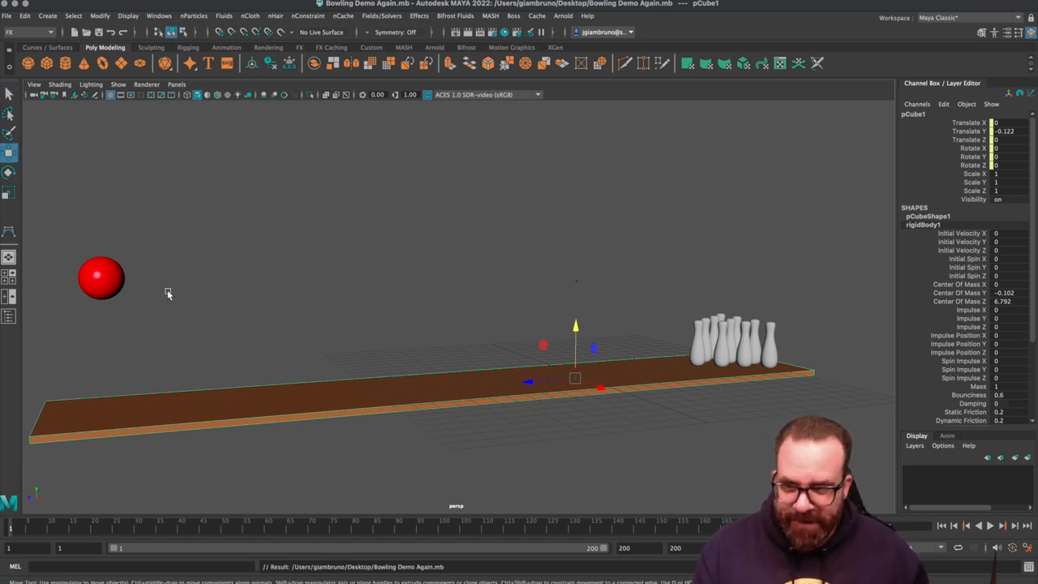
pyautogui.click(101, 279)
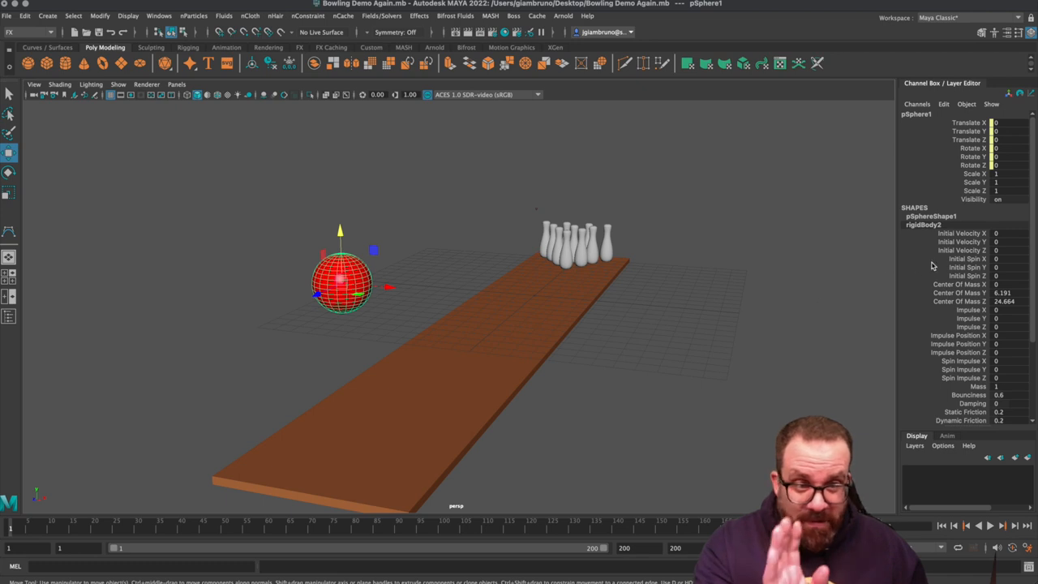
pyautogui.moveTo(960, 258)
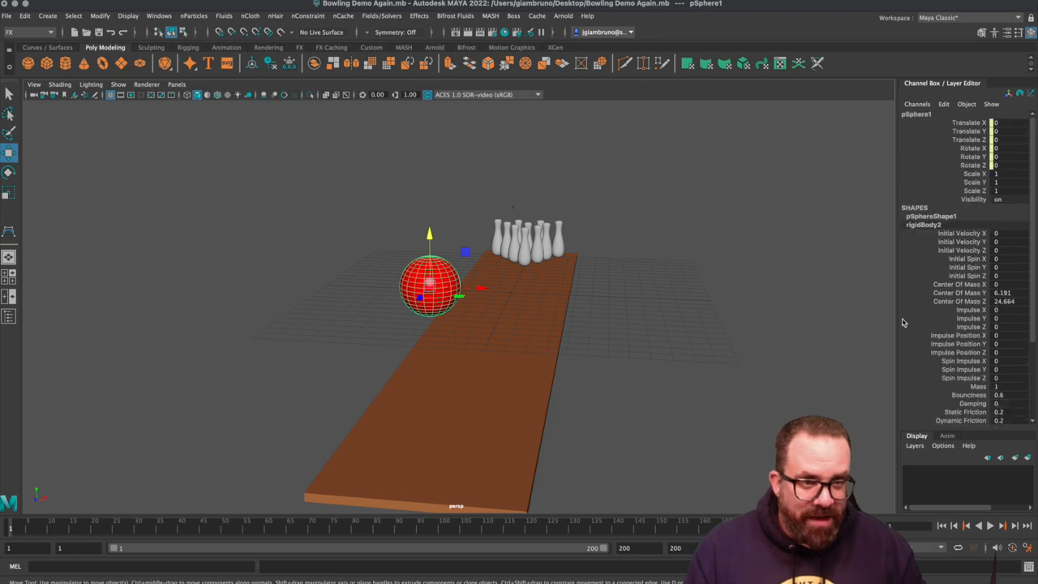
pyautogui.scroll(-3)
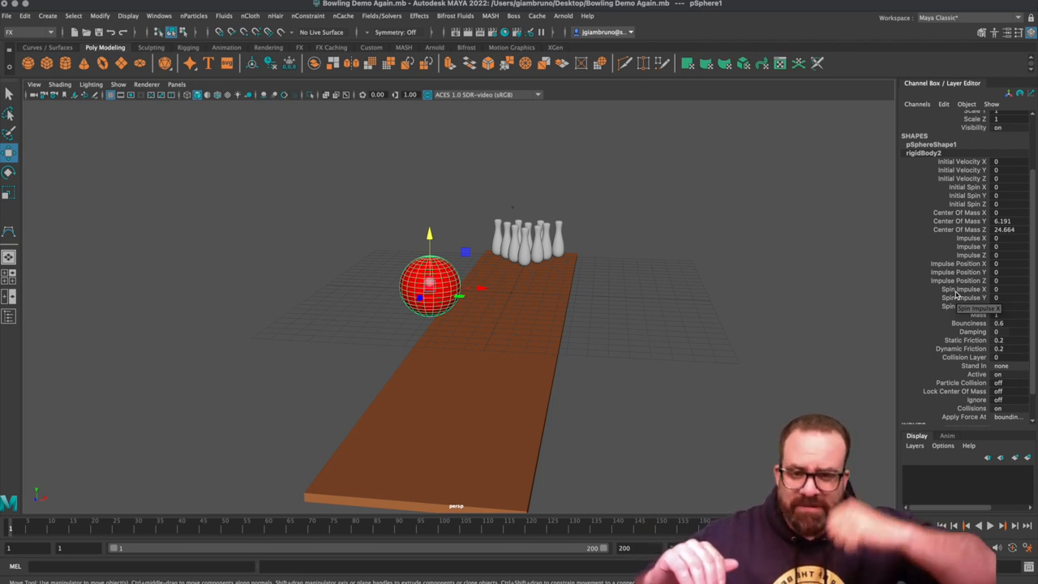
pyautogui.moveTo(833, 340)
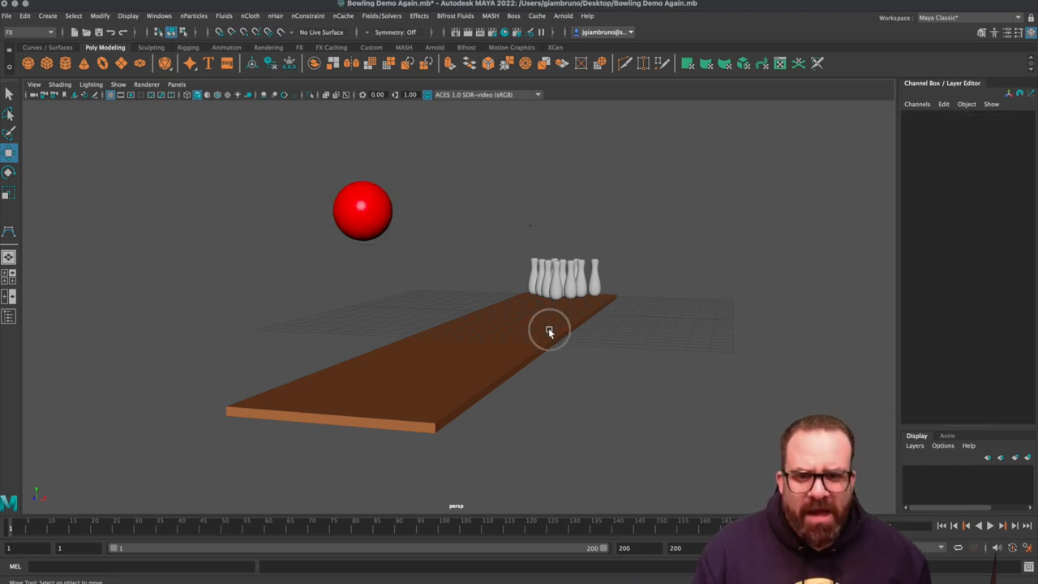
pyautogui.click(548, 331)
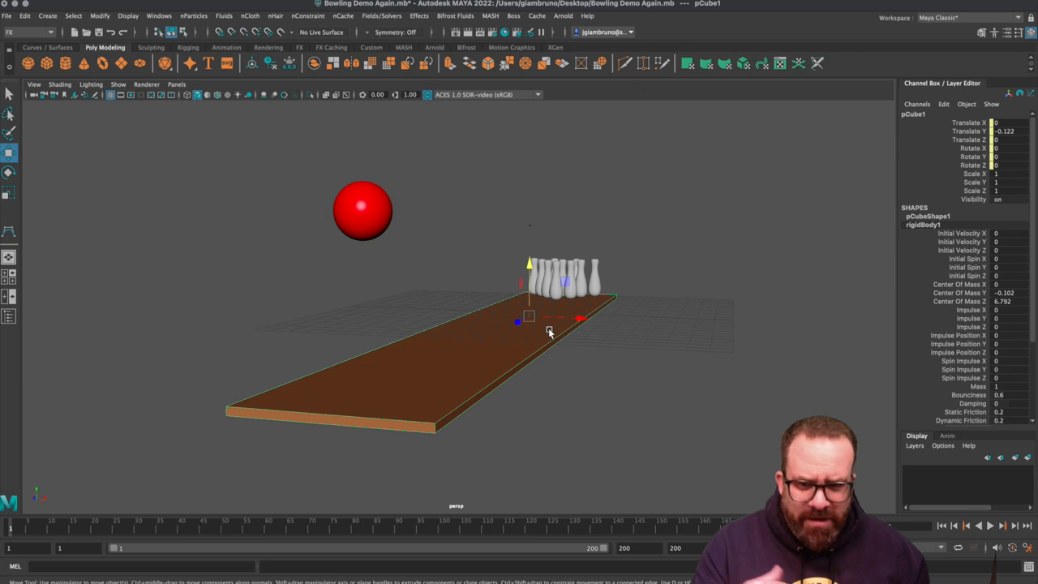
pyautogui.moveTo(445, 396)
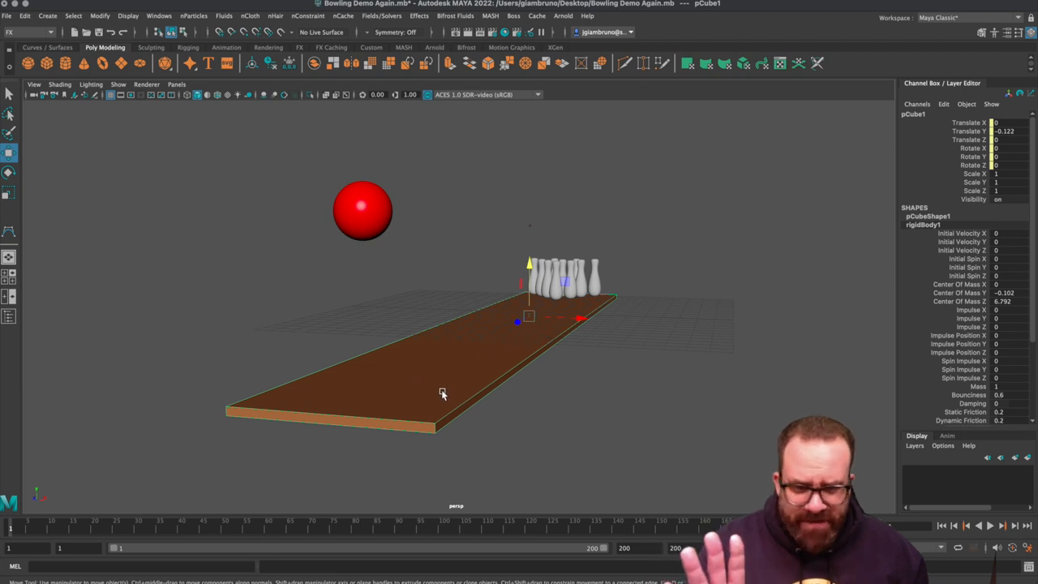
pyautogui.moveTo(545, 399)
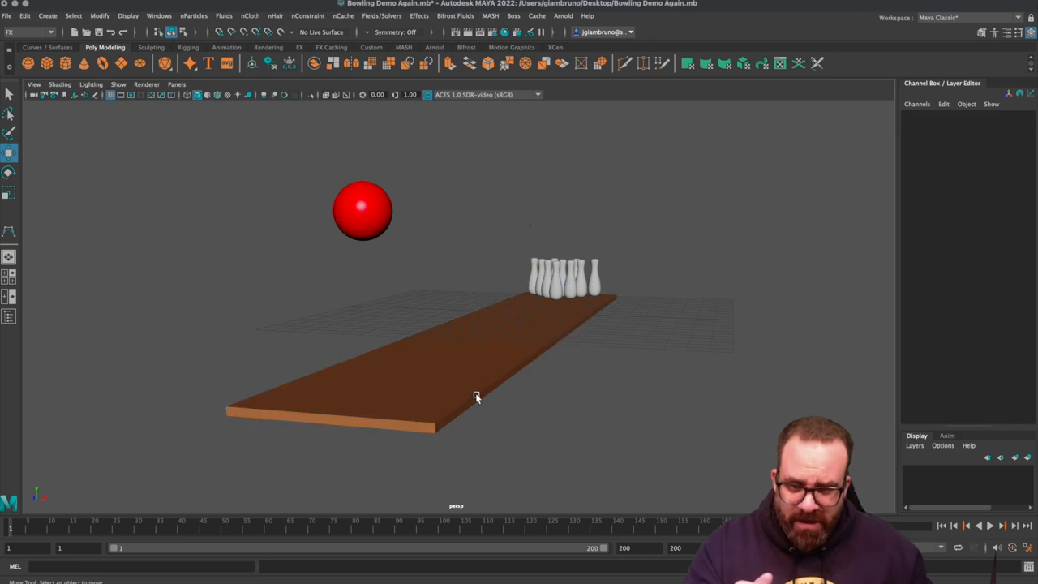
# Select the red bowling ball and review its rigidBody2 initial velocity and spin in the Channel Box.
pyautogui.click(360, 212)
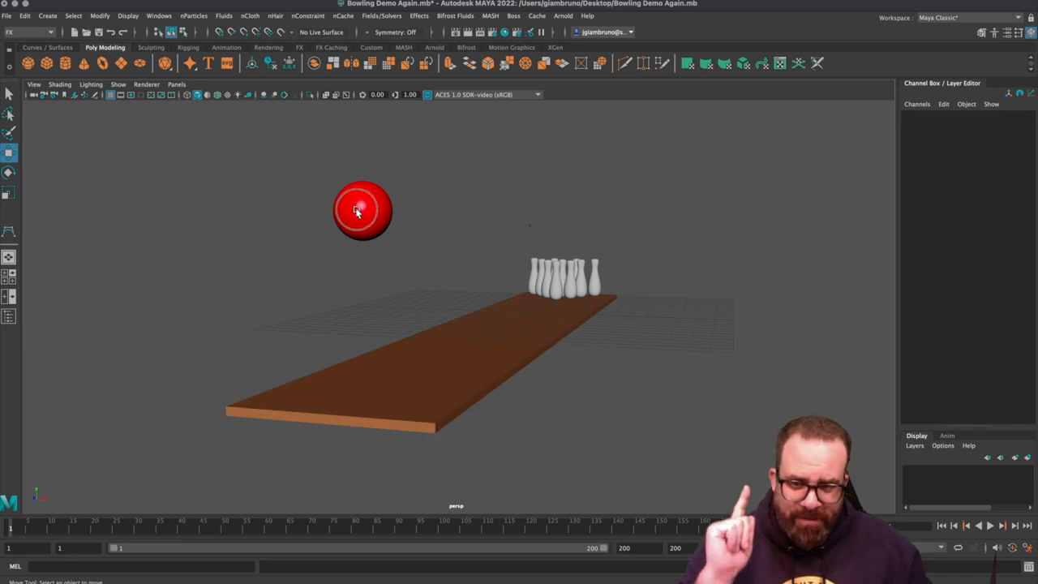
pyautogui.click(360, 210)
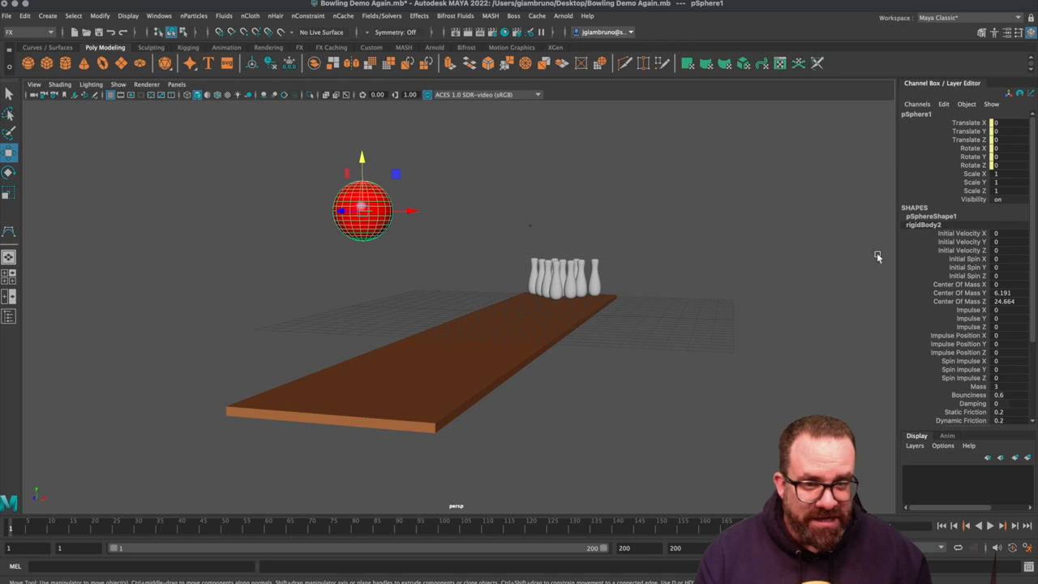
pyautogui.click(999, 249)
pyautogui.write('-12')
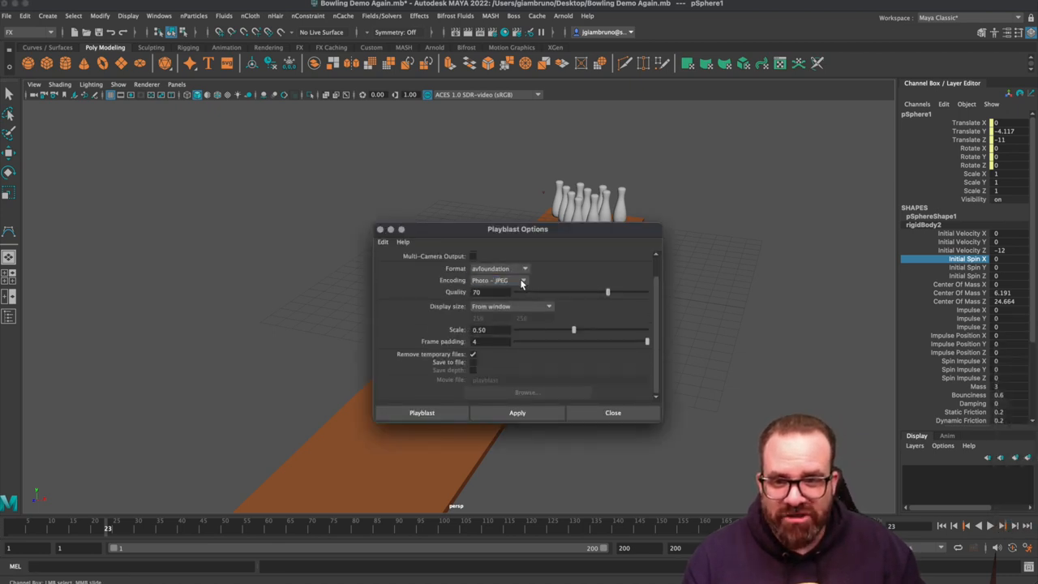
# Set encoding to H.264, save to file on the Desktop as 421_bowling_lastname, and start the playblast.
pyautogui.click(522, 279)
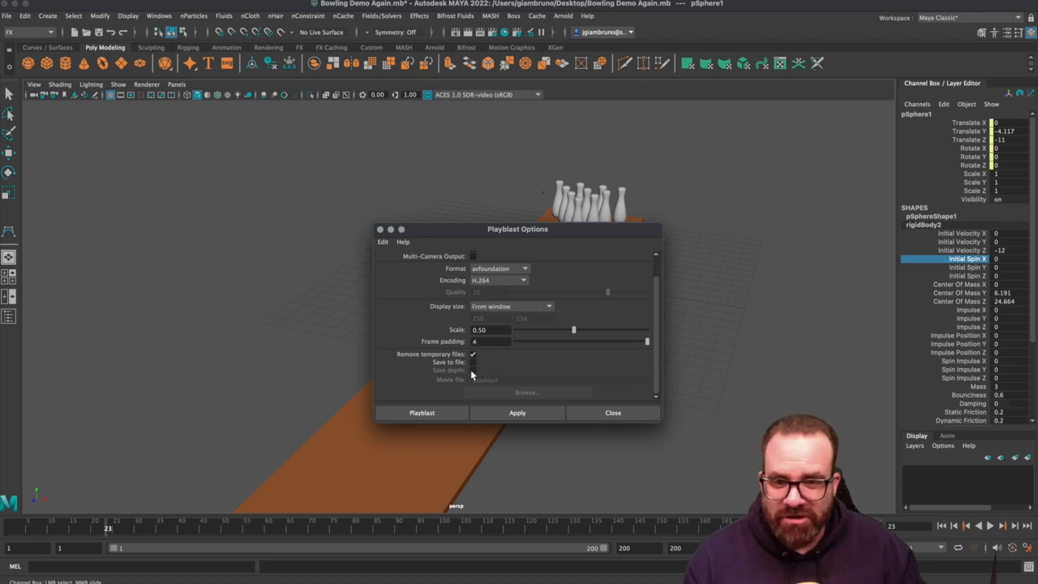
pyautogui.click(473, 362)
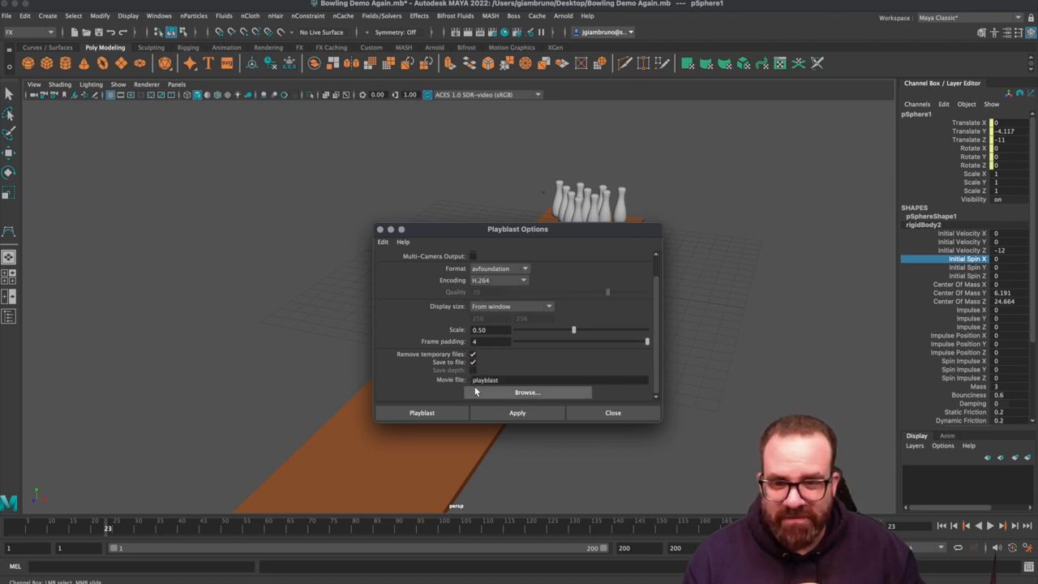
pyautogui.click(527, 392)
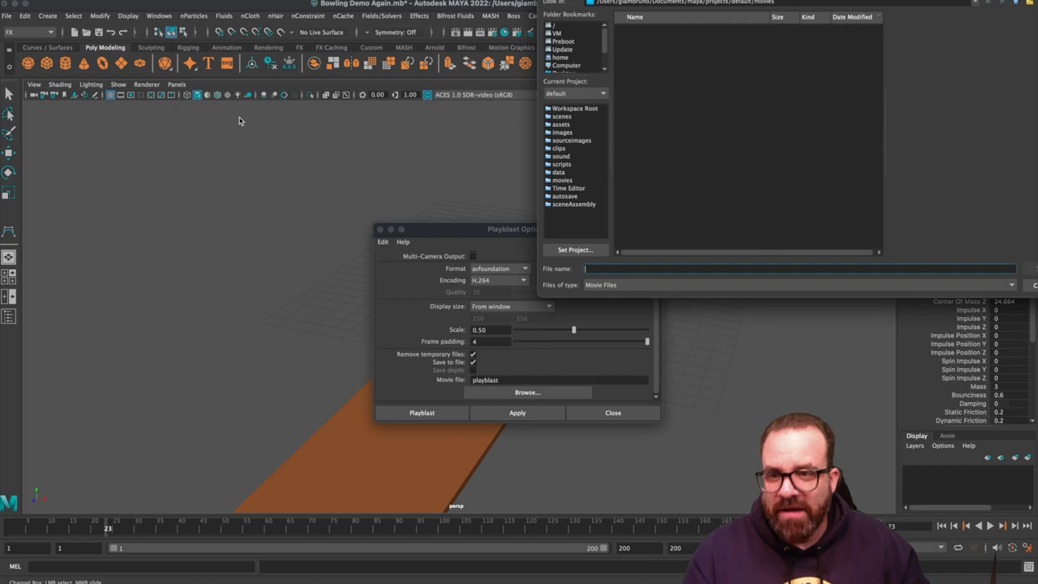
pyautogui.click(566, 50)
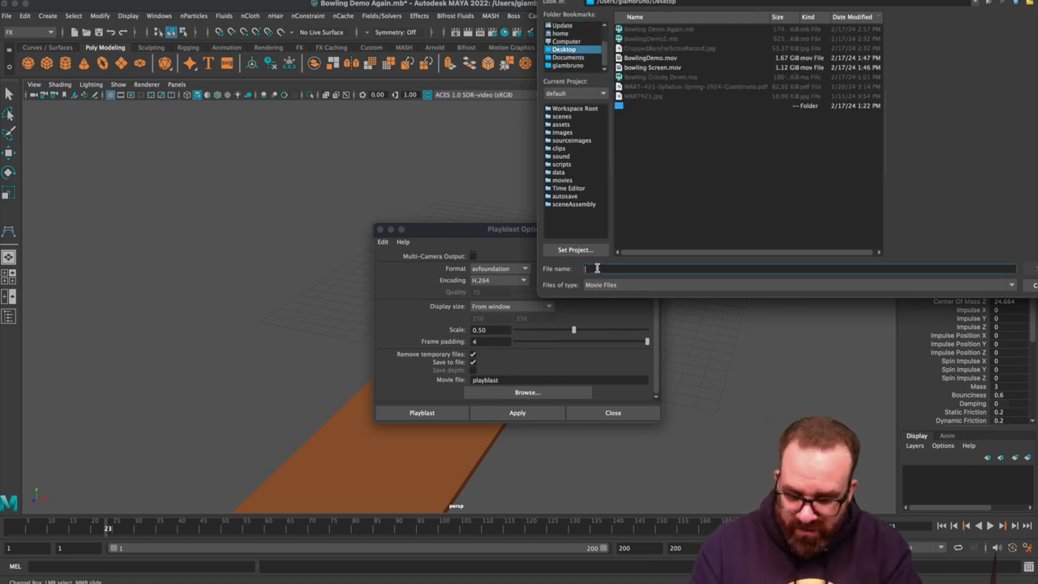
pyautogui.write('421')
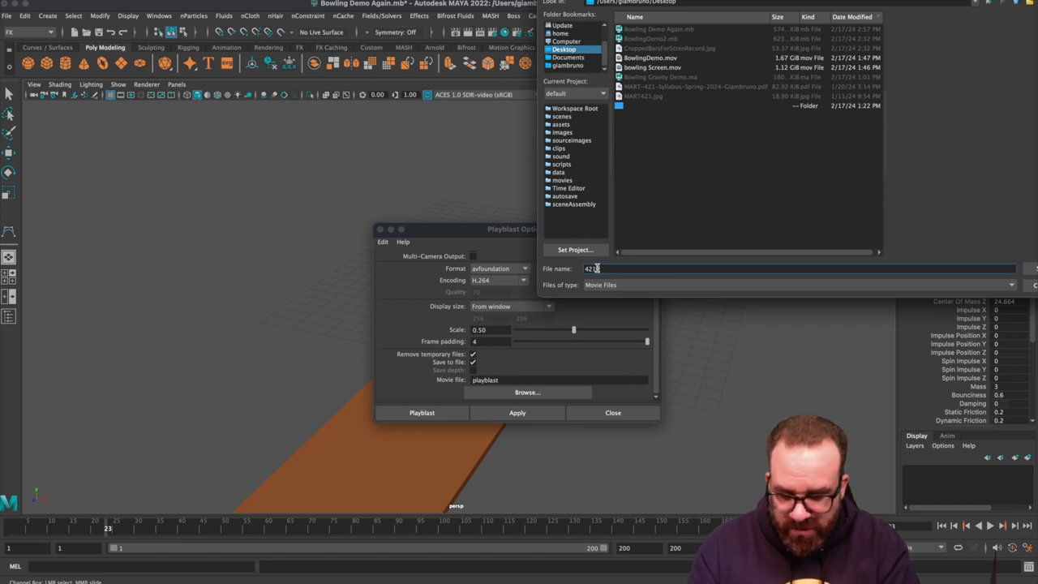
pyautogui.write('bowling_las')
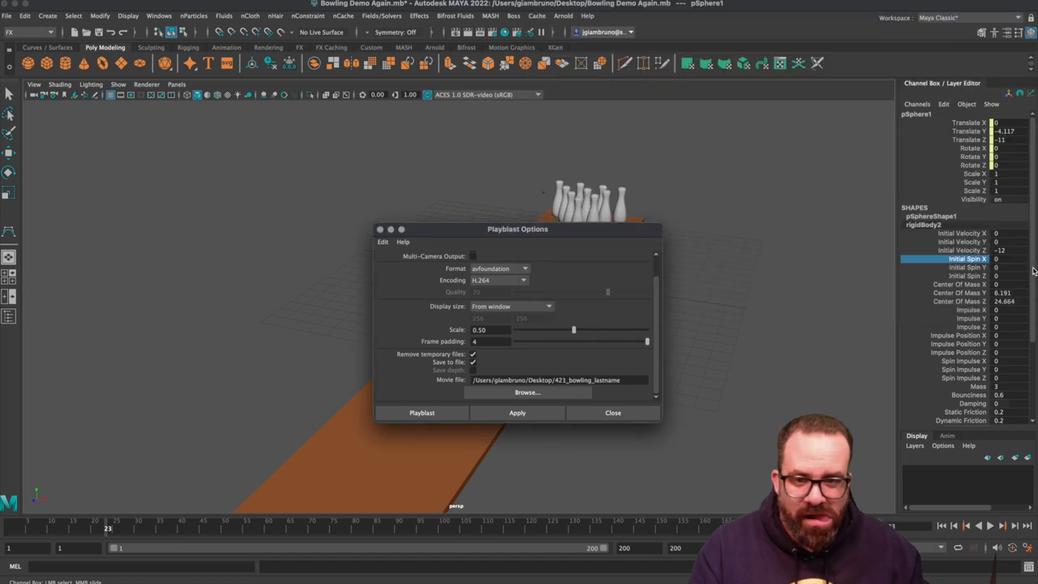
pyautogui.click(422, 414)
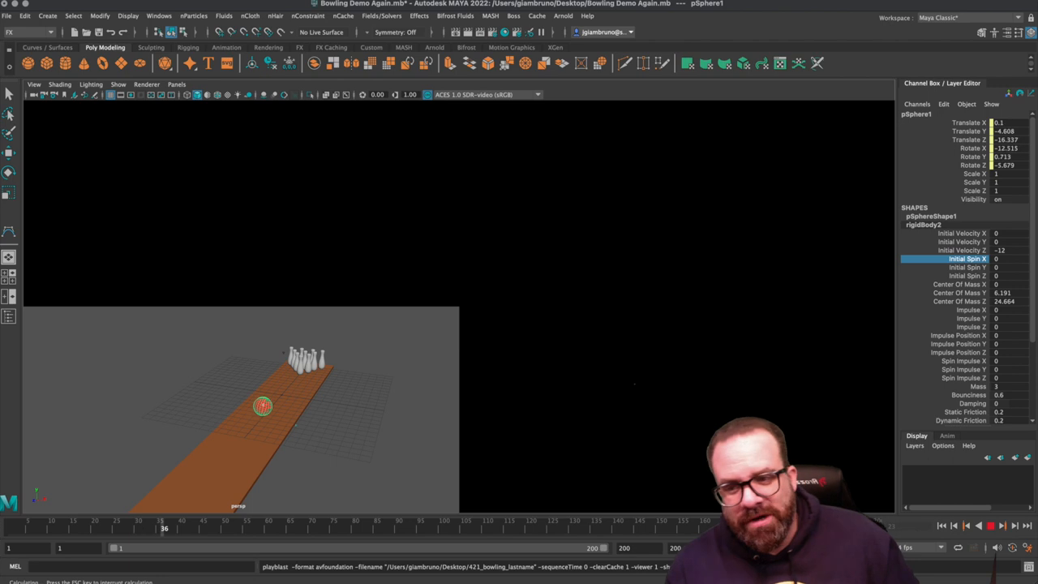
# Let the playblast run through the timeline and return to frame 1.
pyautogui.moveTo(164, 529); pyautogui.dragTo(373, 529)
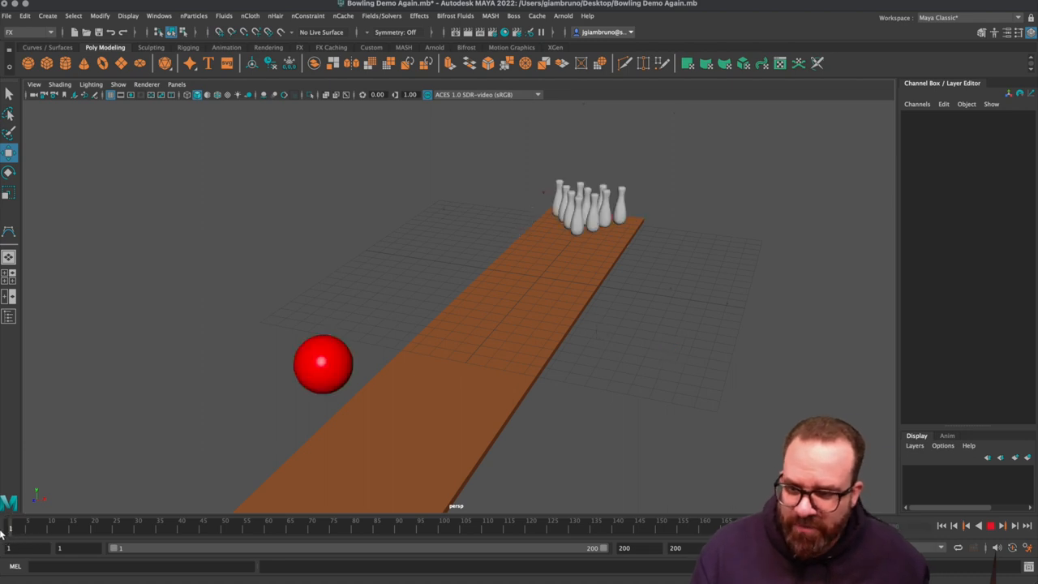
# Give the red ball a spin impulse of 12 and play the simulation to check it.
pyautogui.click(322, 365)
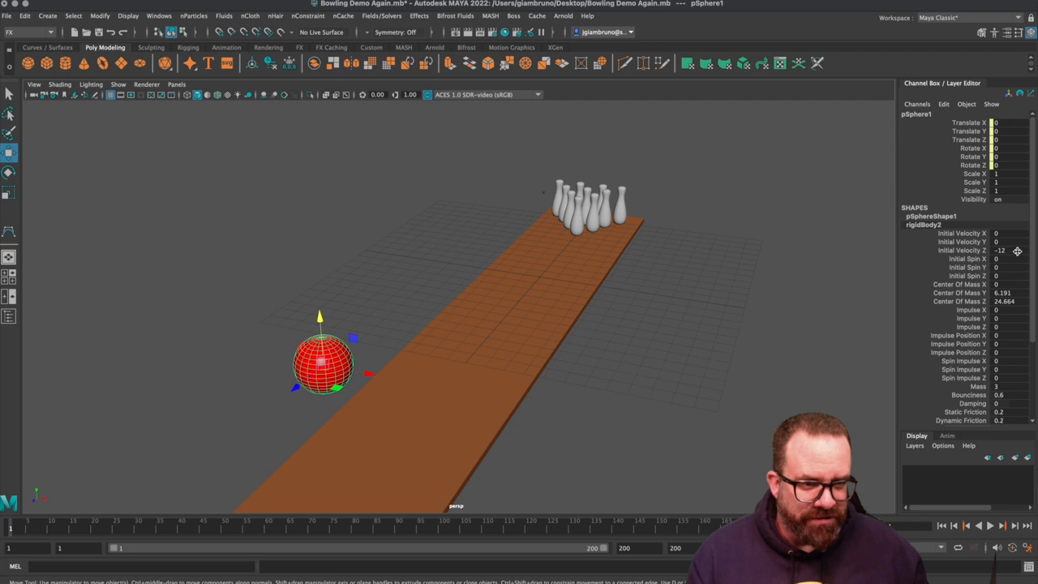
pyautogui.click(1005, 250)
pyautogui.write('-3')
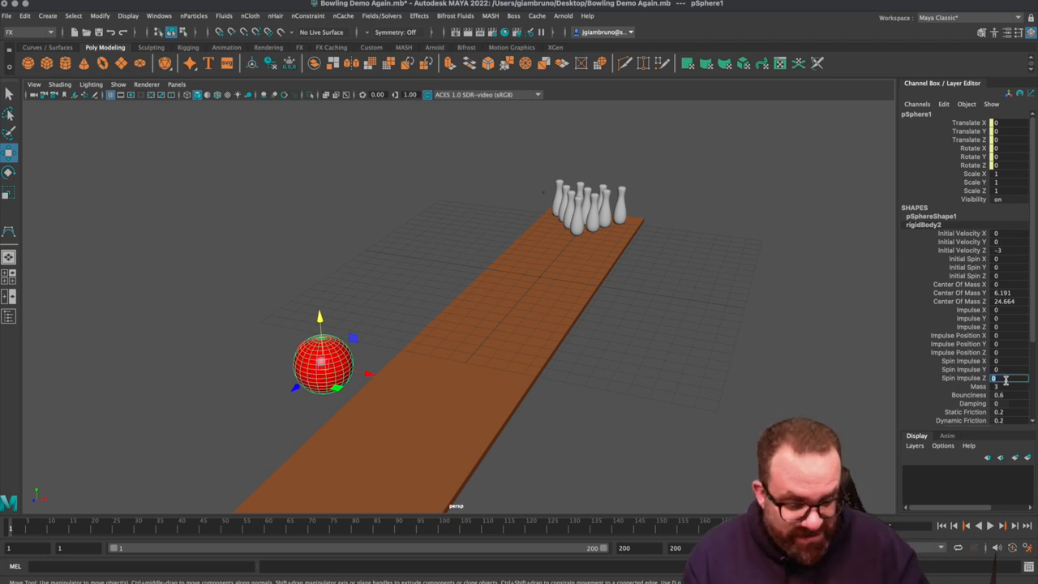
pyautogui.write('12')
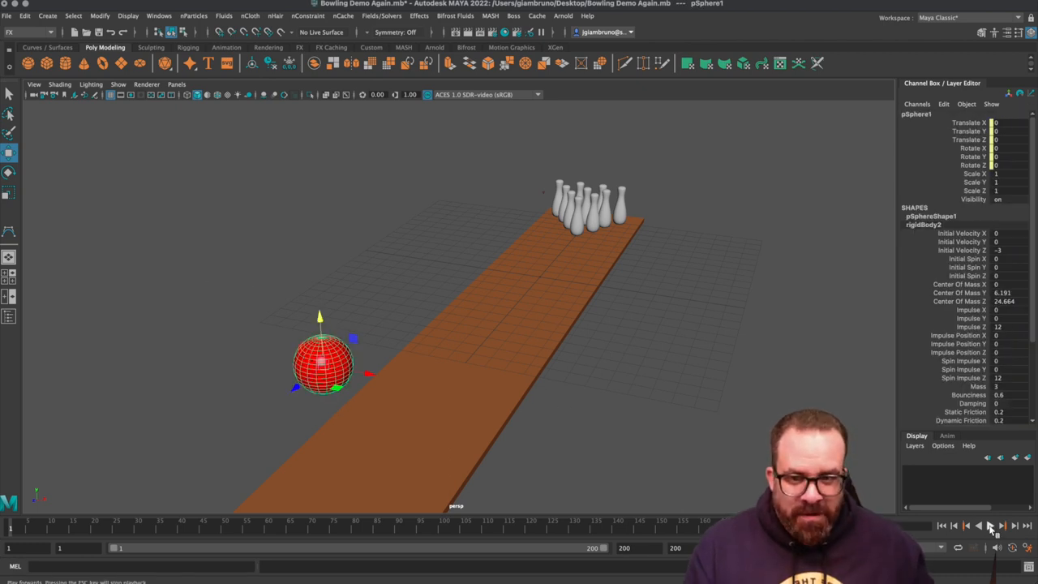
pyautogui.click(989, 525)
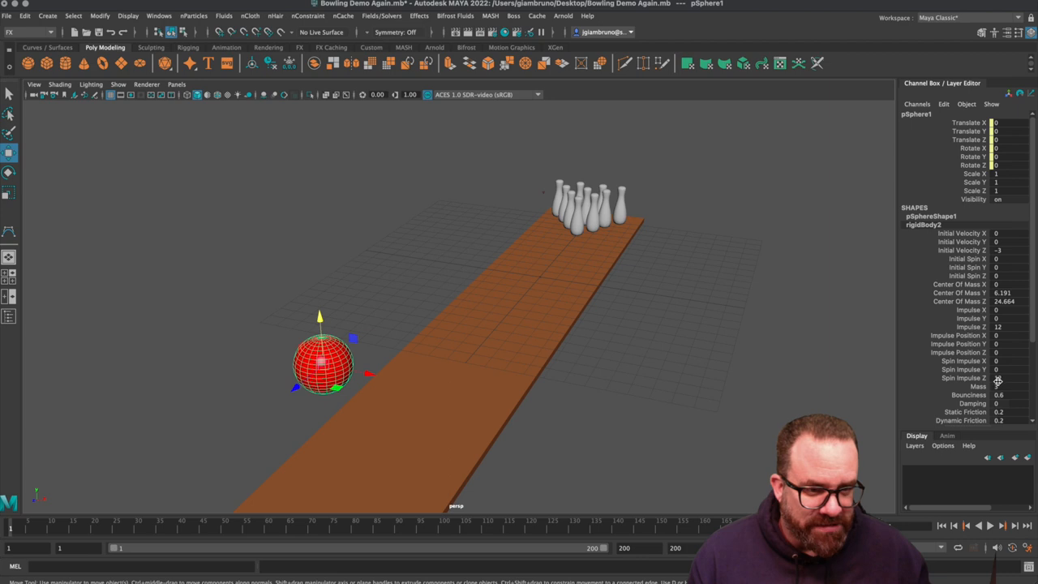
# Edit the ball's Impulse Z value, then rewind the simulation to frame 1.
pyautogui.click(999, 380)
pyautogui.write('-12')
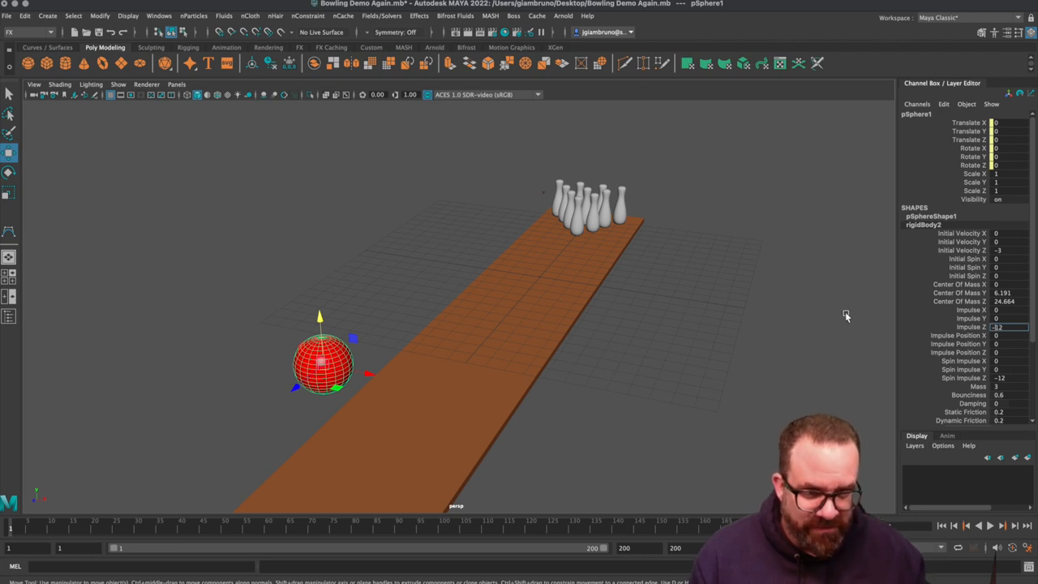
pyautogui.click(639, 459)
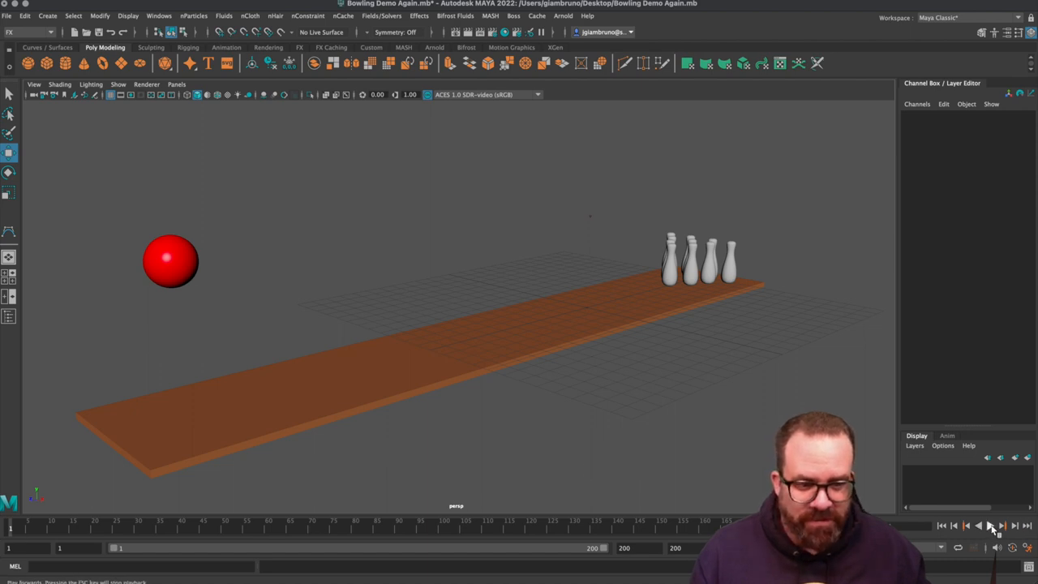
pyautogui.click(991, 525)
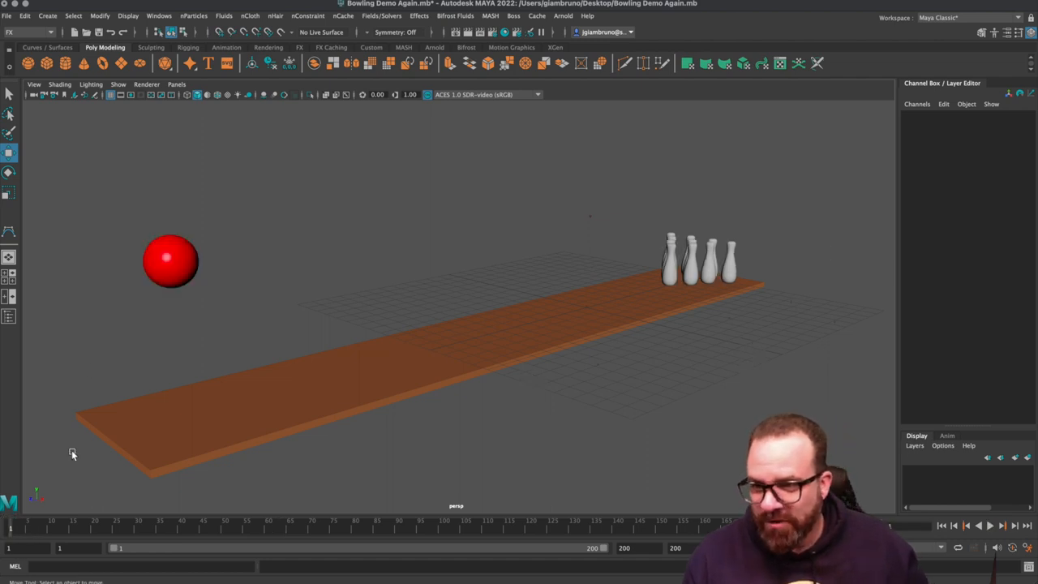
# Centre the red ball on the alley, revise its impulse and spin impulse X, and play the roll.
pyautogui.click(169, 261)
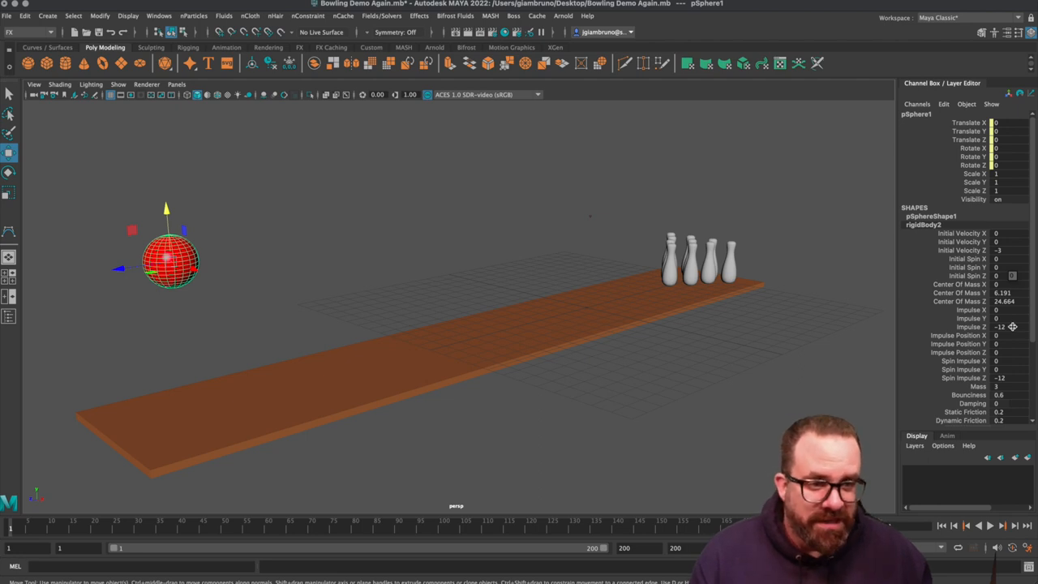
pyautogui.click(1003, 326)
pyautogui.write('-1')
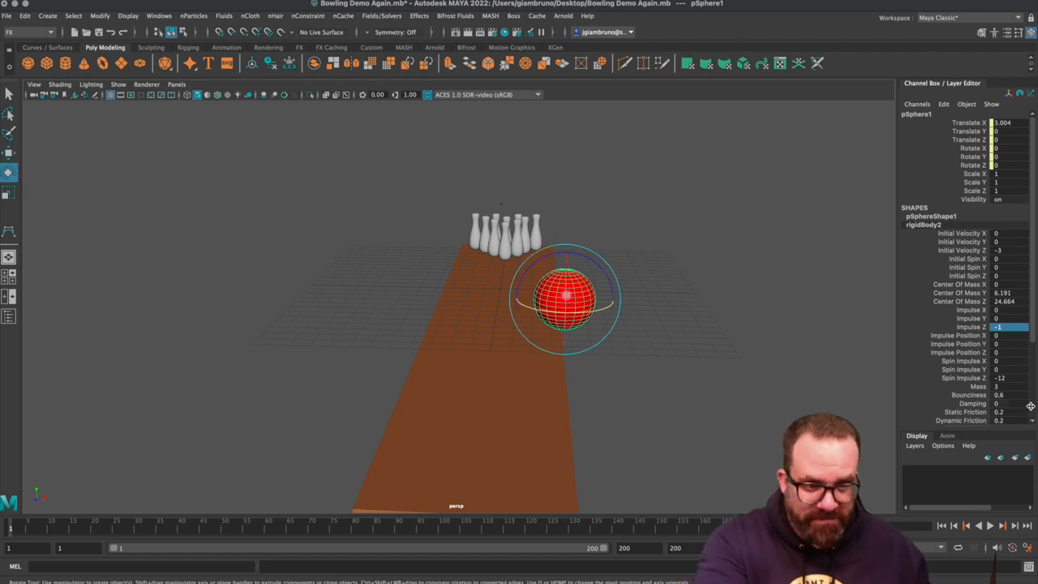
pyautogui.moveTo(567, 289)
pyautogui.write('-12')
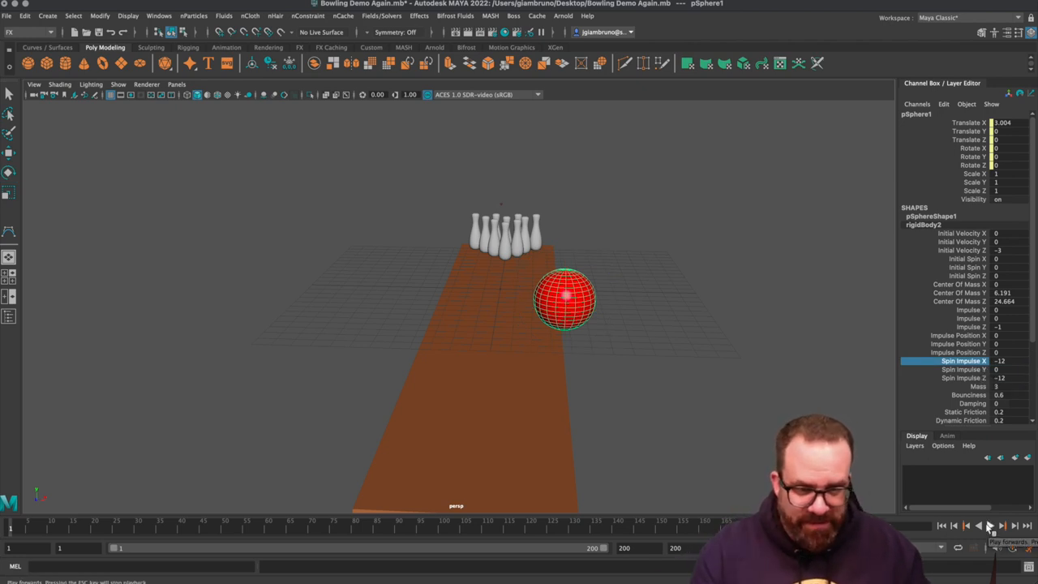
pyautogui.click(996, 528)
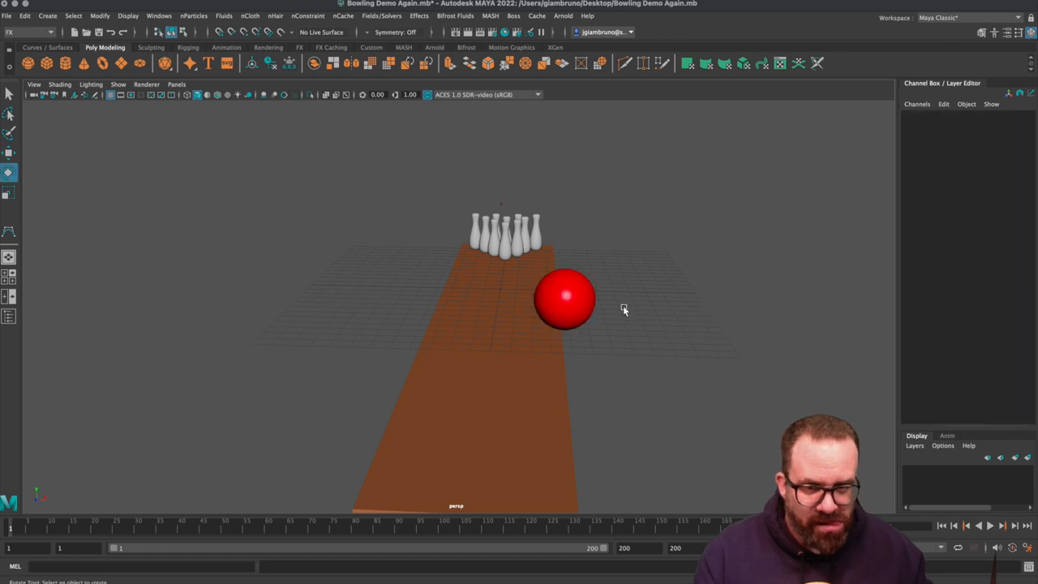
# Select the ball and play, stop and replay the simulation to watch its current hook.
pyautogui.click(565, 300)
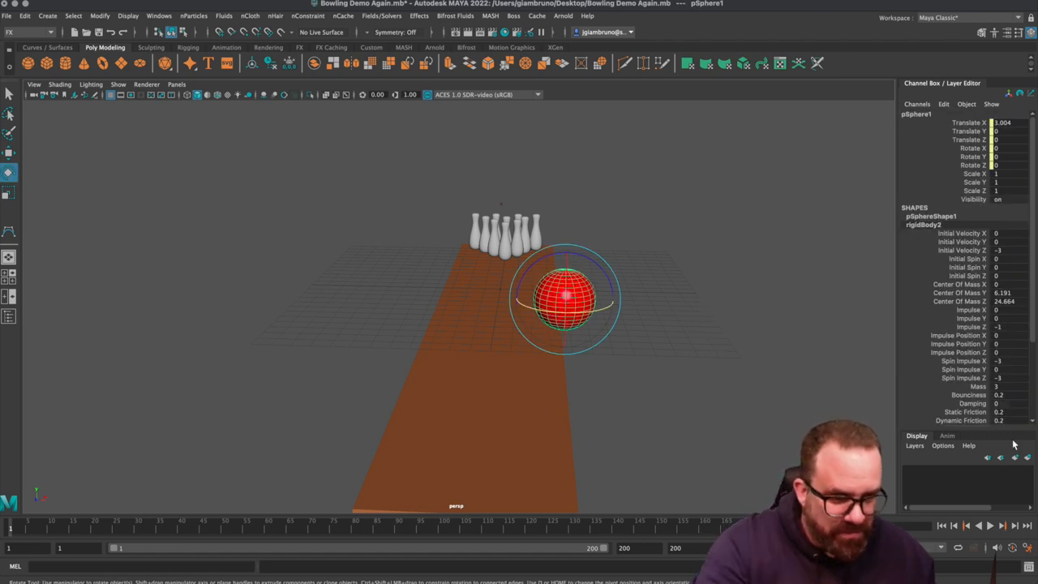
pyautogui.click(989, 525)
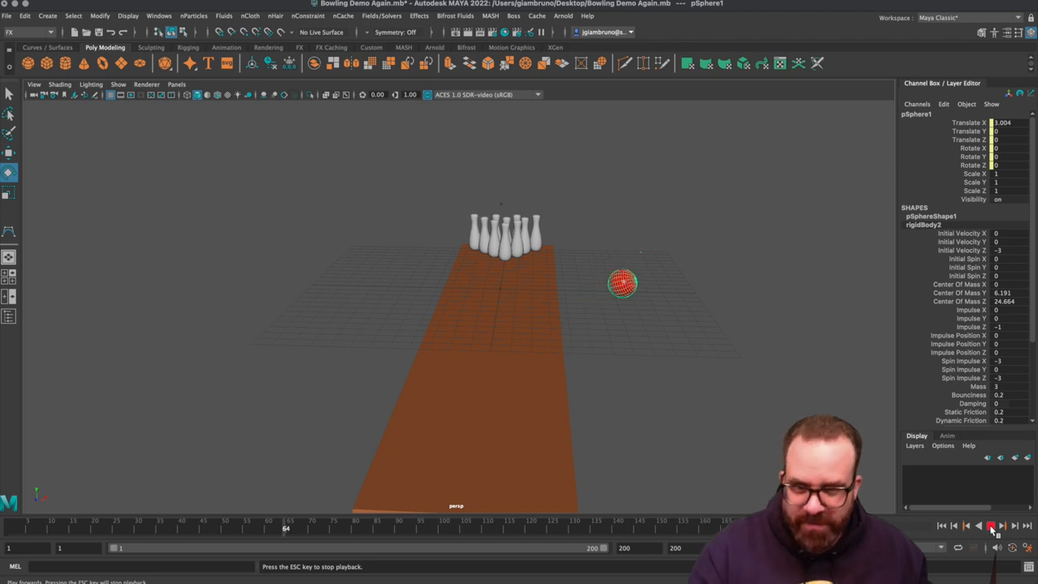
pyautogui.click(987, 526)
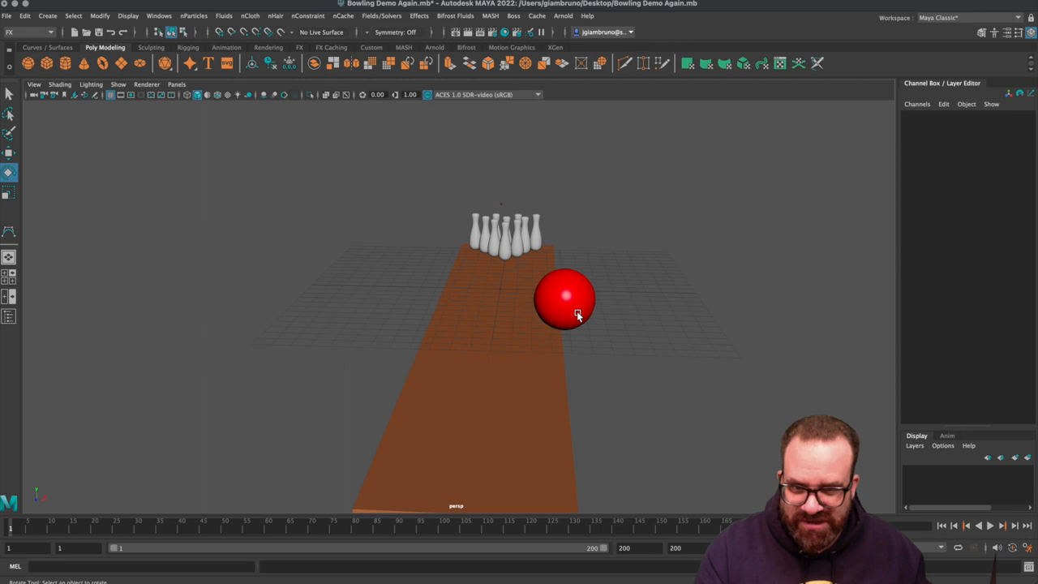
pyautogui.click(564, 300)
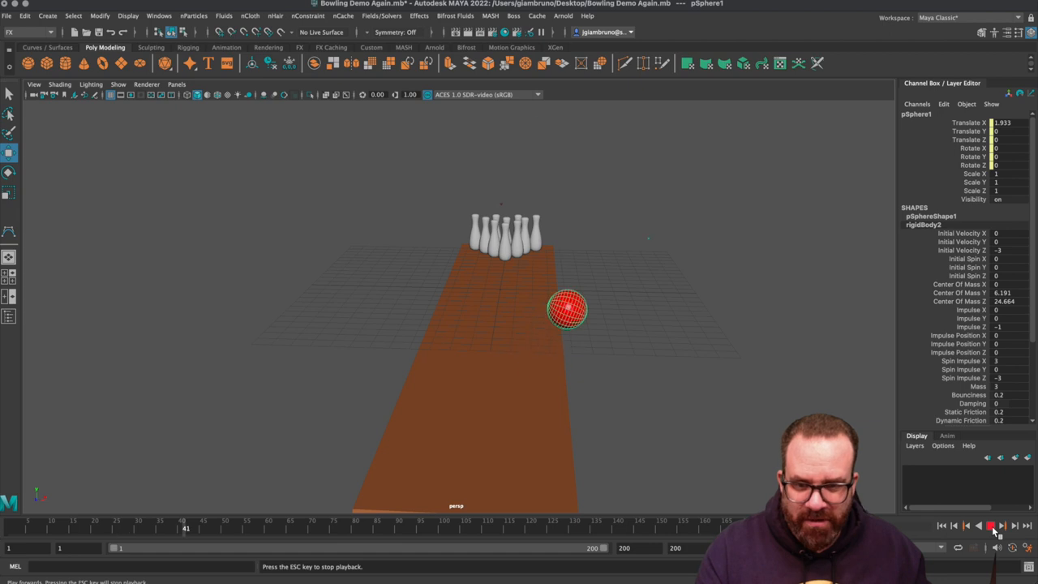
pyautogui.click(992, 529)
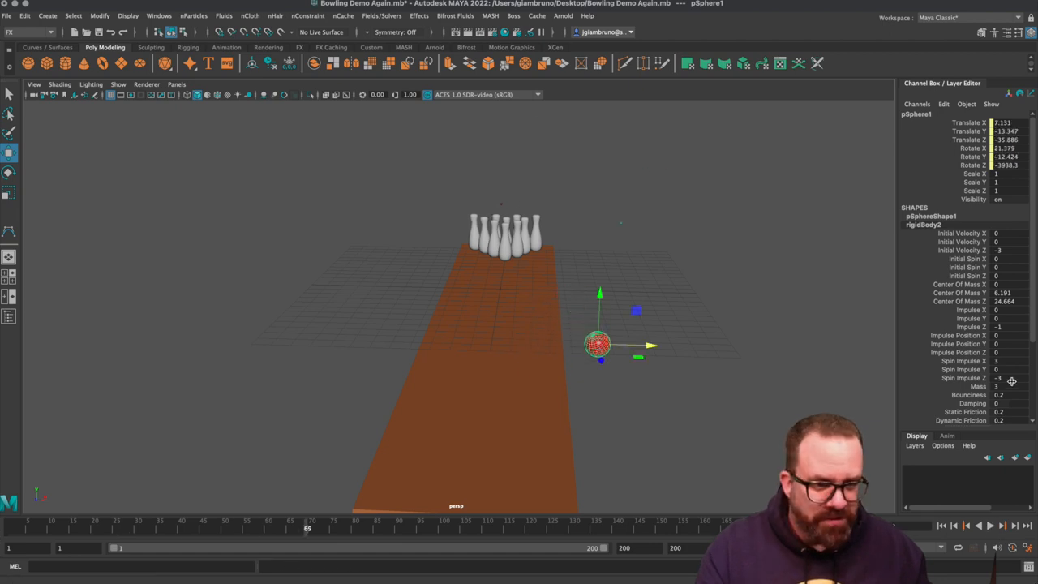
pyautogui.click(1002, 376)
pyautogui.write('3')
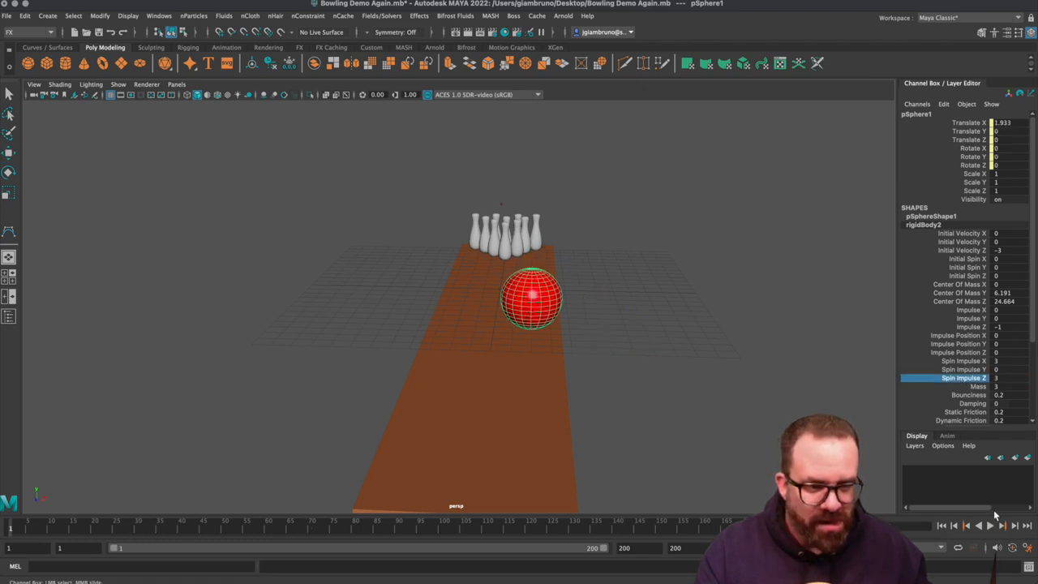
# Set the ball's spin impulse Z to 0.5 and play the simulation to test the spin.
pyautogui.click(990, 527)
pyautogui.write('1')
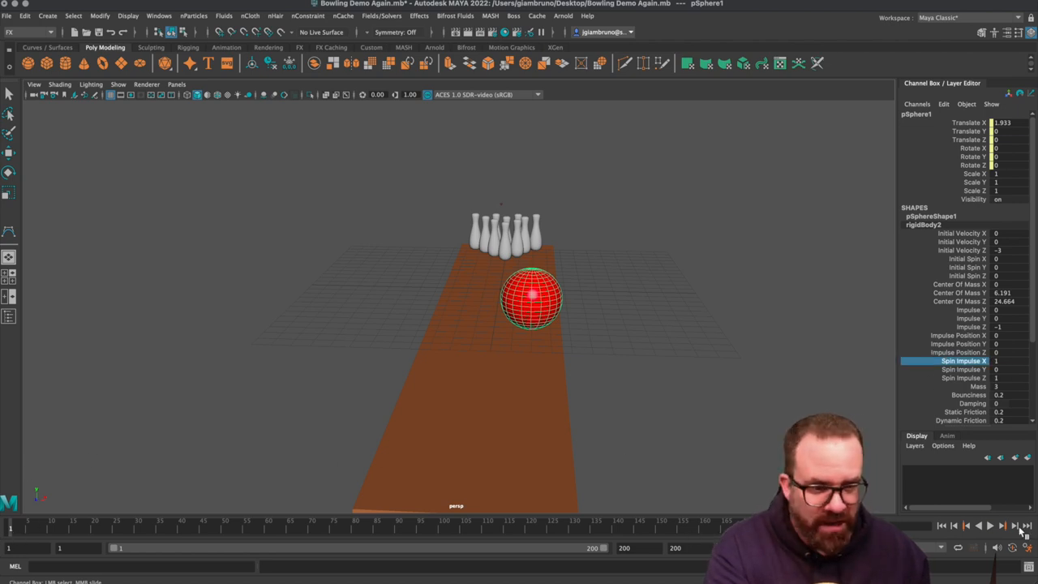
pyautogui.click(989, 528)
pyautogui.write('0.5')
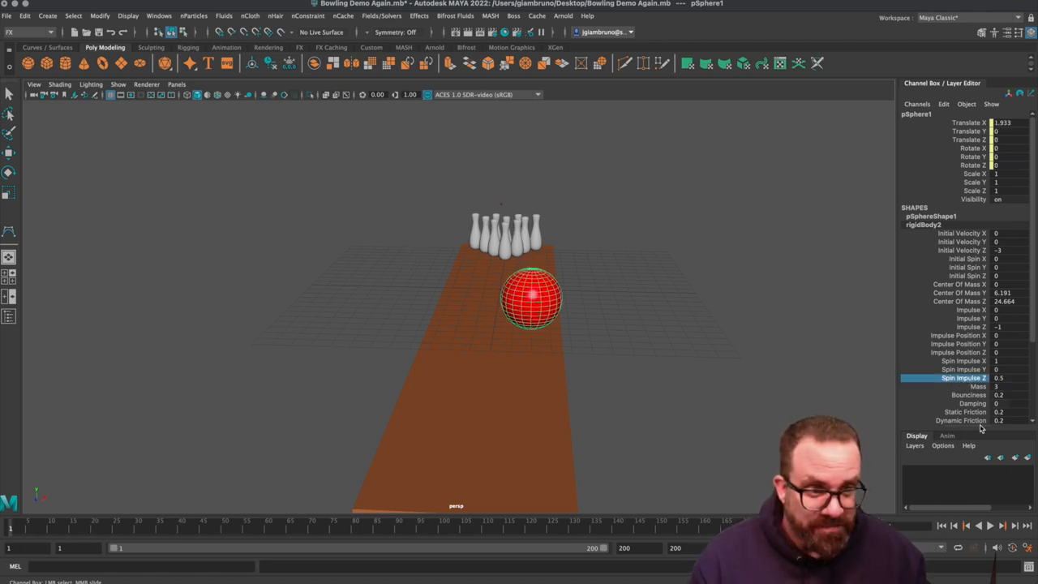
pyautogui.click(990, 527)
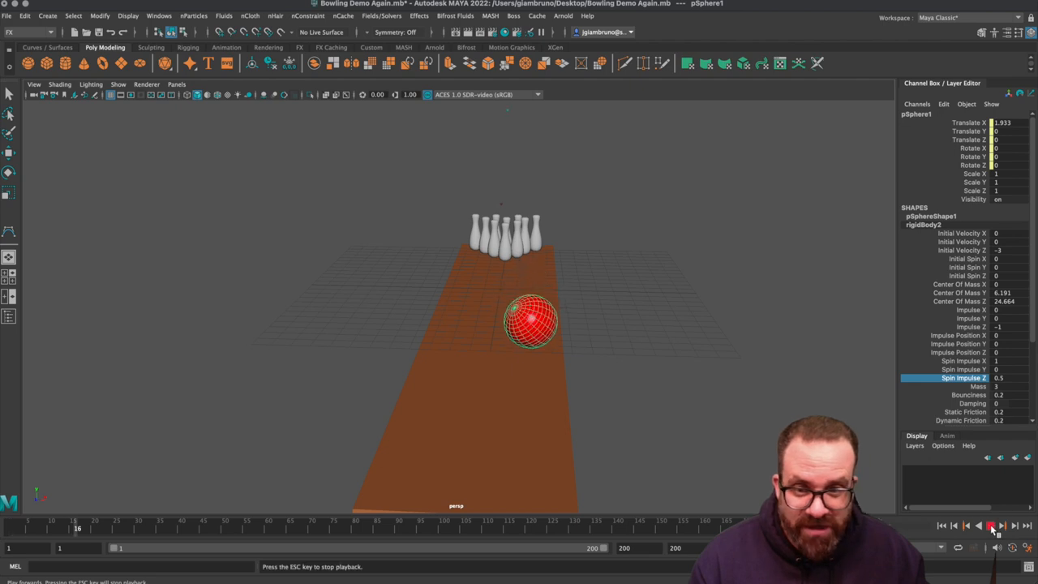
pyautogui.click(989, 525)
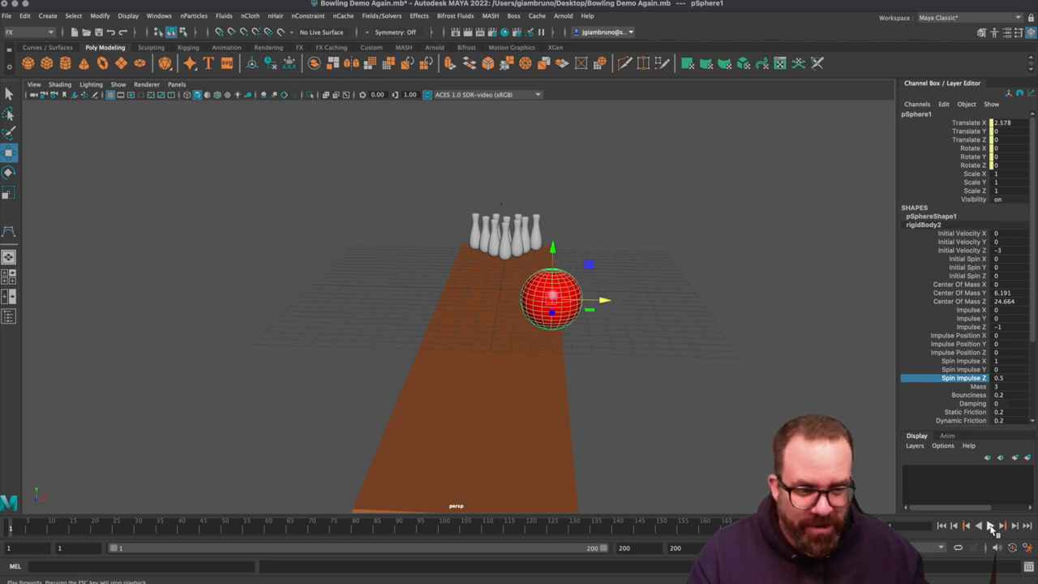
# Stop playback at the start frame and clear the selection in the perspective view.
pyautogui.click(991, 525)
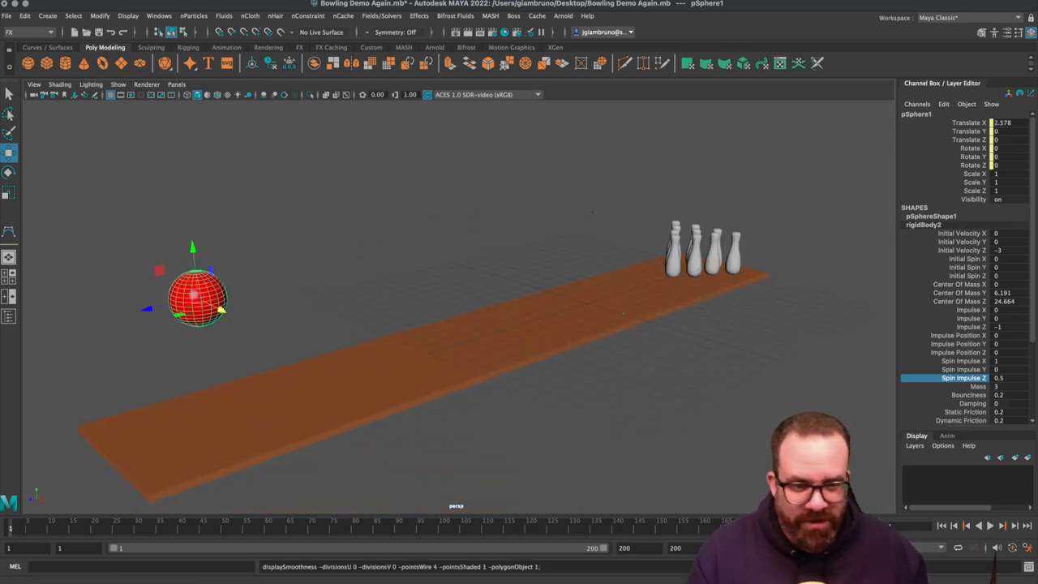
pyautogui.click(325, 289)
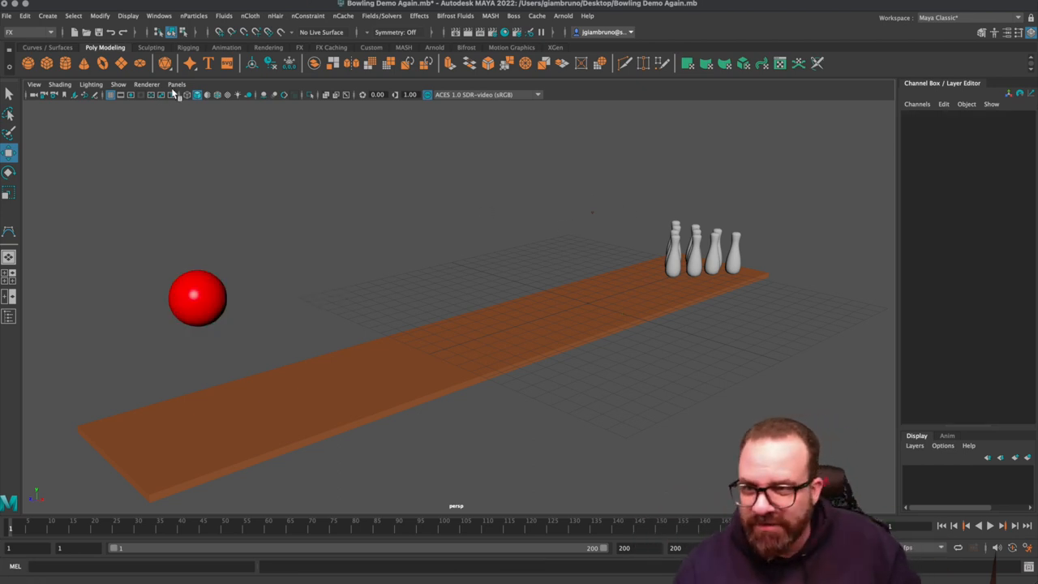
# Check the viewport Show menu, then play and stop the bowling roll once more.
pyautogui.click(116, 84)
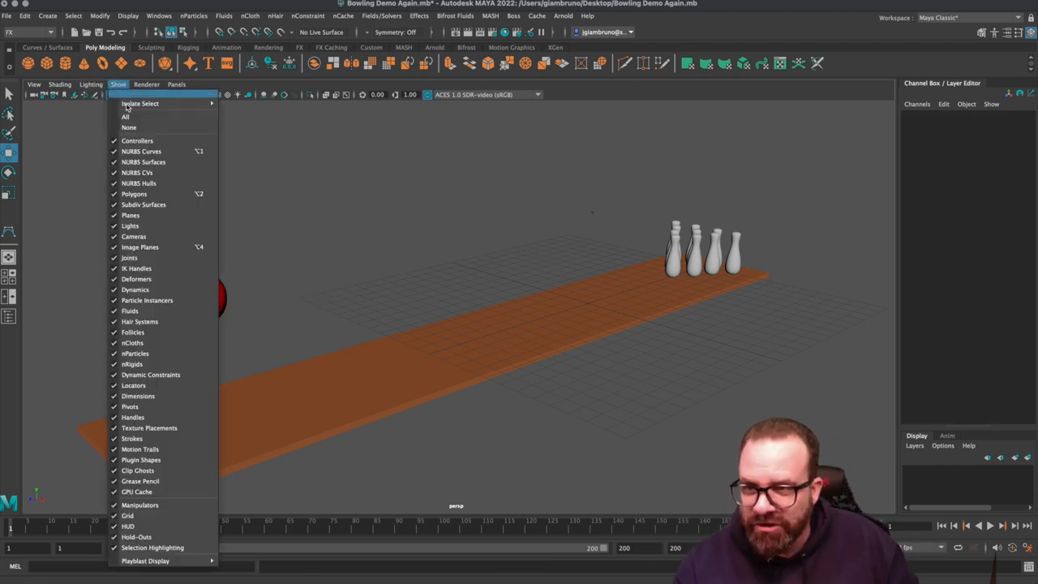
pyautogui.moveTo(128, 127)
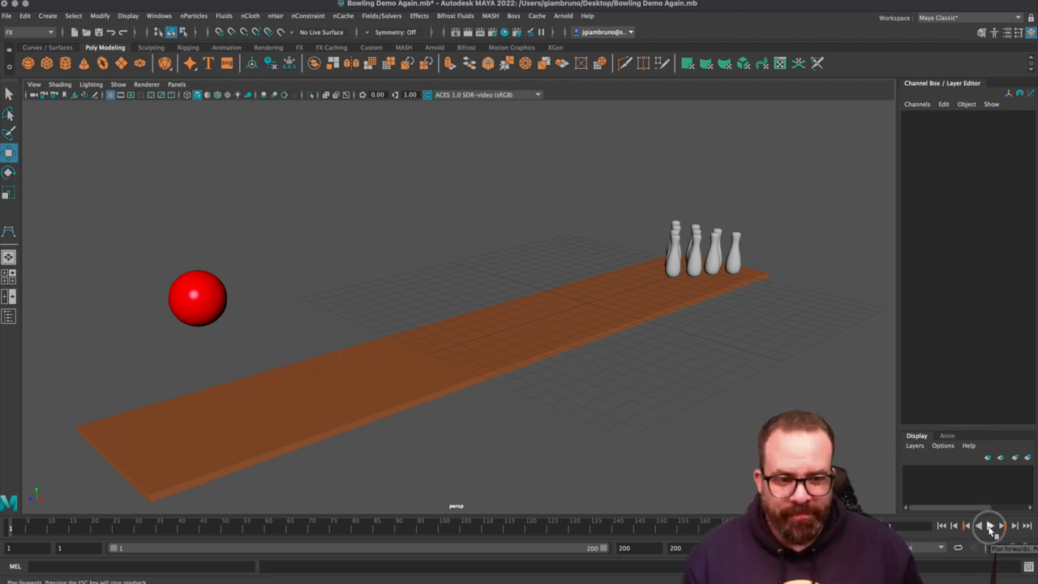
pyautogui.click(987, 525)
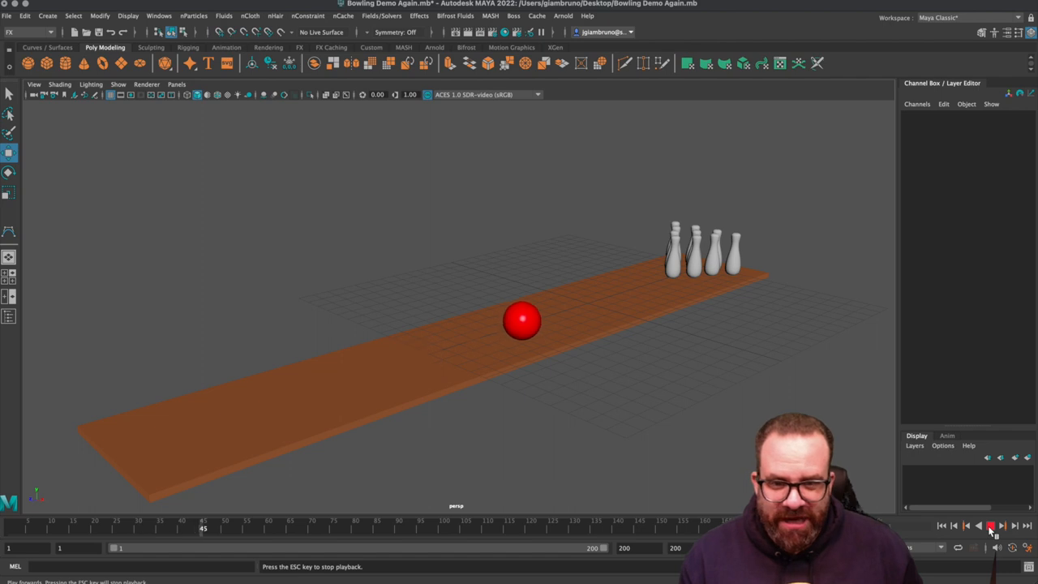
pyautogui.click(990, 525)
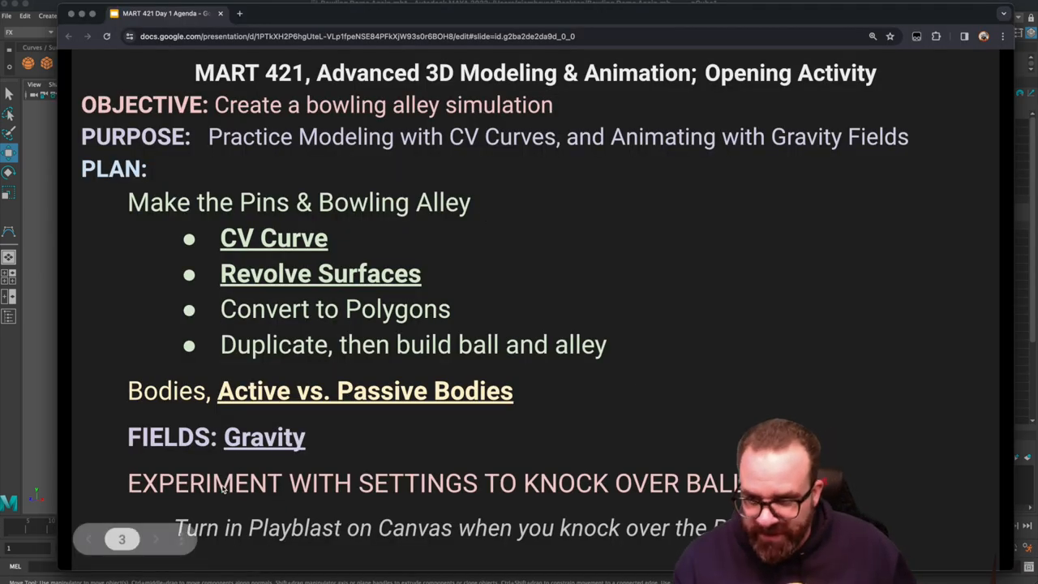
pyautogui.moveTo(373, 454)
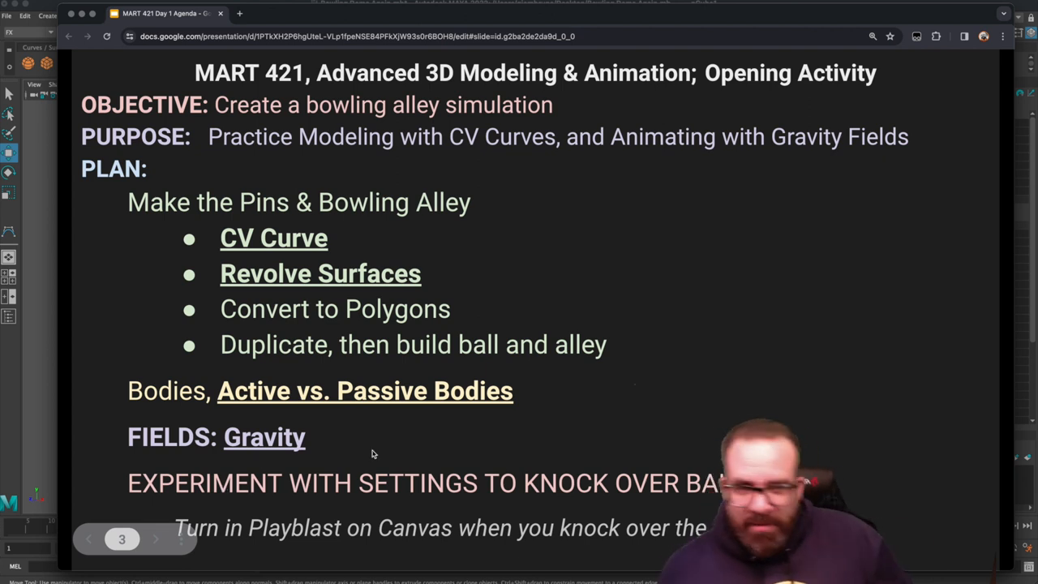